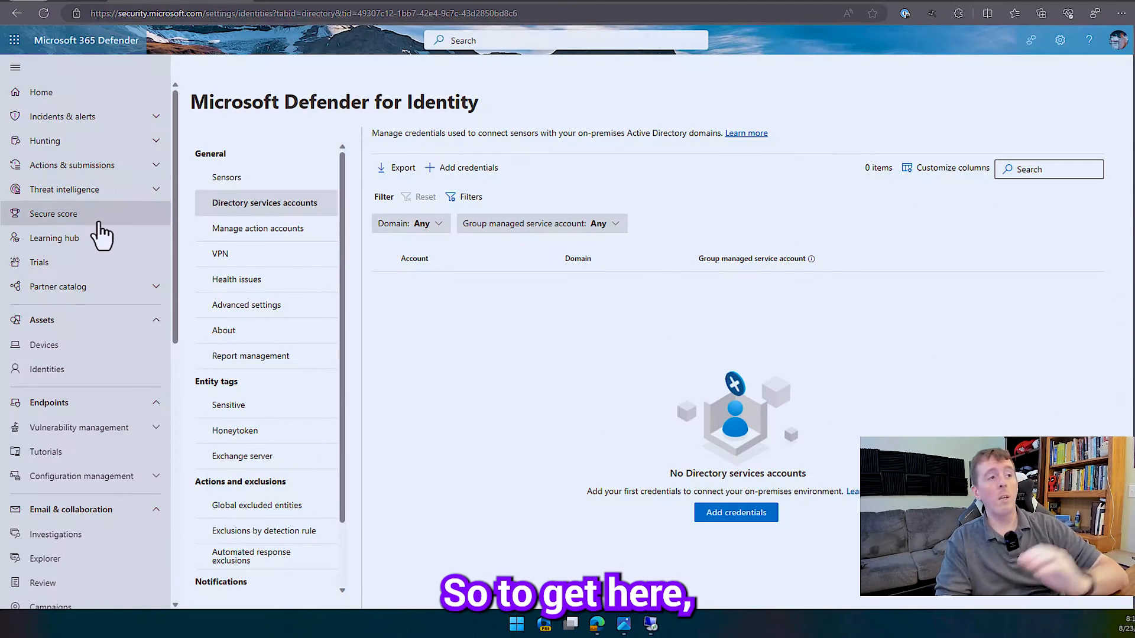
pyautogui.moveTo(86, 399)
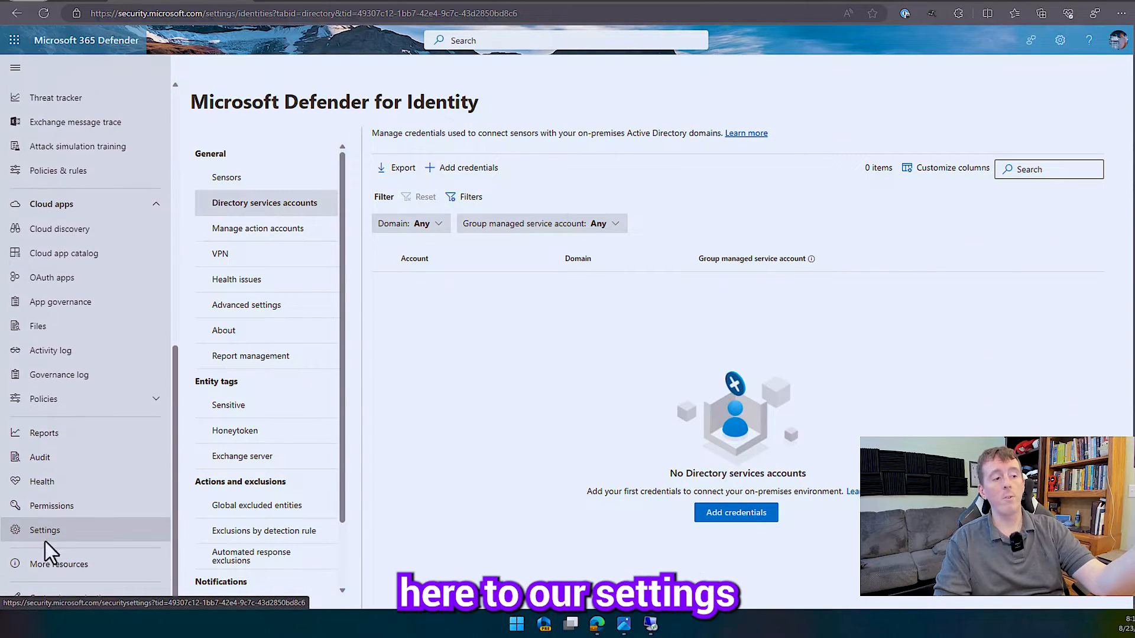
# - Reach the Defender for Identity Sensors page via Settings → Identities
pyautogui.click(44, 530)
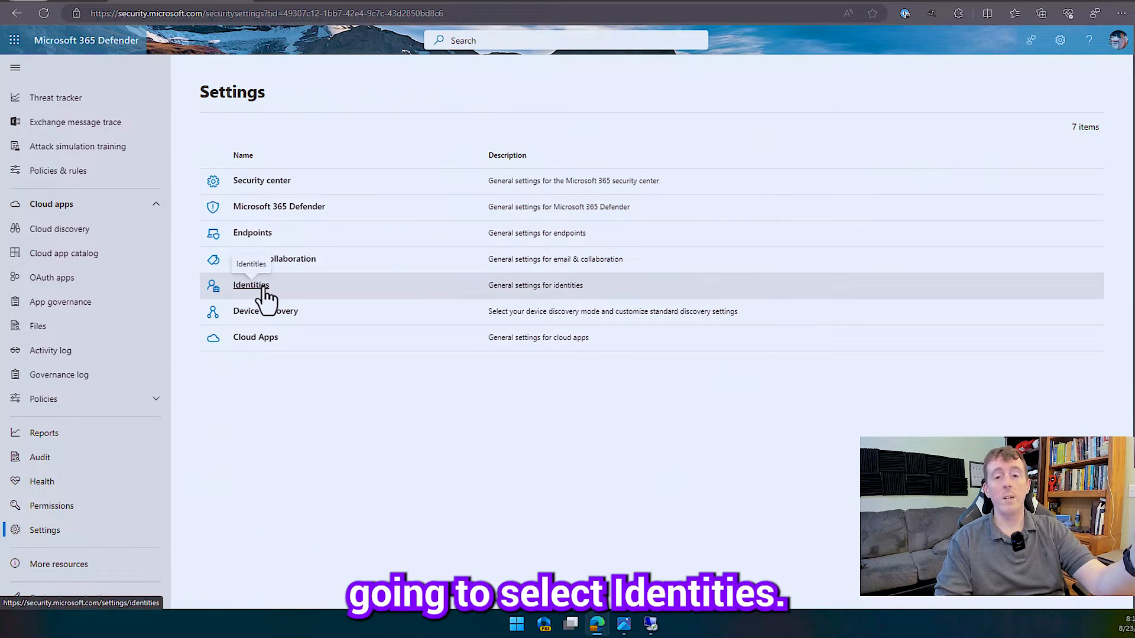
pyautogui.click(251, 285)
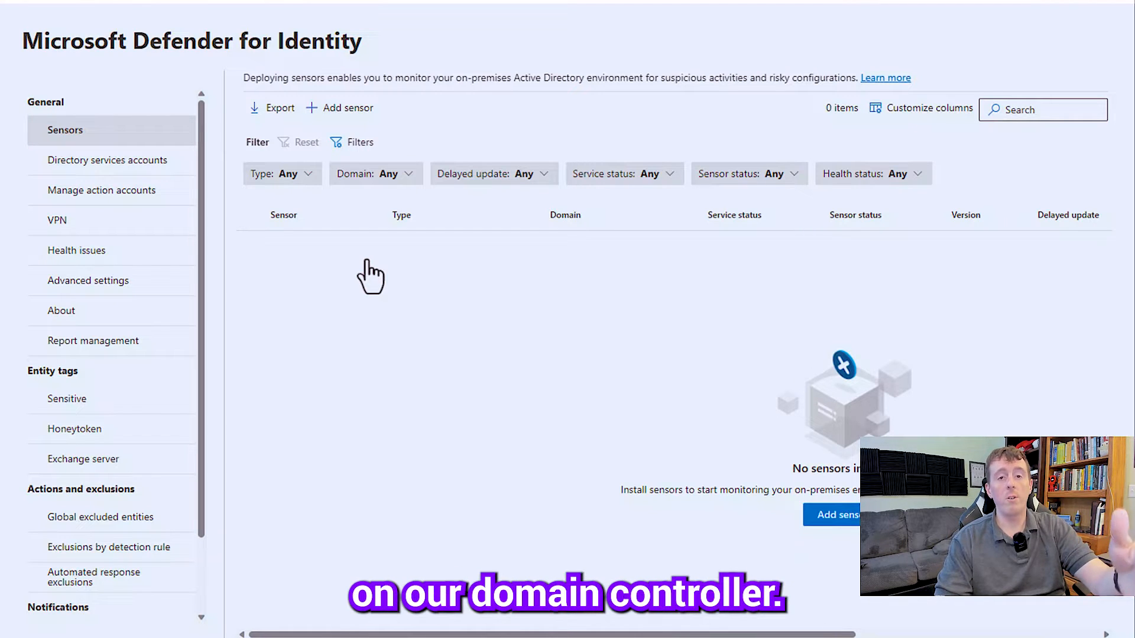
pyautogui.moveTo(498, 356)
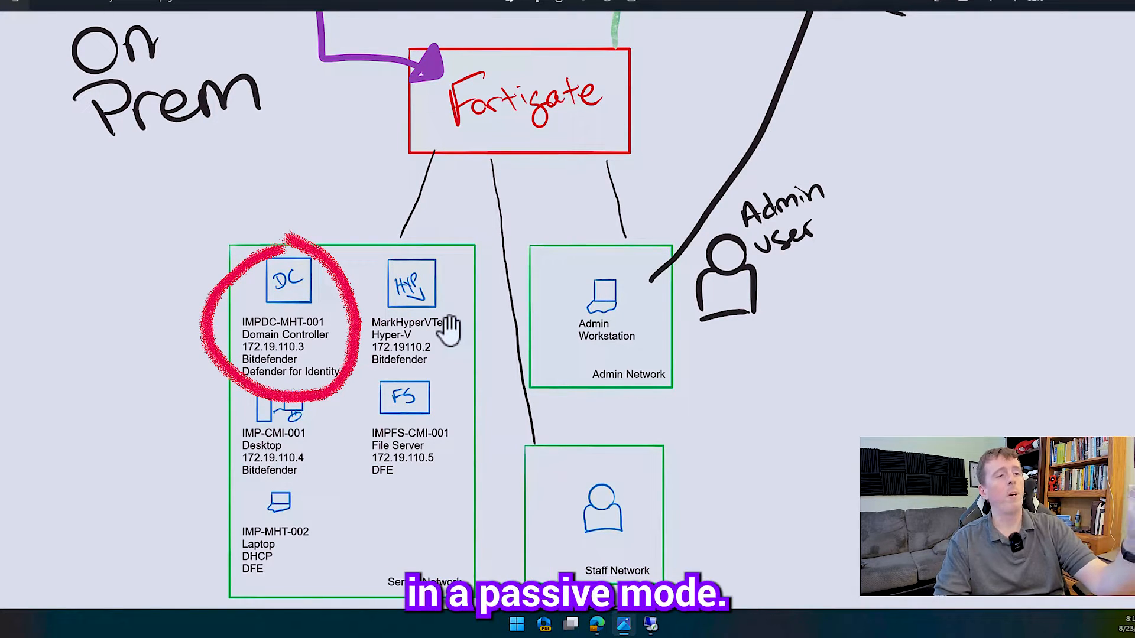
pyautogui.moveTo(351, 344)
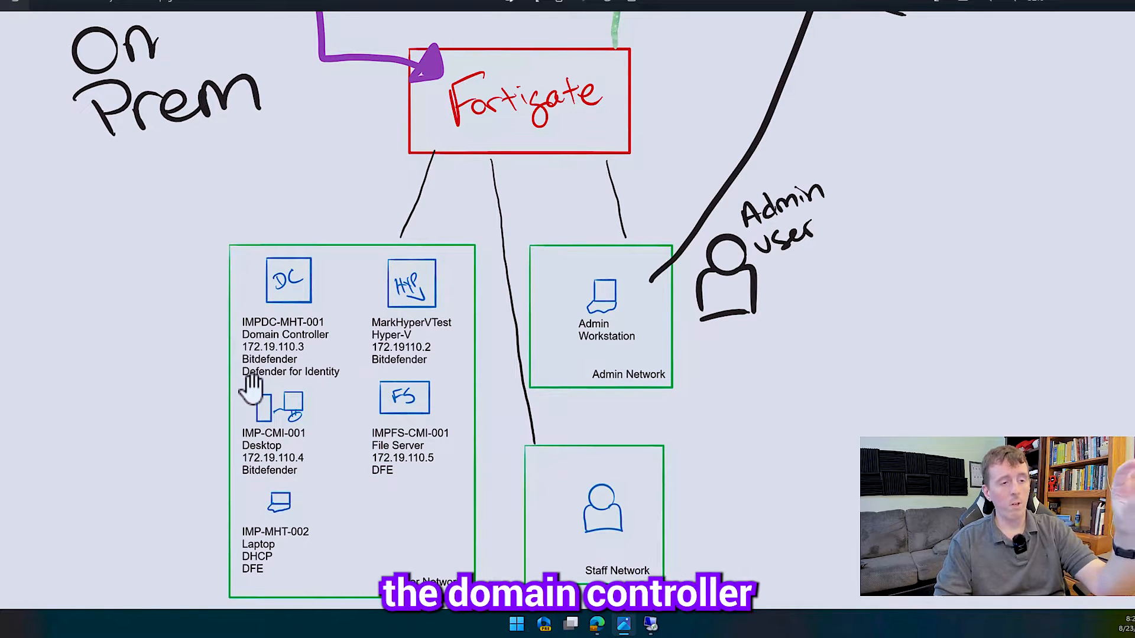
pyautogui.moveTo(406, 391)
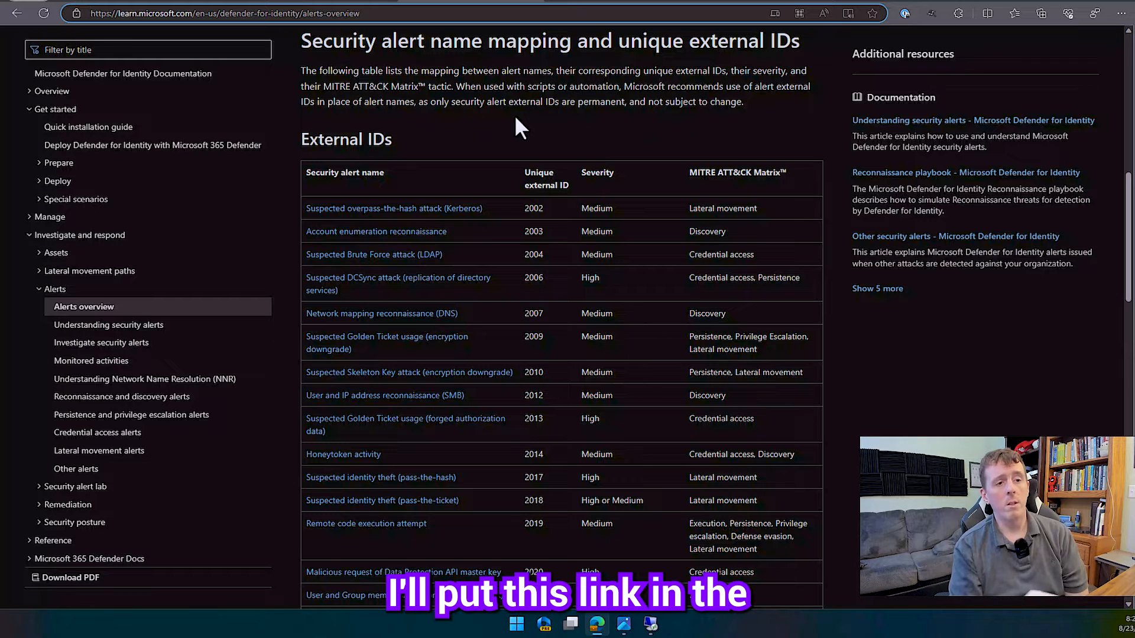
pyautogui.moveTo(423, 297)
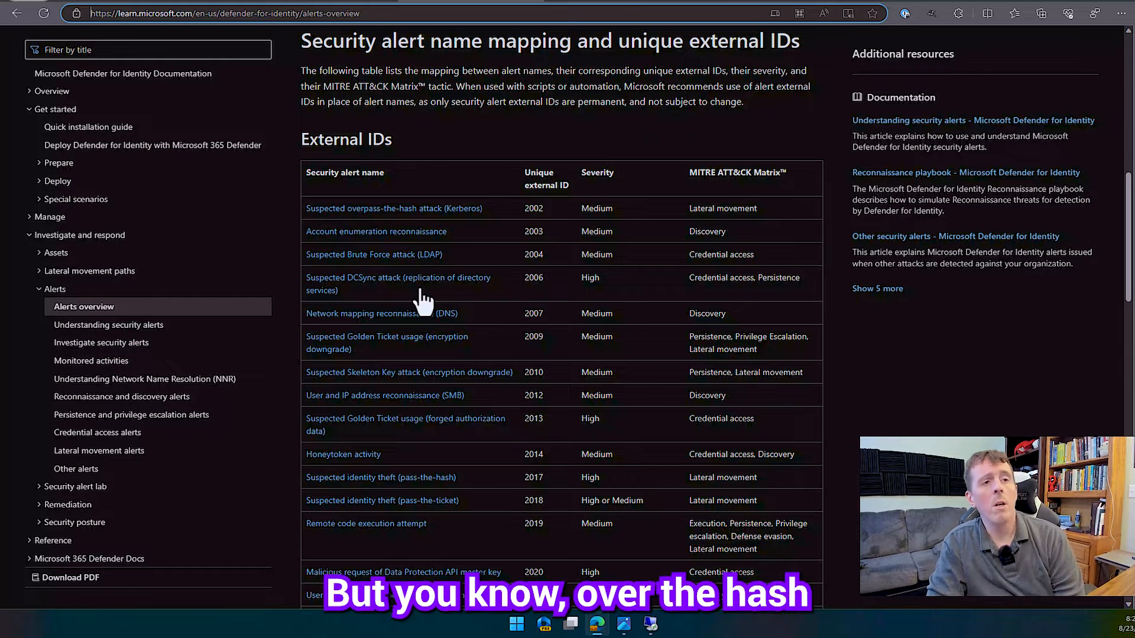
pyautogui.moveTo(427, 256)
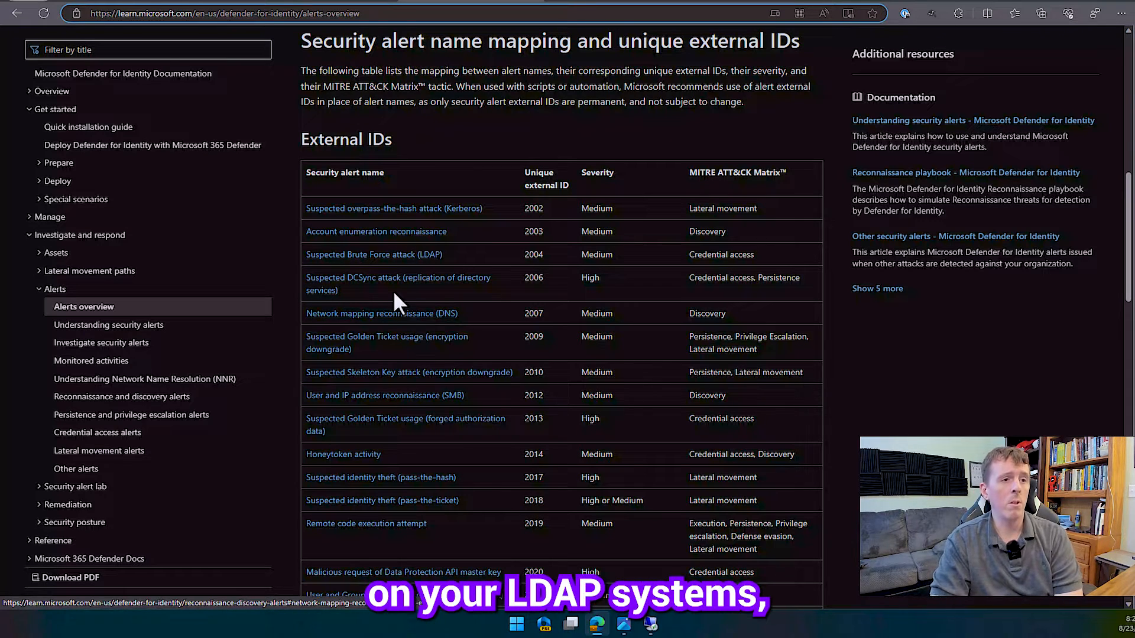
pyautogui.moveTo(427, 369)
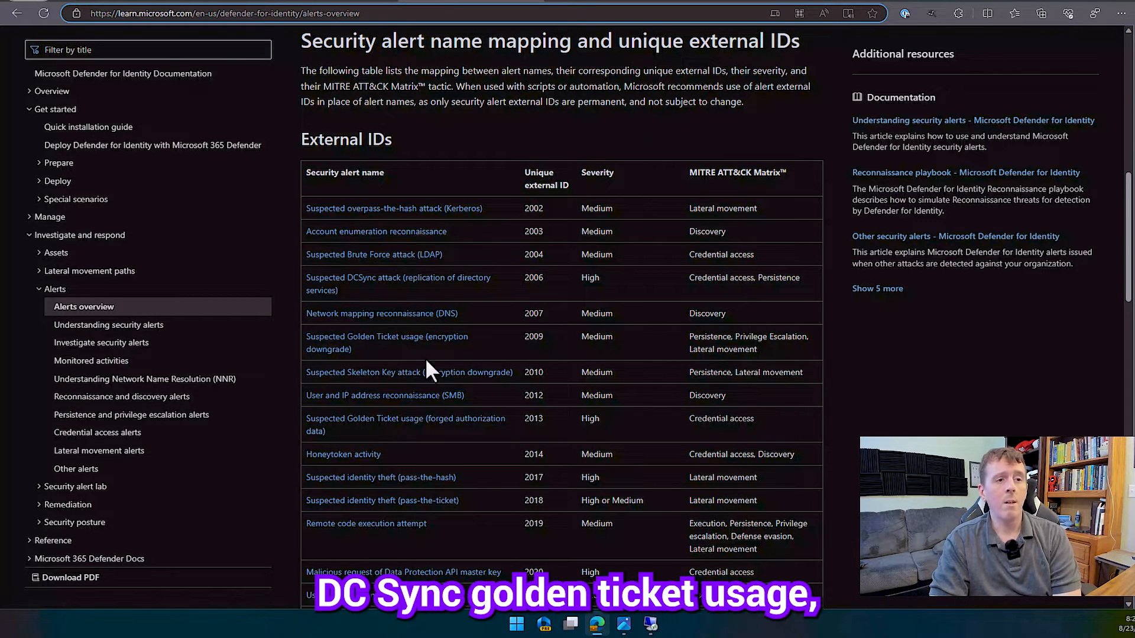
pyautogui.scroll(-3)
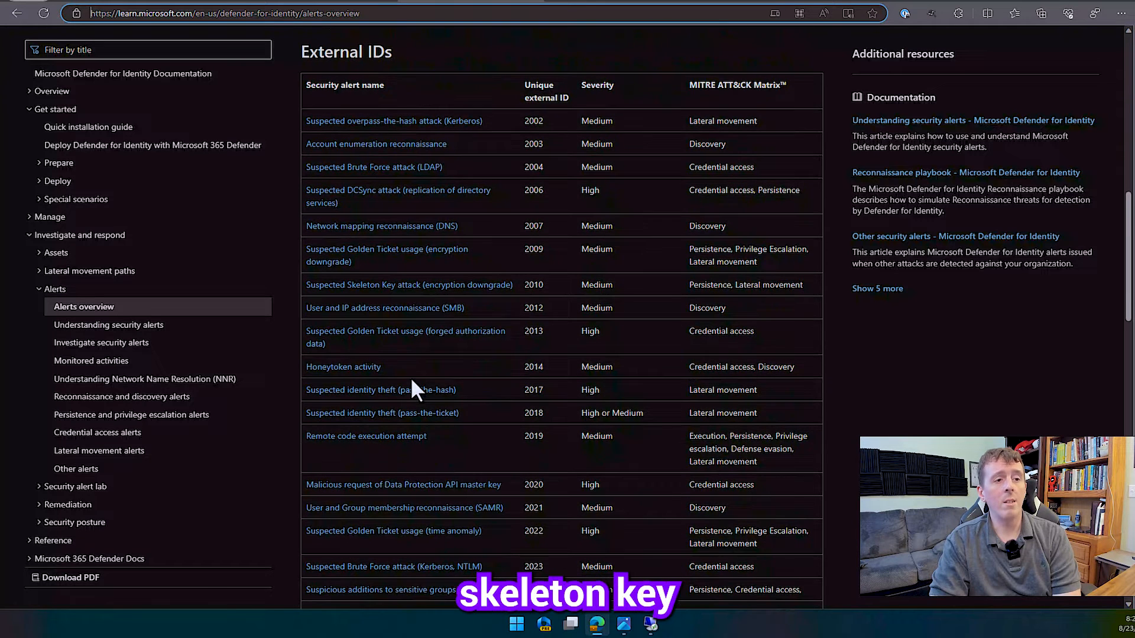
pyautogui.moveTo(341, 379)
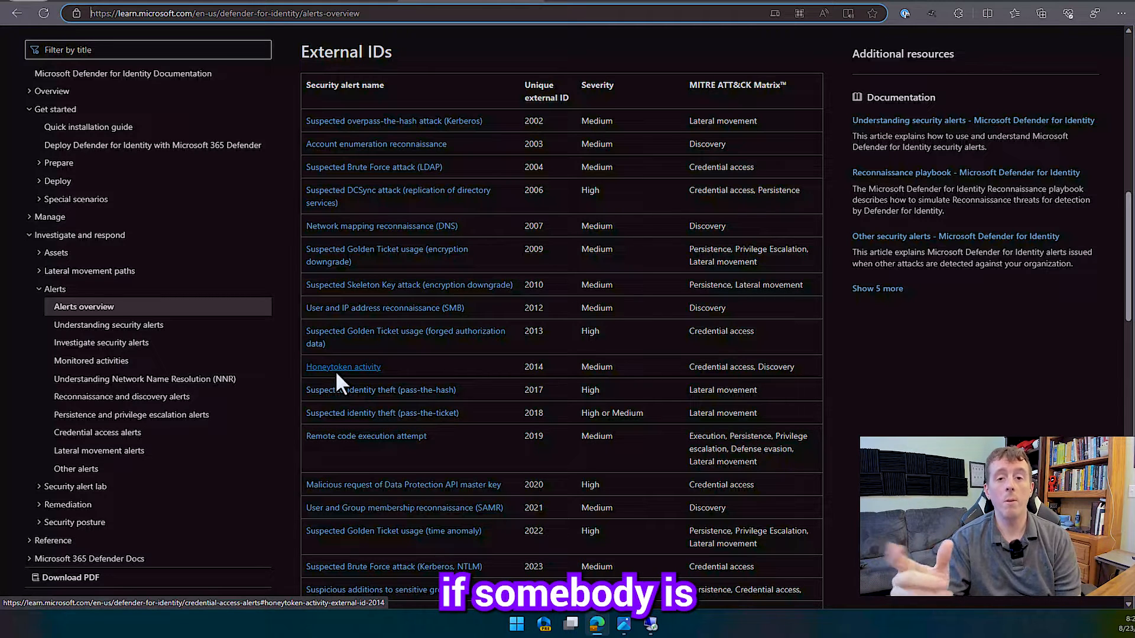
pyautogui.scroll(-3)
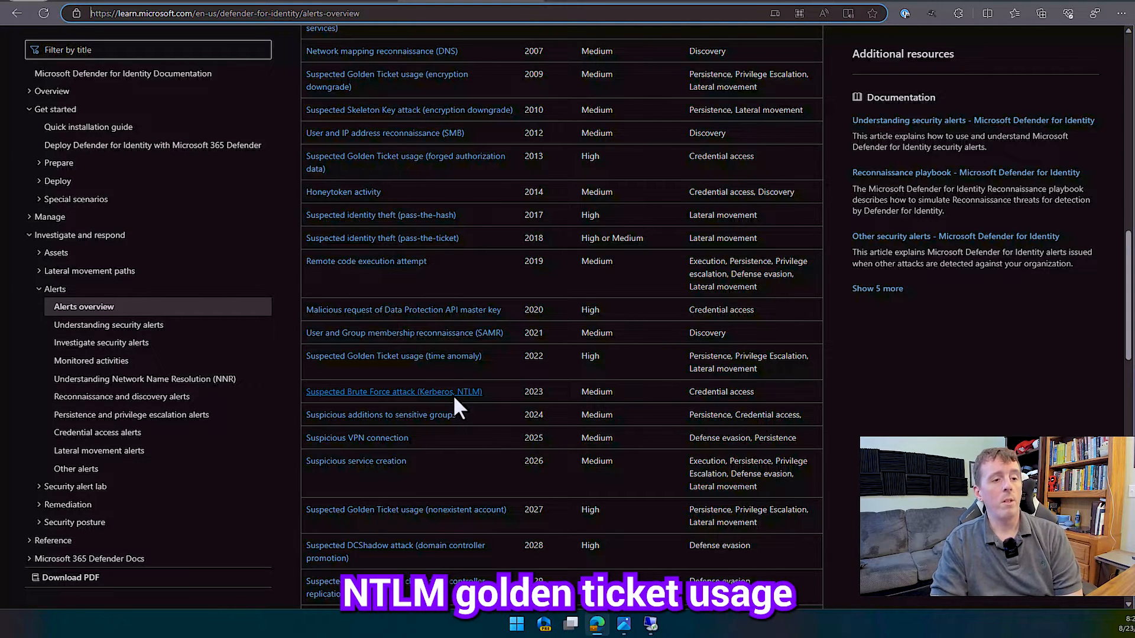
pyautogui.scroll(-3)
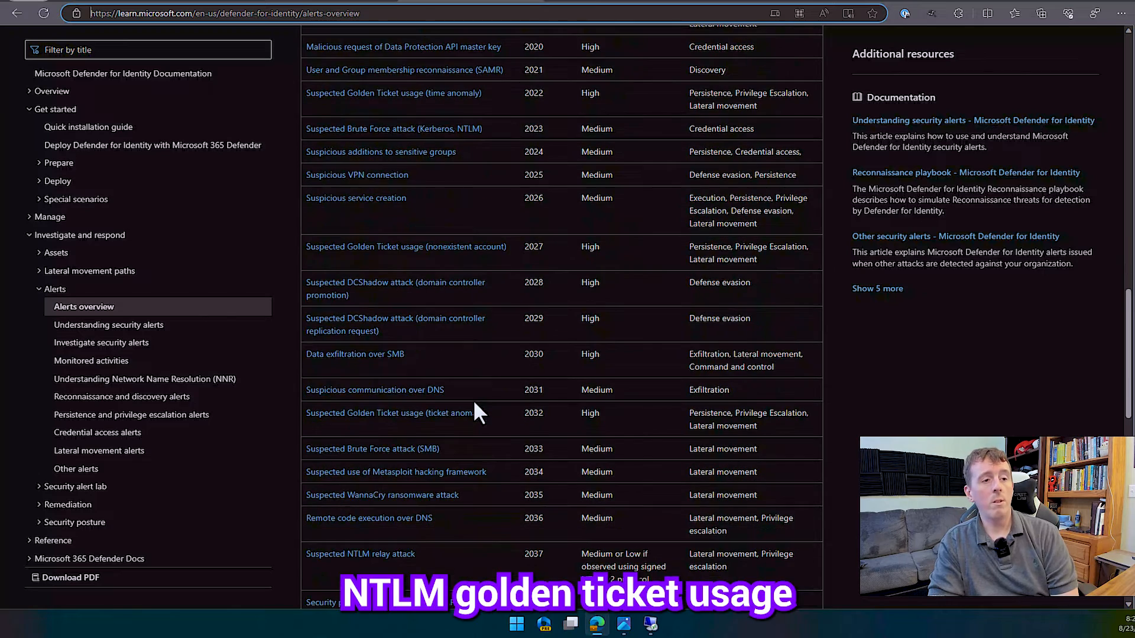
pyautogui.moveTo(470, 348)
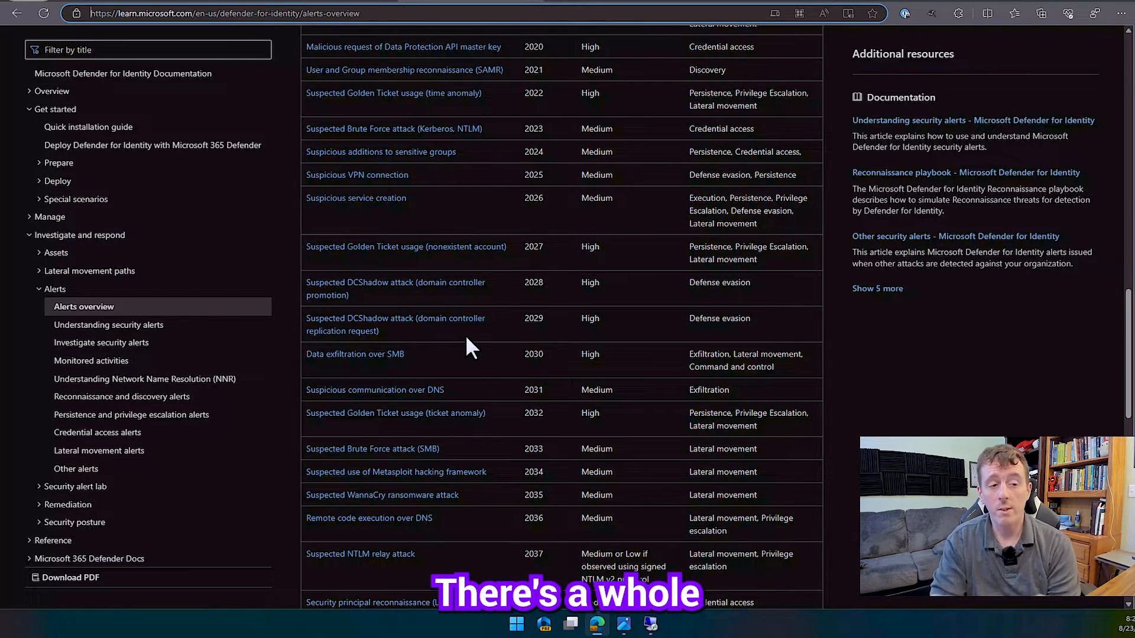
pyautogui.moveTo(443, 375)
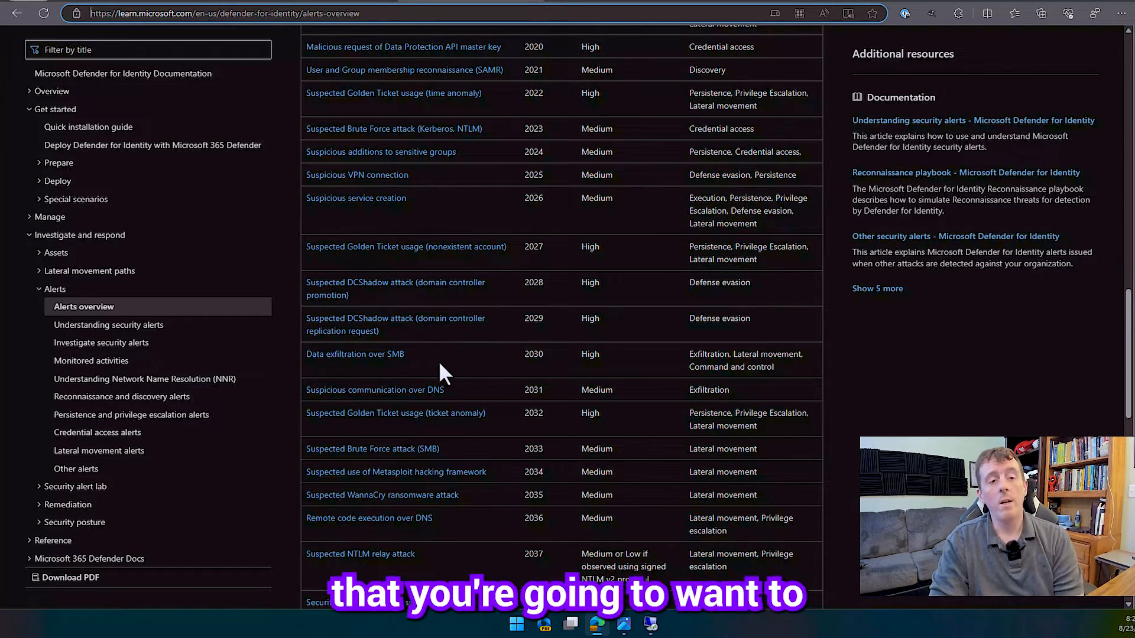
pyautogui.scroll(-3)
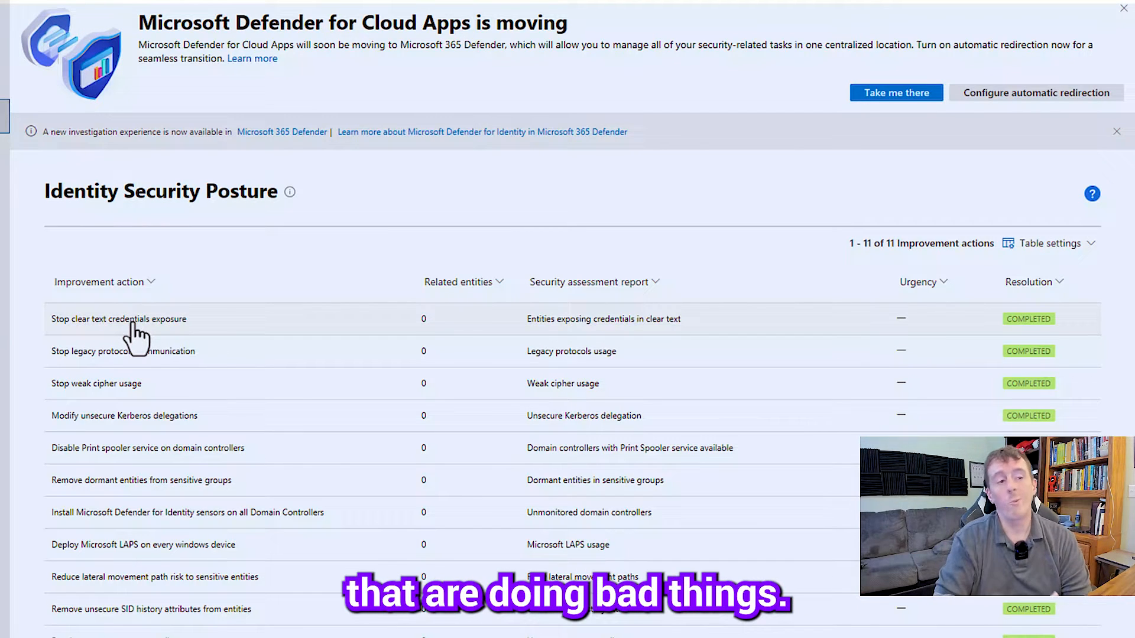
pyautogui.moveTo(177, 351)
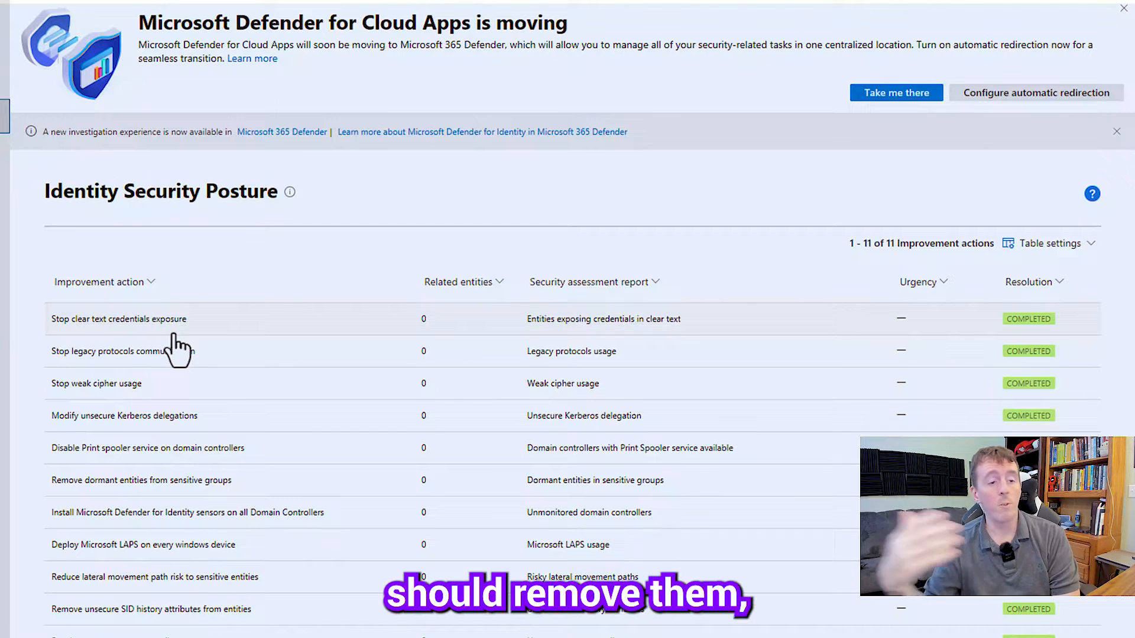
pyautogui.moveTo(460, 536)
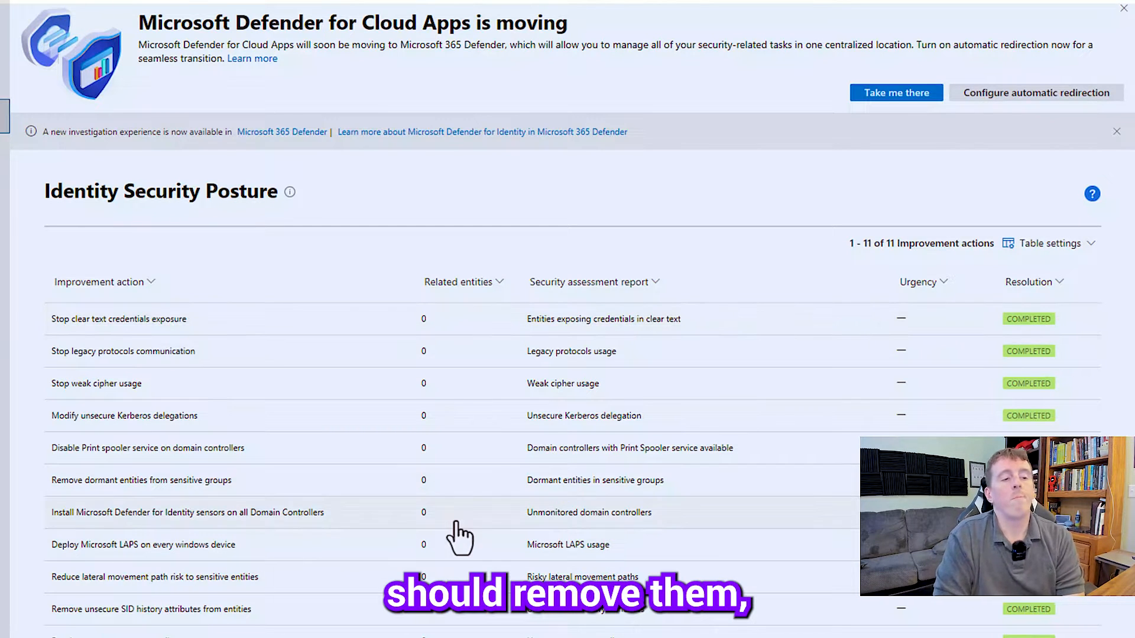
pyautogui.scroll(-3)
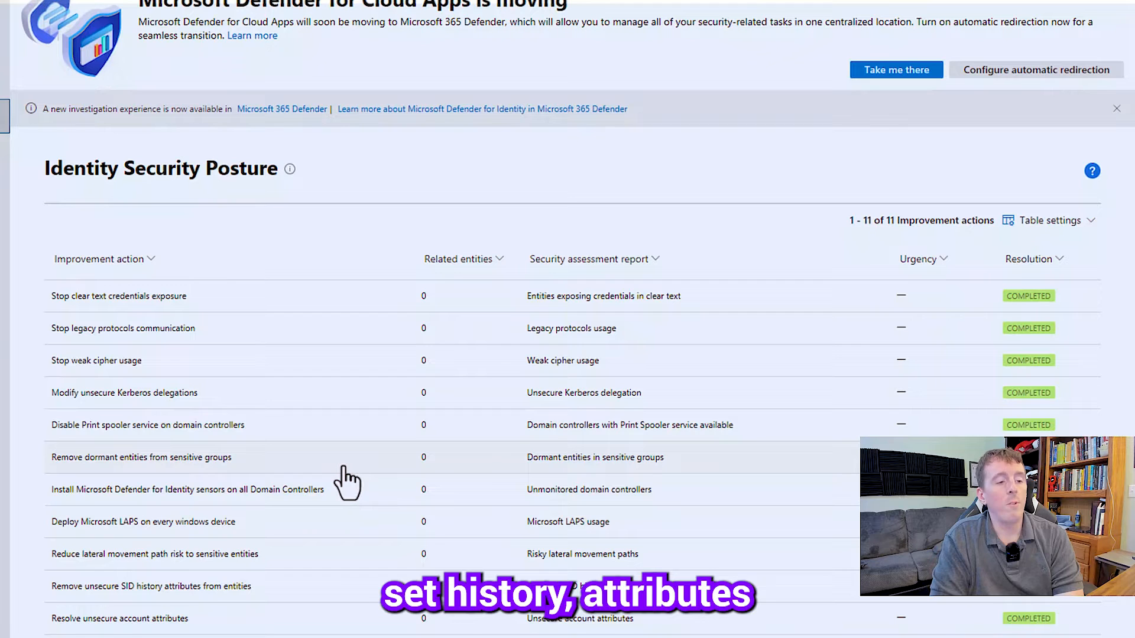
pyautogui.moveTo(149, 601)
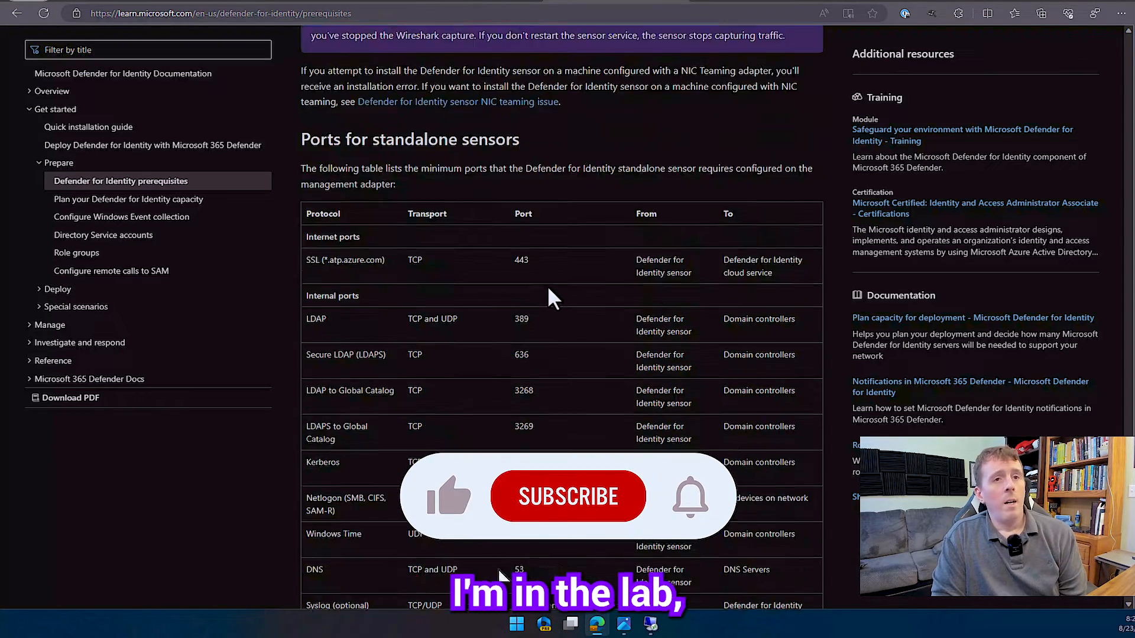
# - Read the sensor requirements and ports table, then move to the Configure Windows Event collection article
pyautogui.scroll(3)
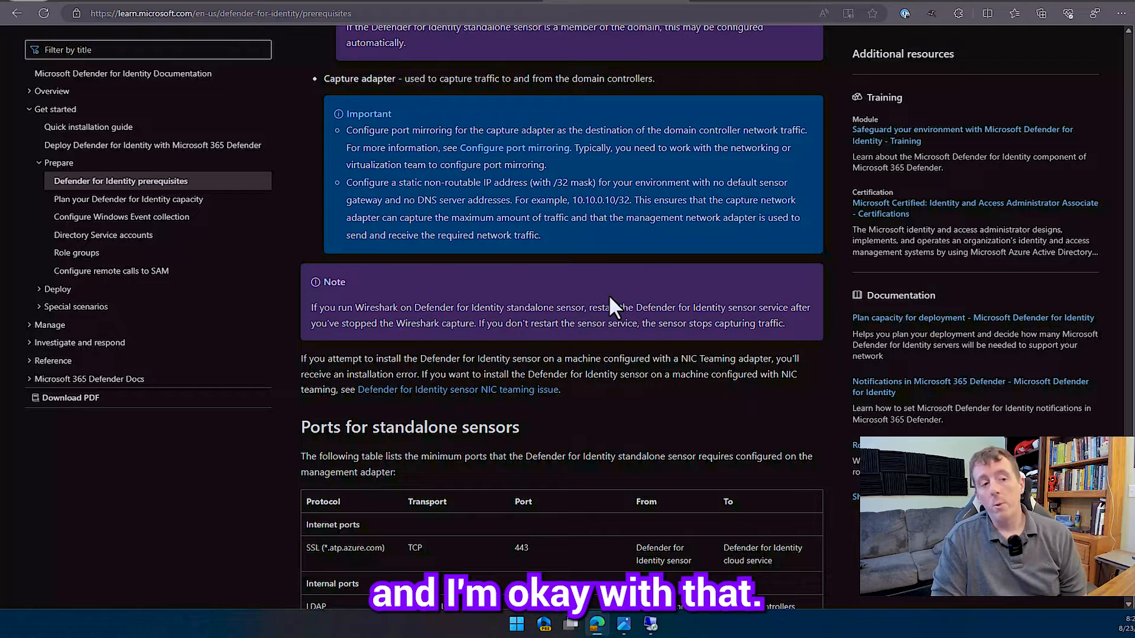
pyautogui.scroll(3)
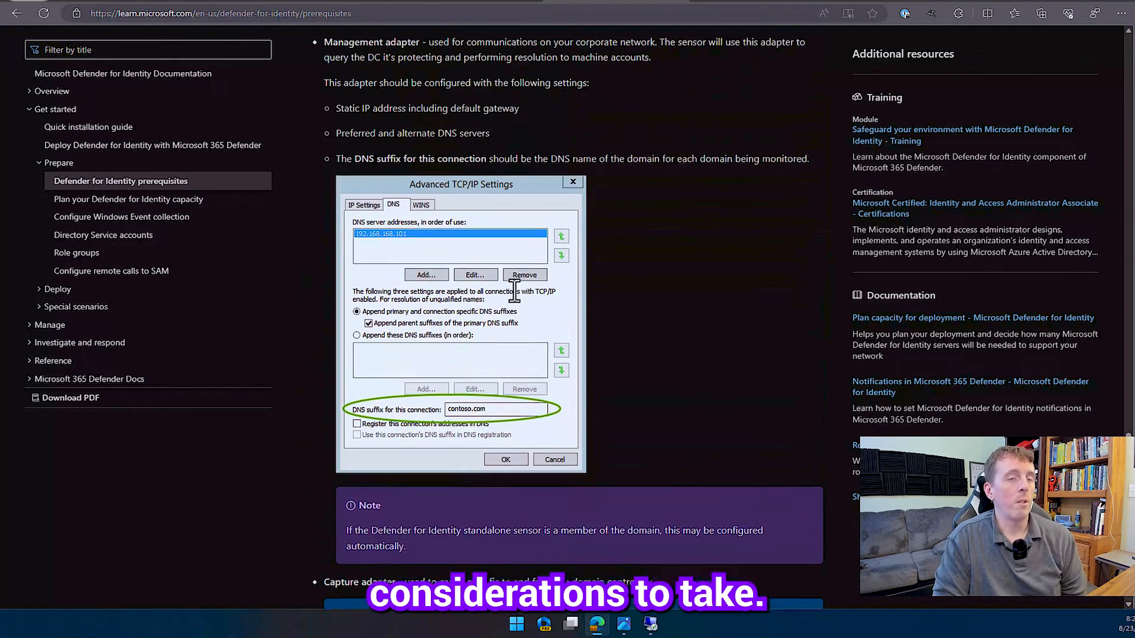
pyautogui.scroll(3)
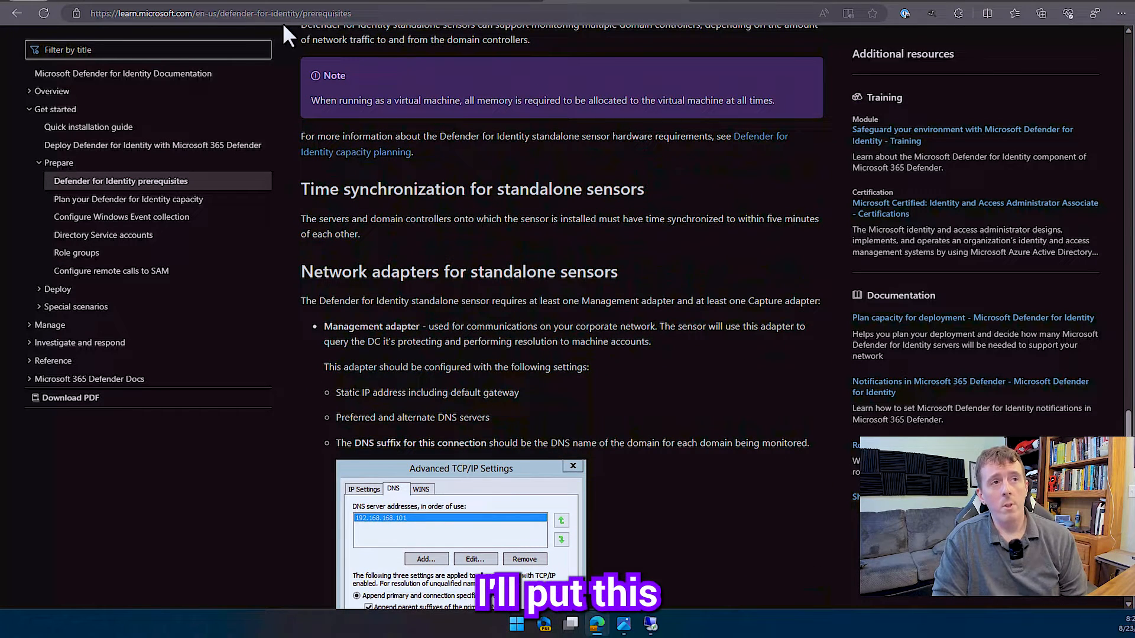
pyautogui.moveTo(539, 272)
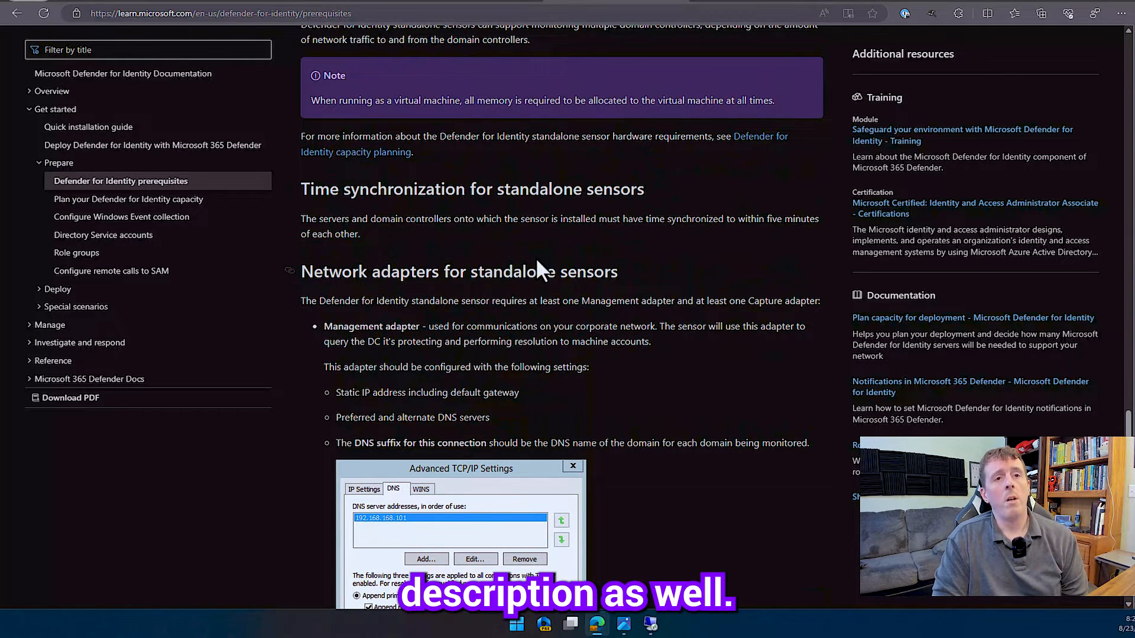
pyautogui.scroll(3)
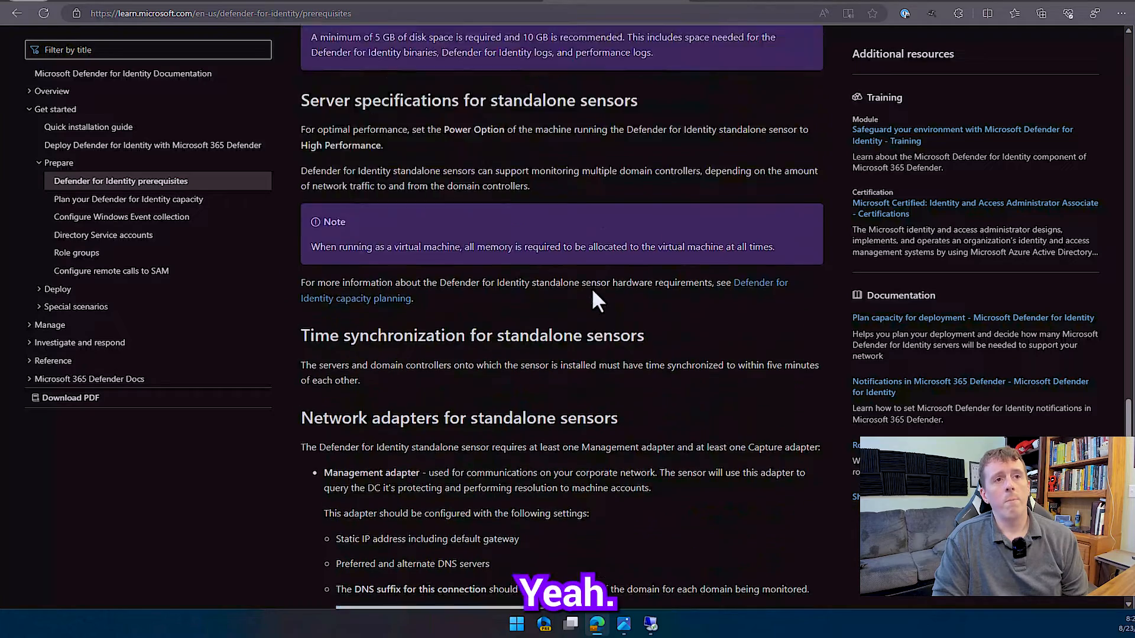
pyautogui.scroll(3)
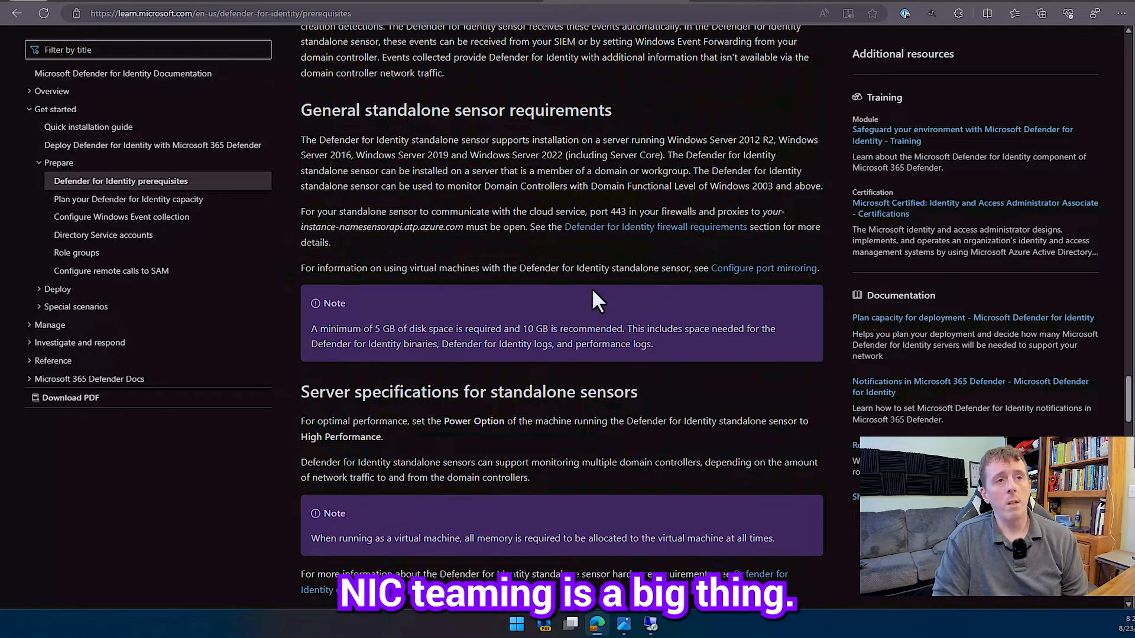
pyautogui.scroll(3)
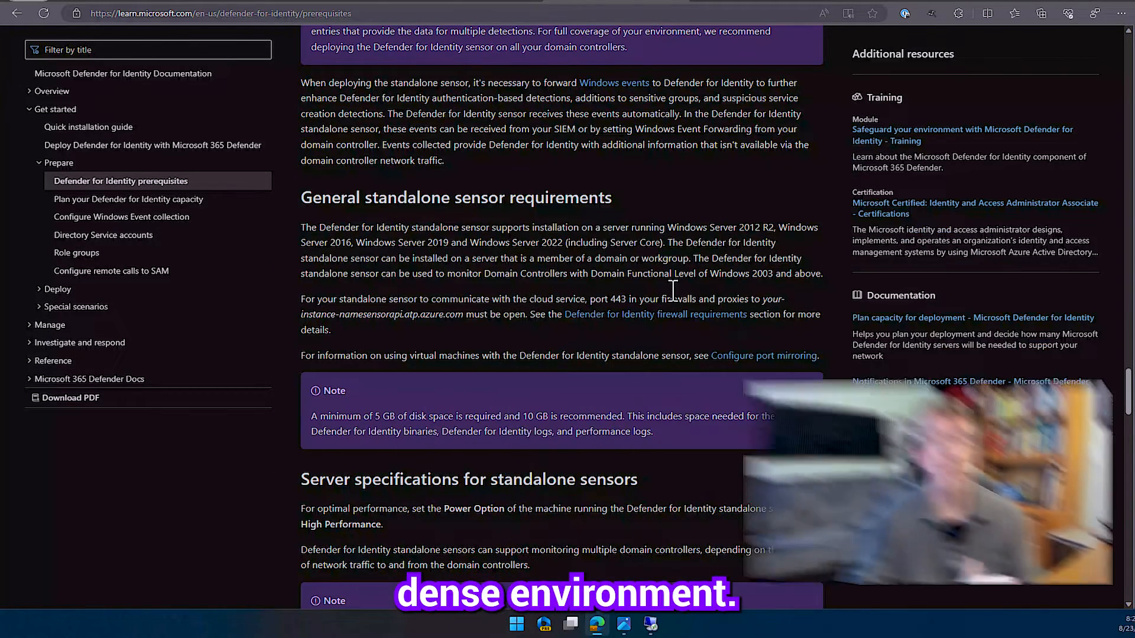
pyautogui.scroll(-3)
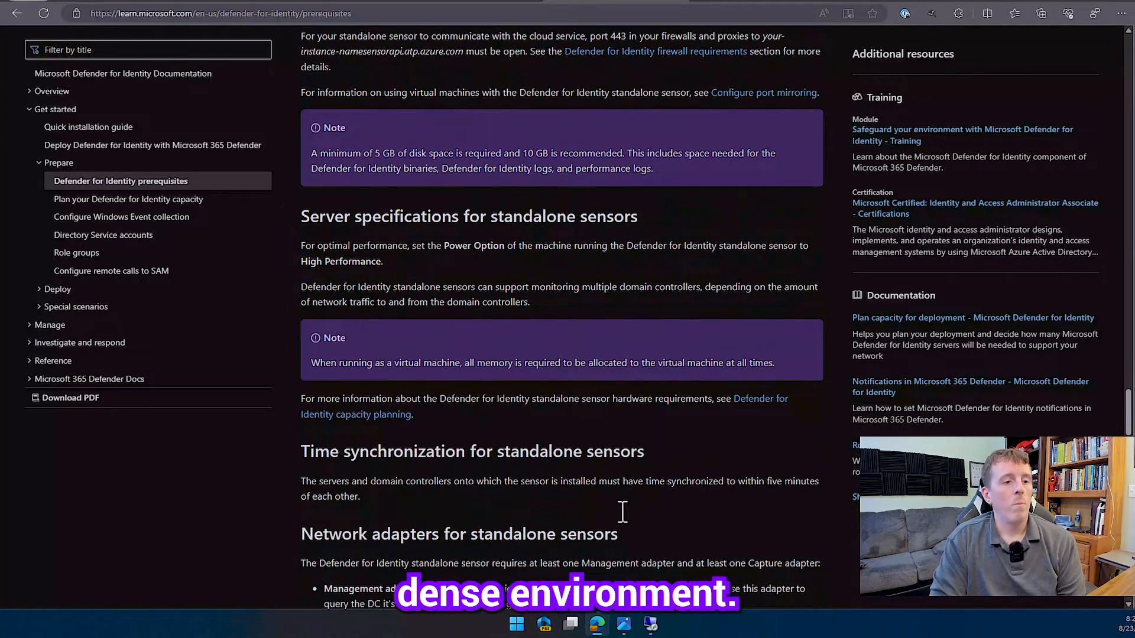
pyautogui.scroll(-3)
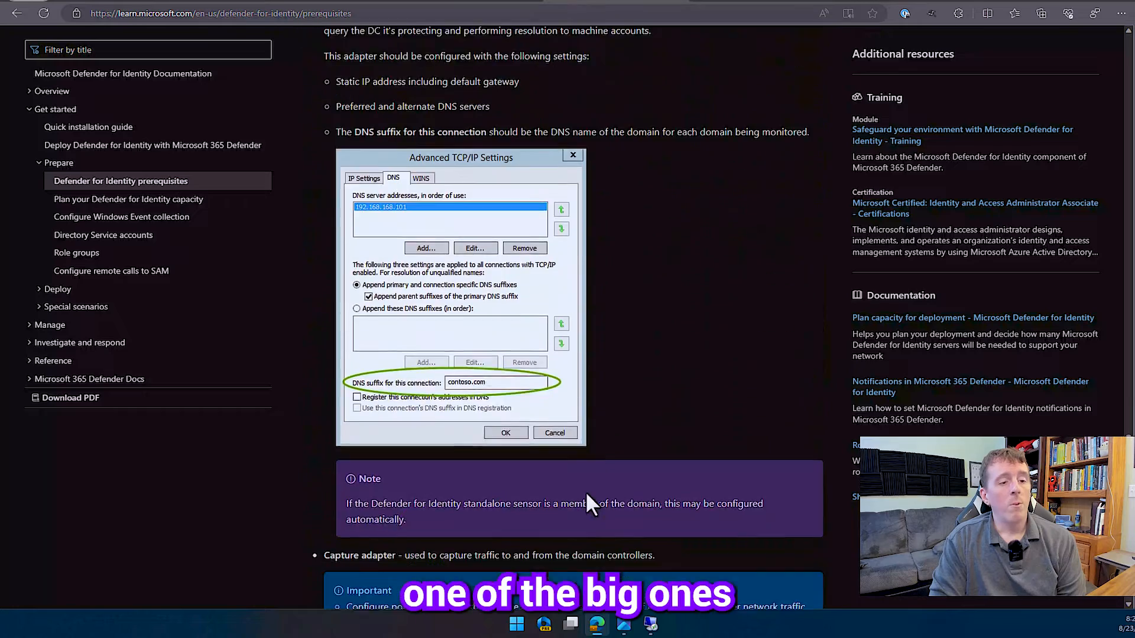
pyautogui.scroll(-3)
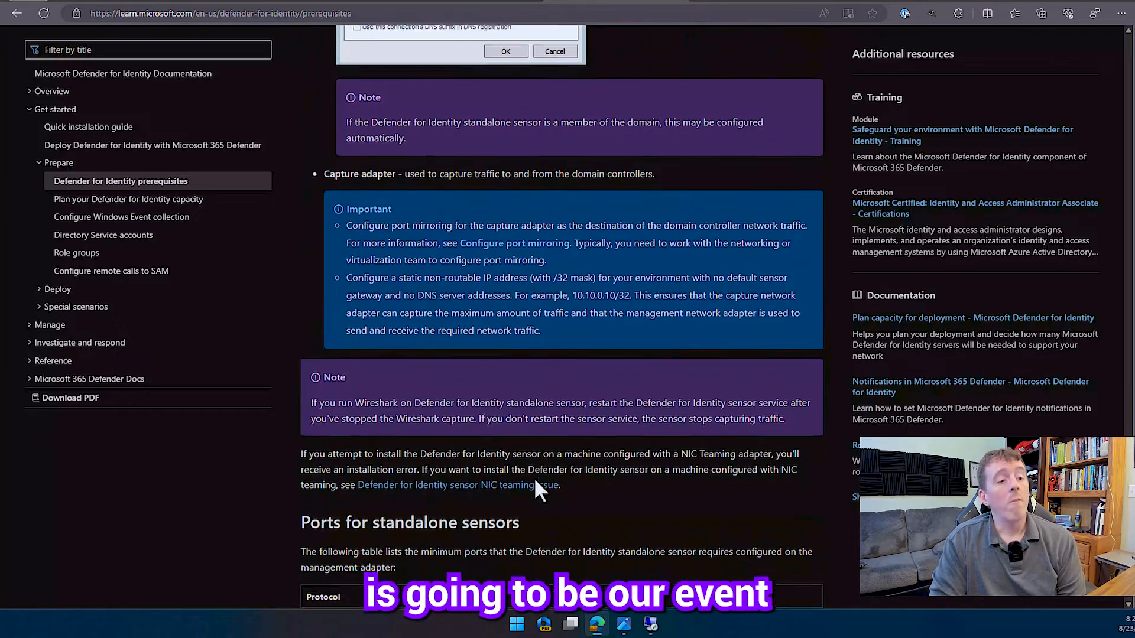
pyautogui.scroll(-3)
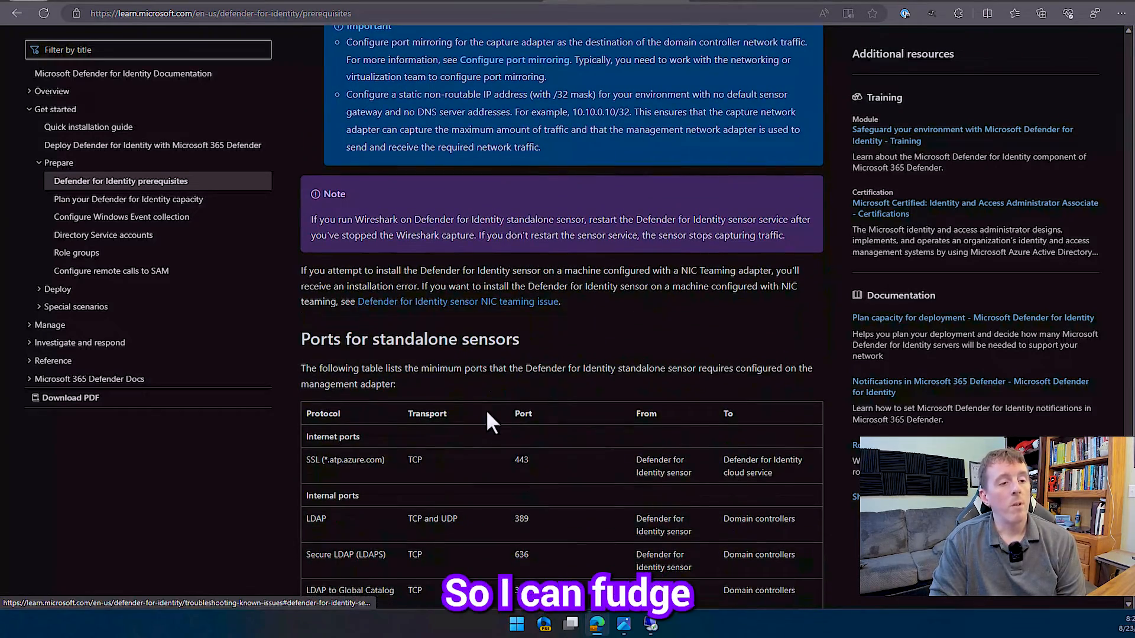
pyautogui.moveTo(466, 276)
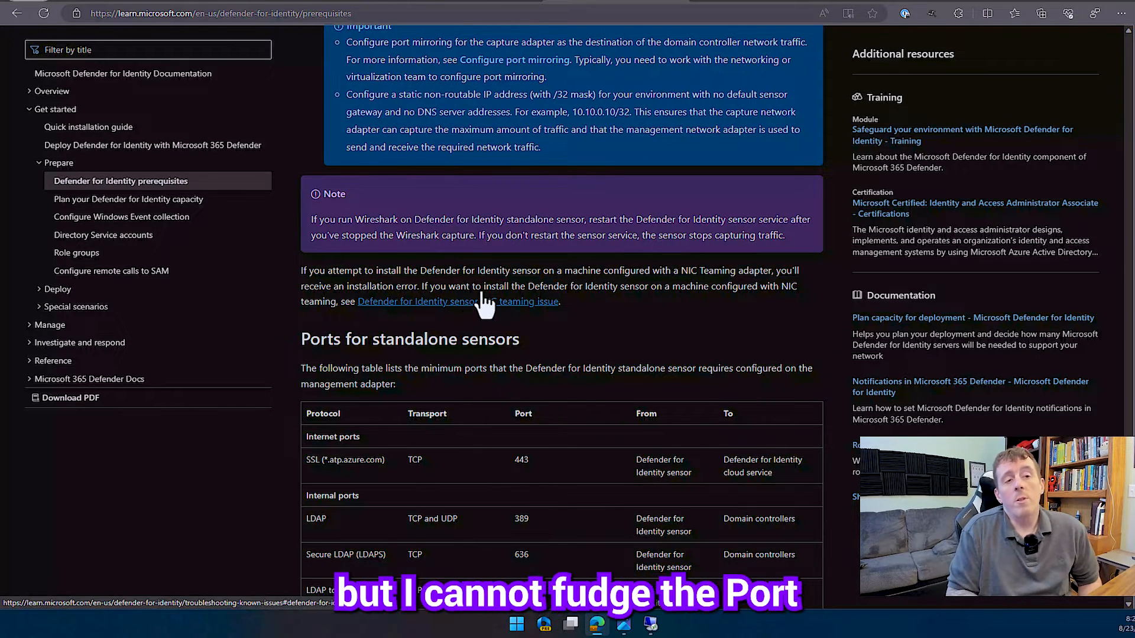
pyautogui.moveTo(624, 305)
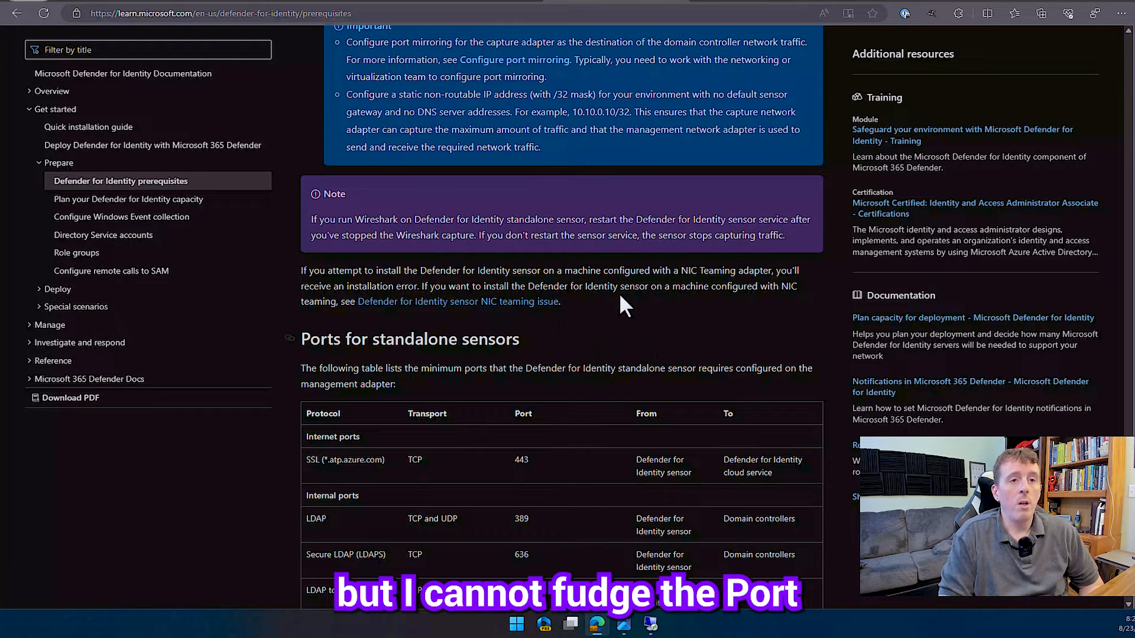
pyautogui.moveTo(586, 334)
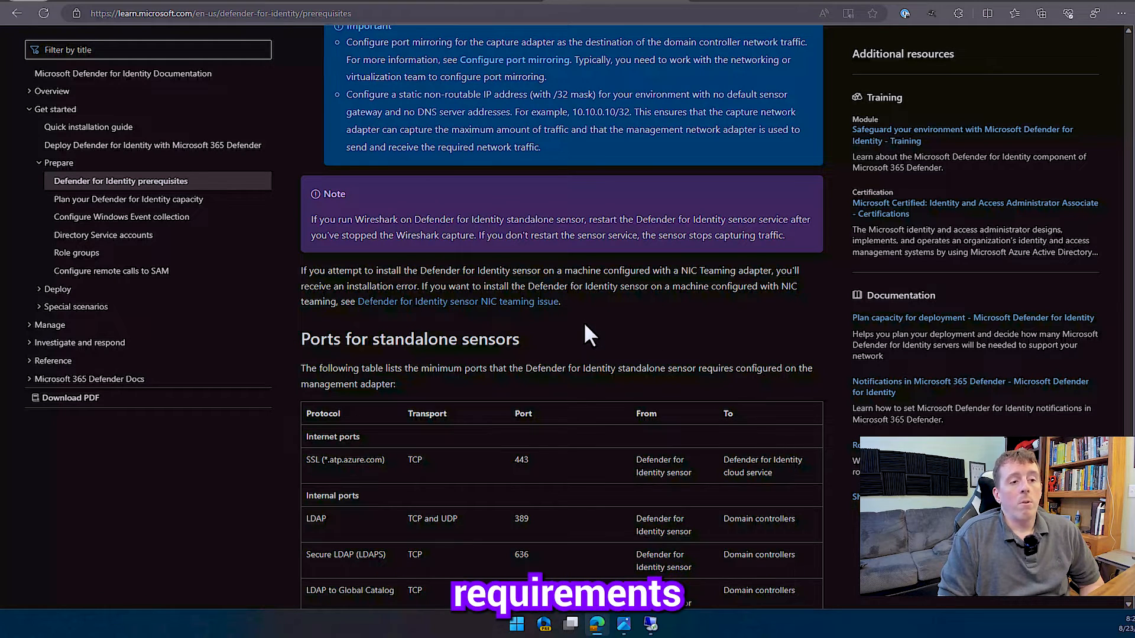
pyautogui.scroll(-3)
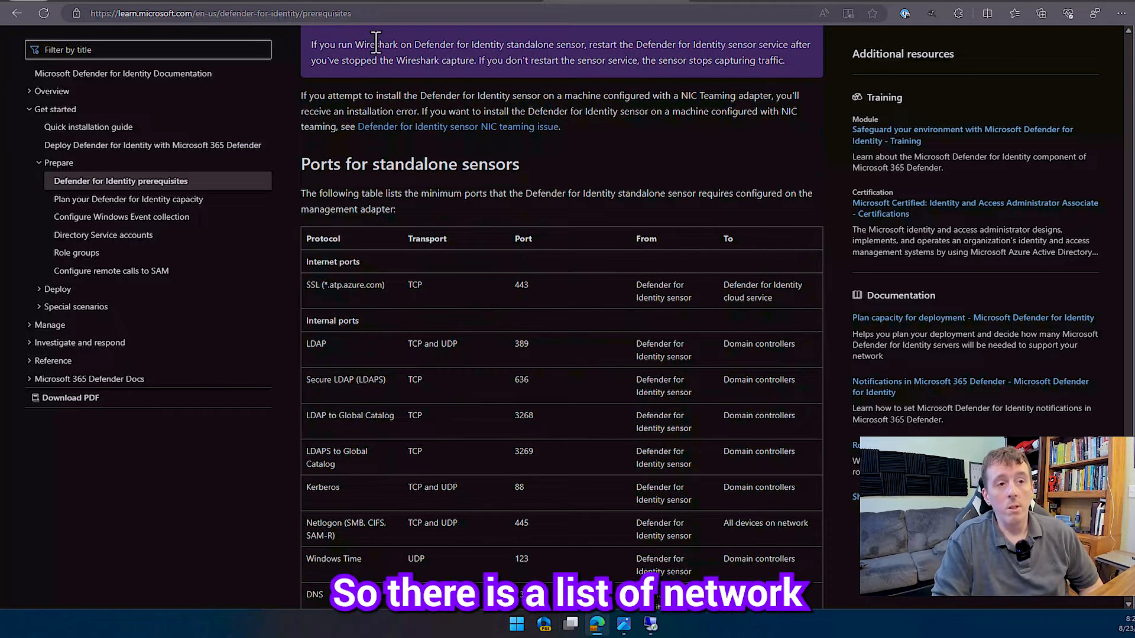
pyautogui.scroll(-3)
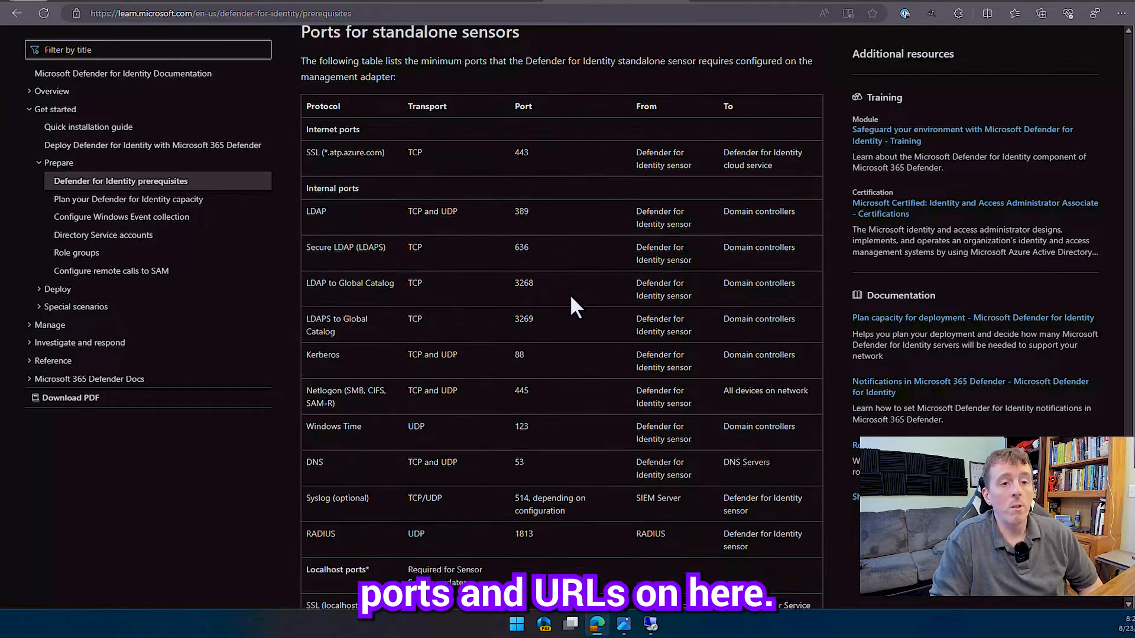
pyautogui.scroll(-3)
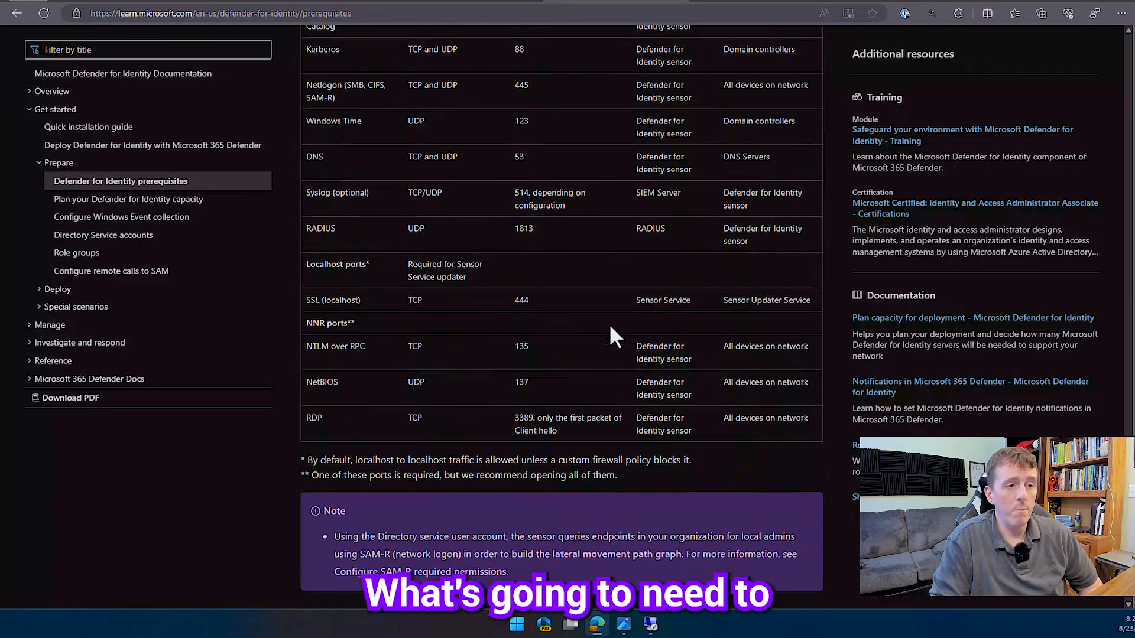
pyautogui.scroll(-3)
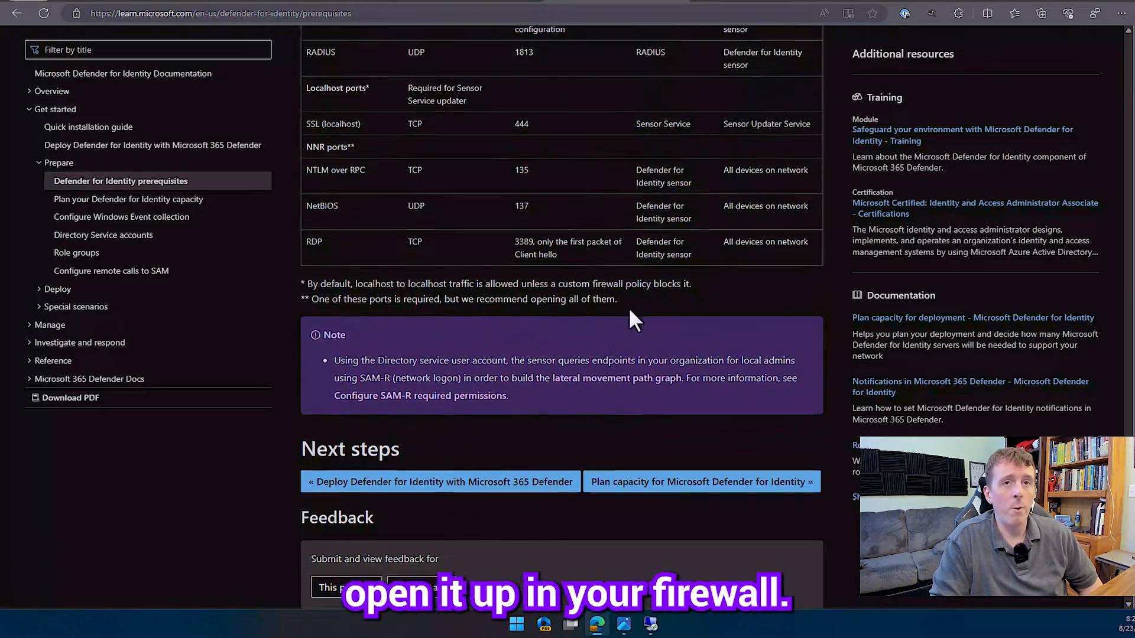
pyautogui.click(120, 217)
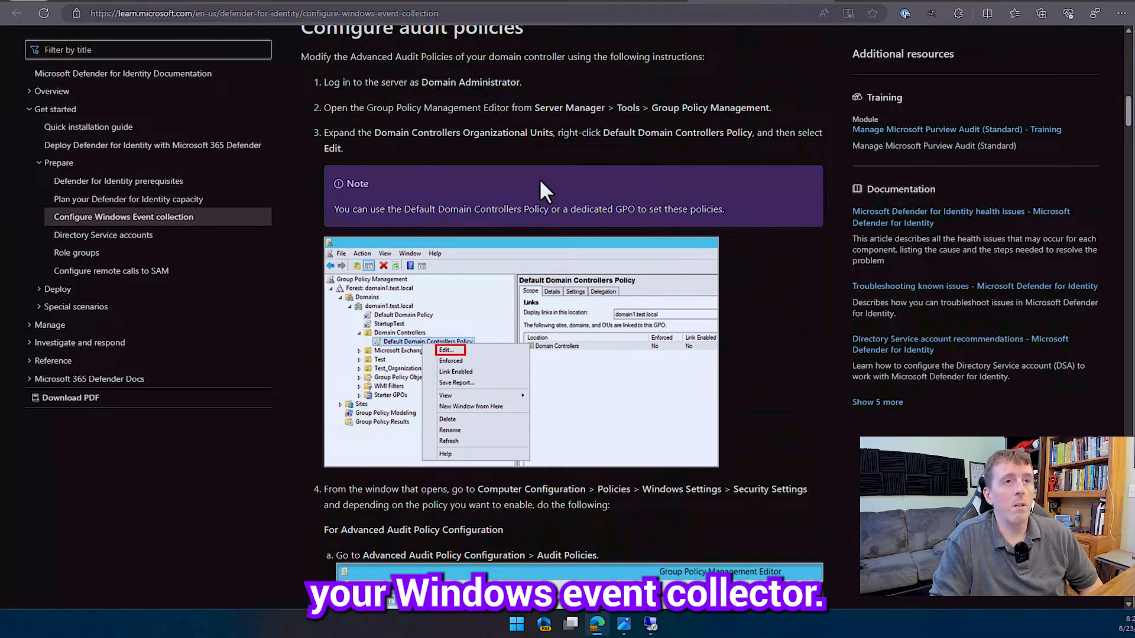
# - Review the Relevant Windows Events list, then switch to the remote server session
pyautogui.scroll(3)
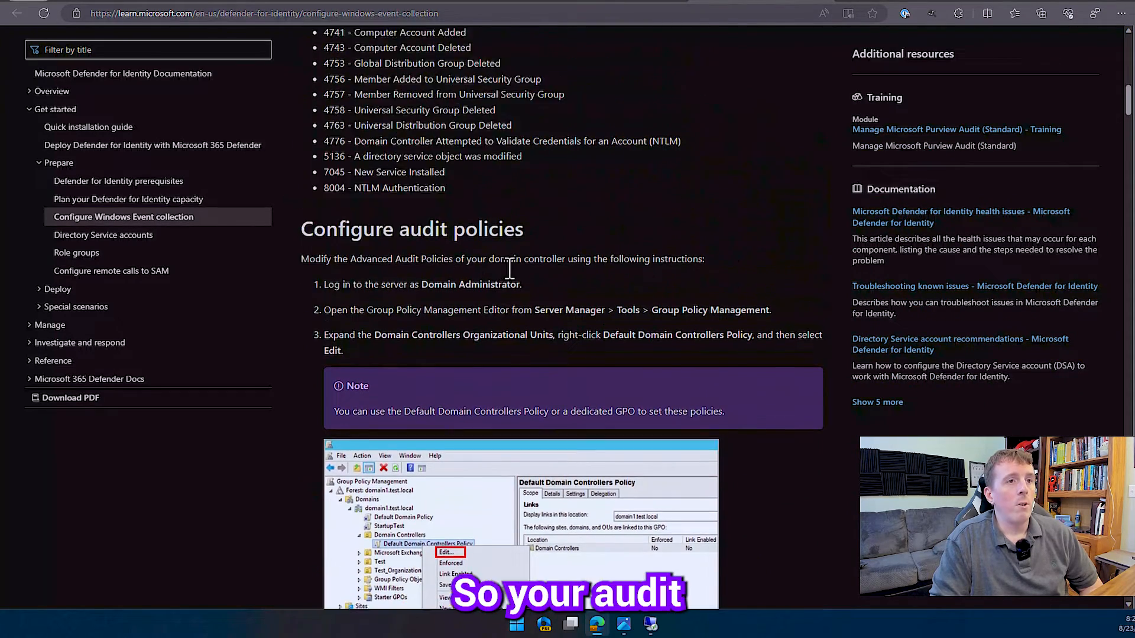
pyautogui.scroll(3)
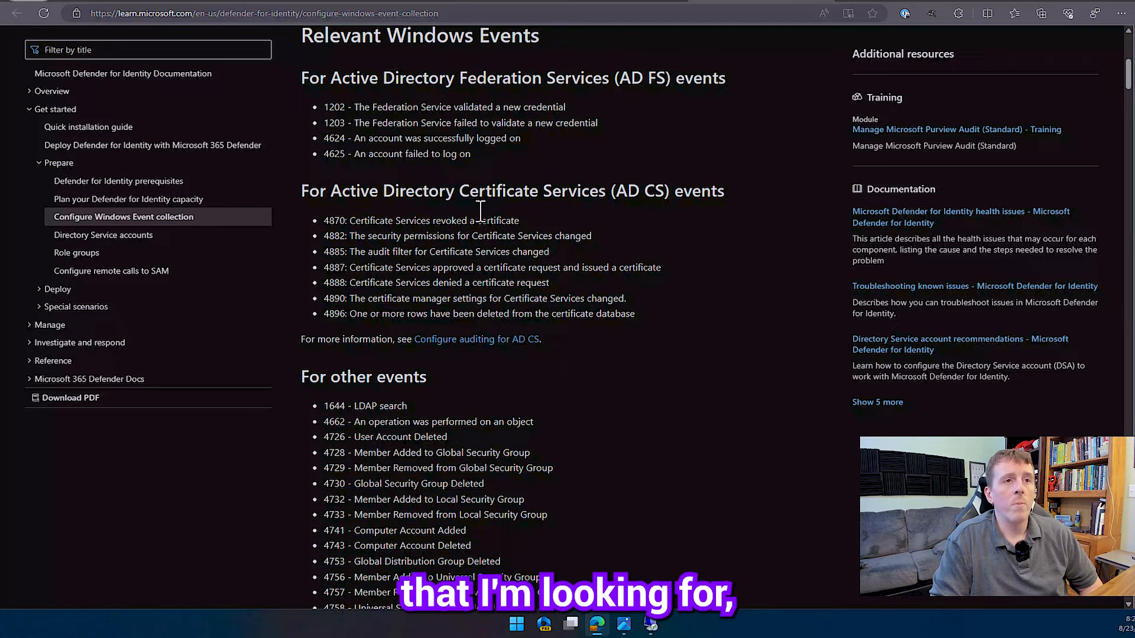
pyautogui.moveTo(550, 137)
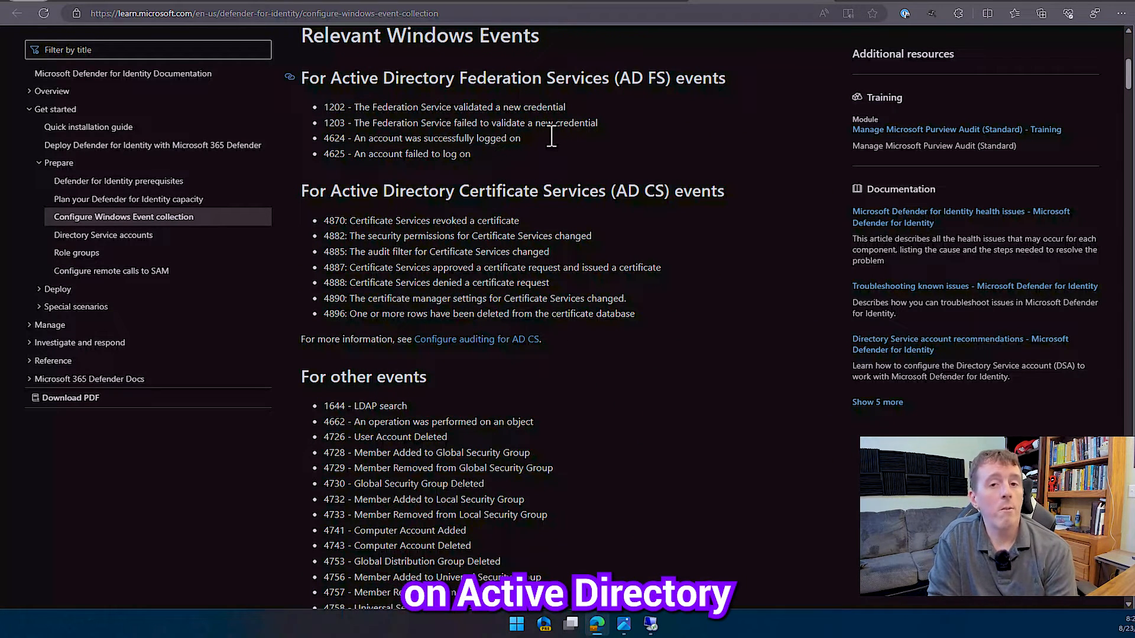
pyautogui.moveTo(547, 256)
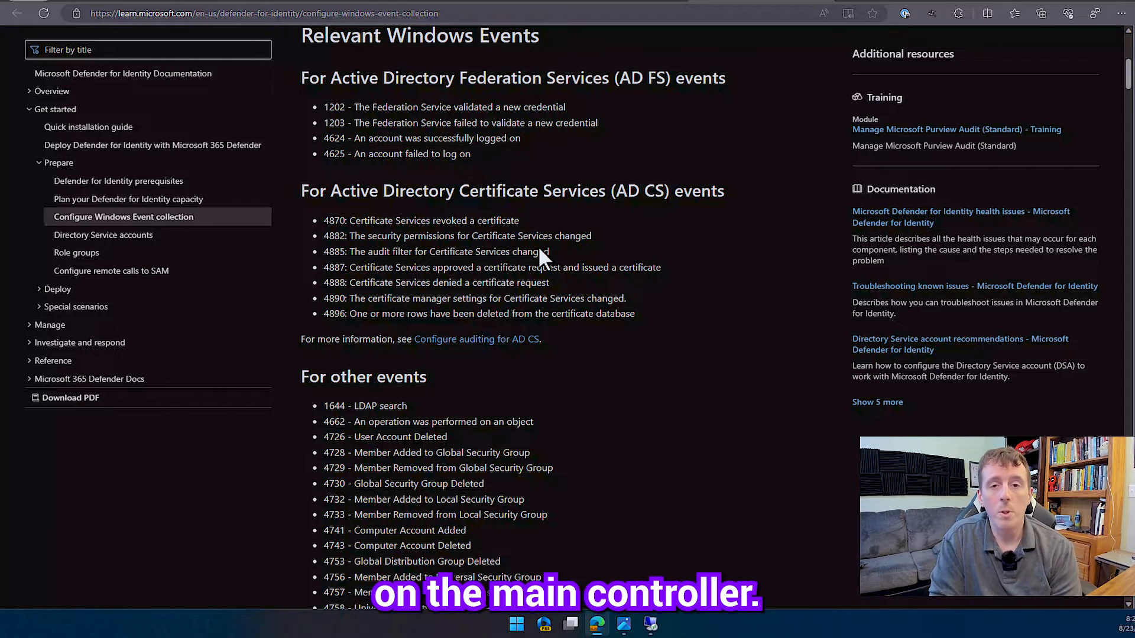
pyautogui.moveTo(496, 246)
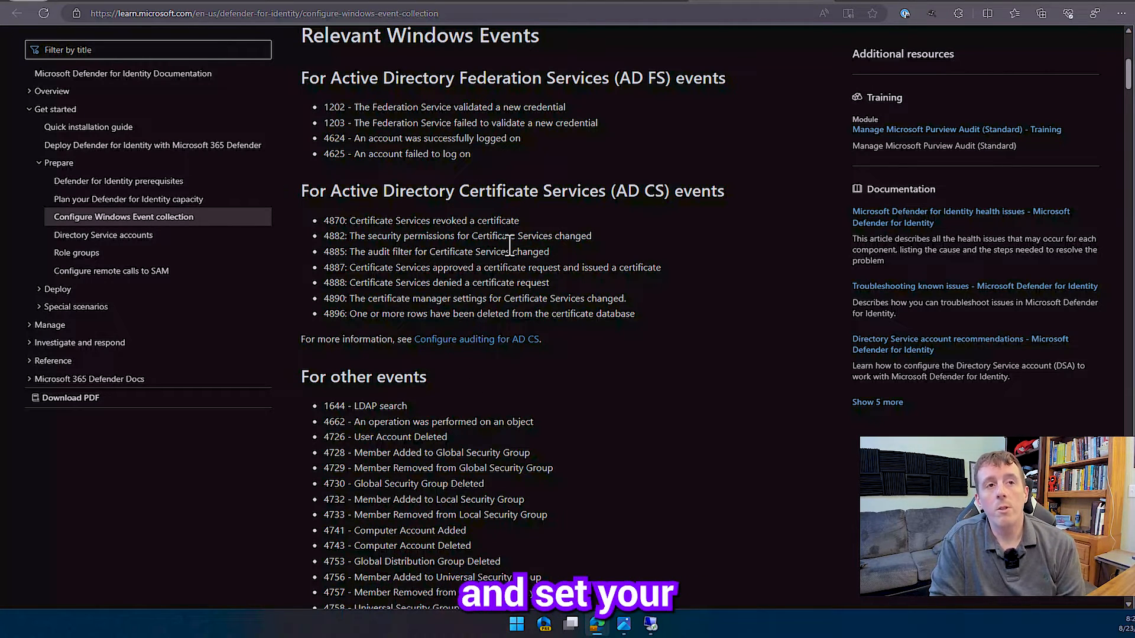
pyautogui.scroll(3)
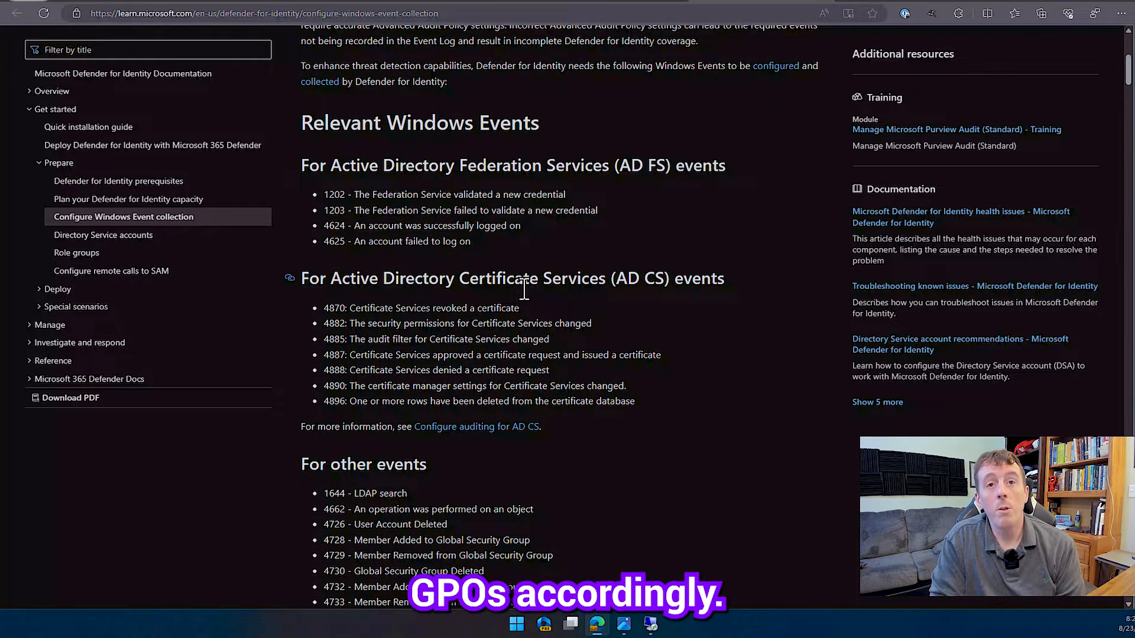
pyautogui.moveTo(572, 369)
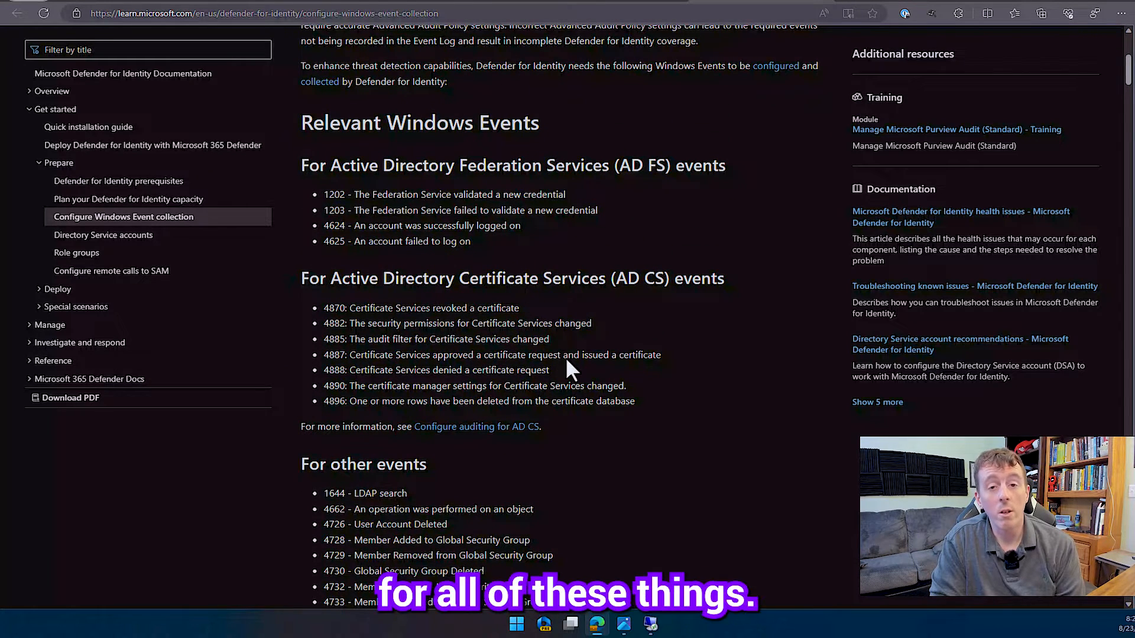
pyautogui.moveTo(586, 423)
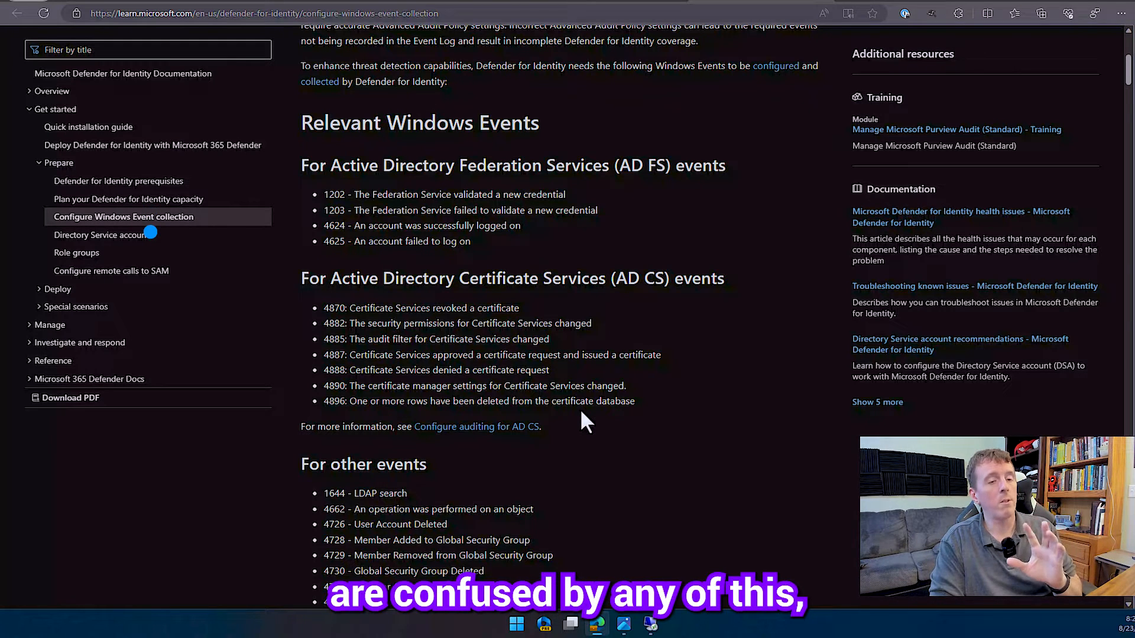
pyautogui.scroll(-3)
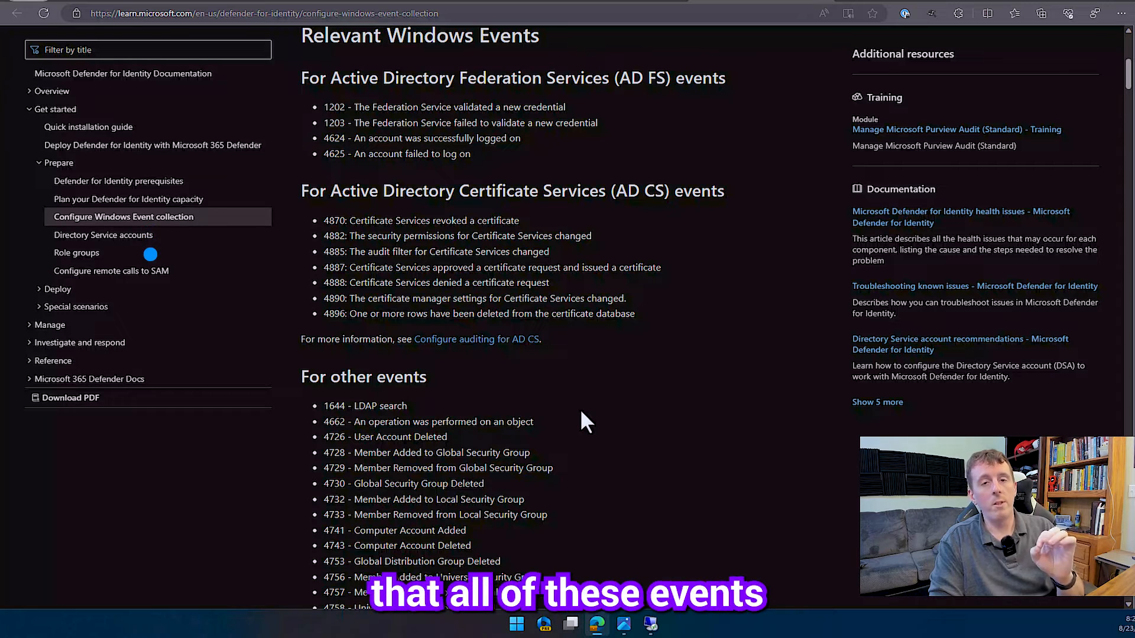
pyautogui.scroll(-3)
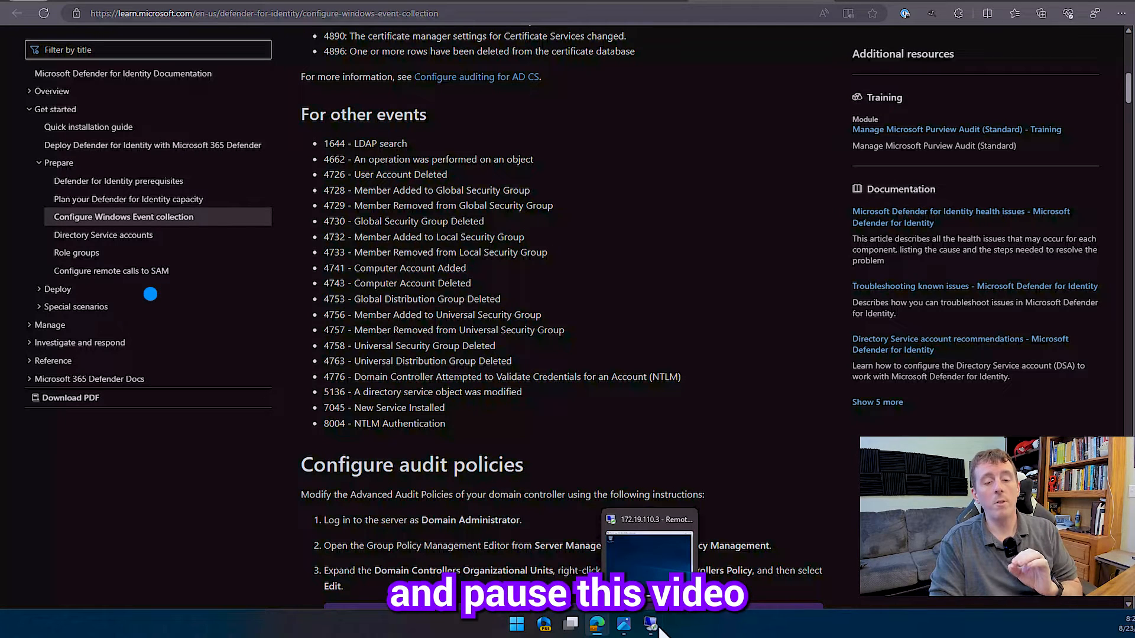
pyautogui.click(649, 550)
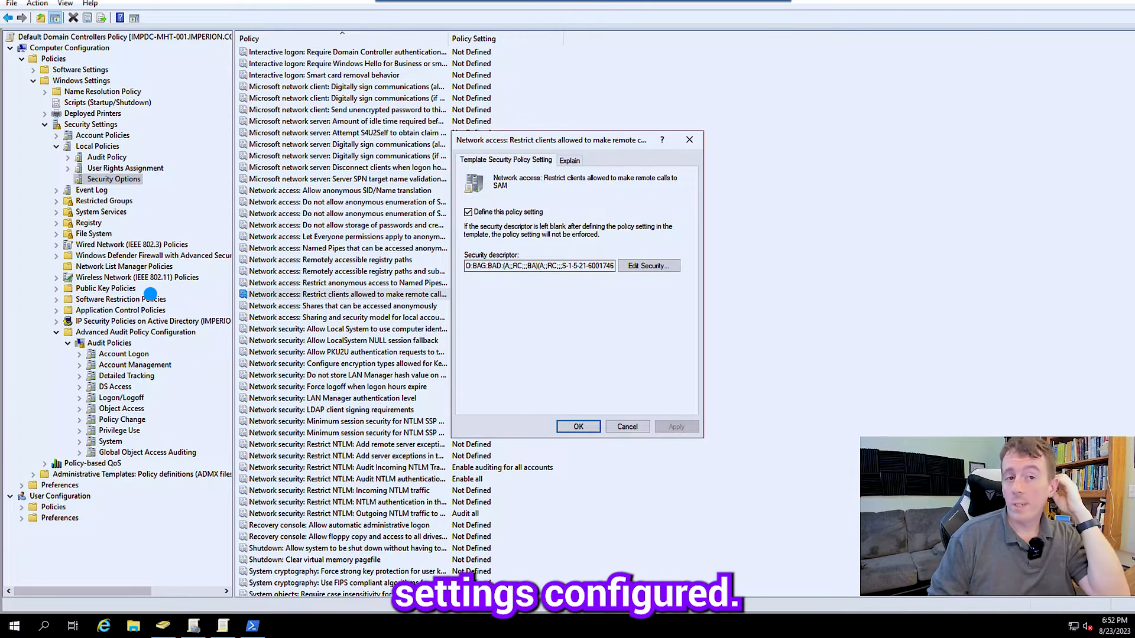
pyautogui.moveTo(605, 178)
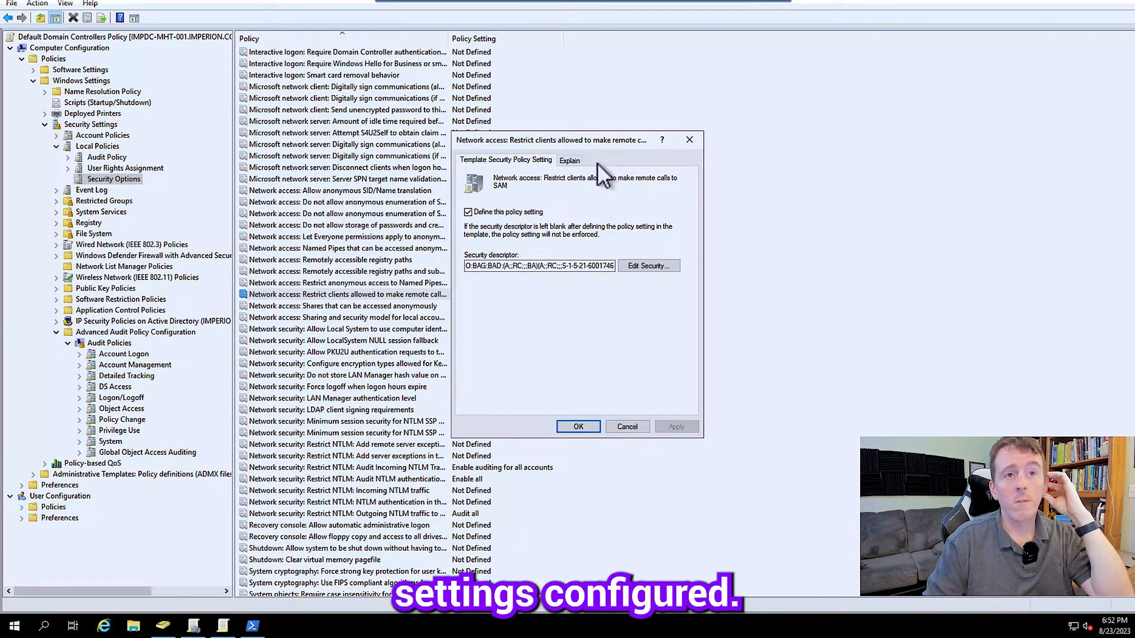
# - Run 'gpupdate /force' in PowerShell to apply the group policy changes immediately
pyautogui.click(577, 426)
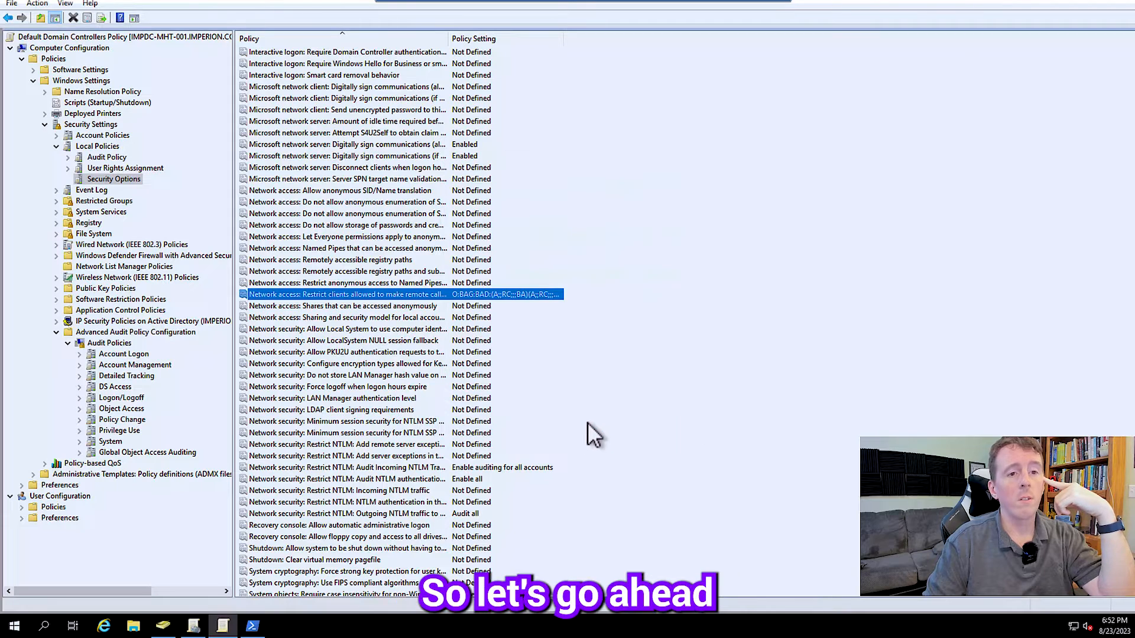
pyautogui.click(250, 625)
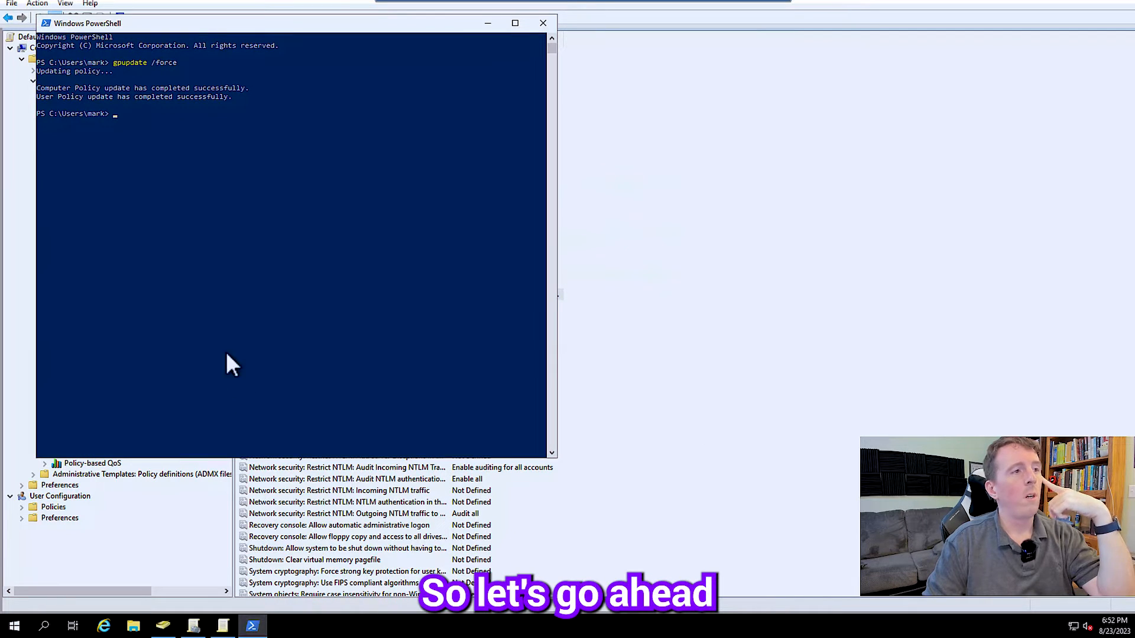
pyautogui.write('gpupdate /force')
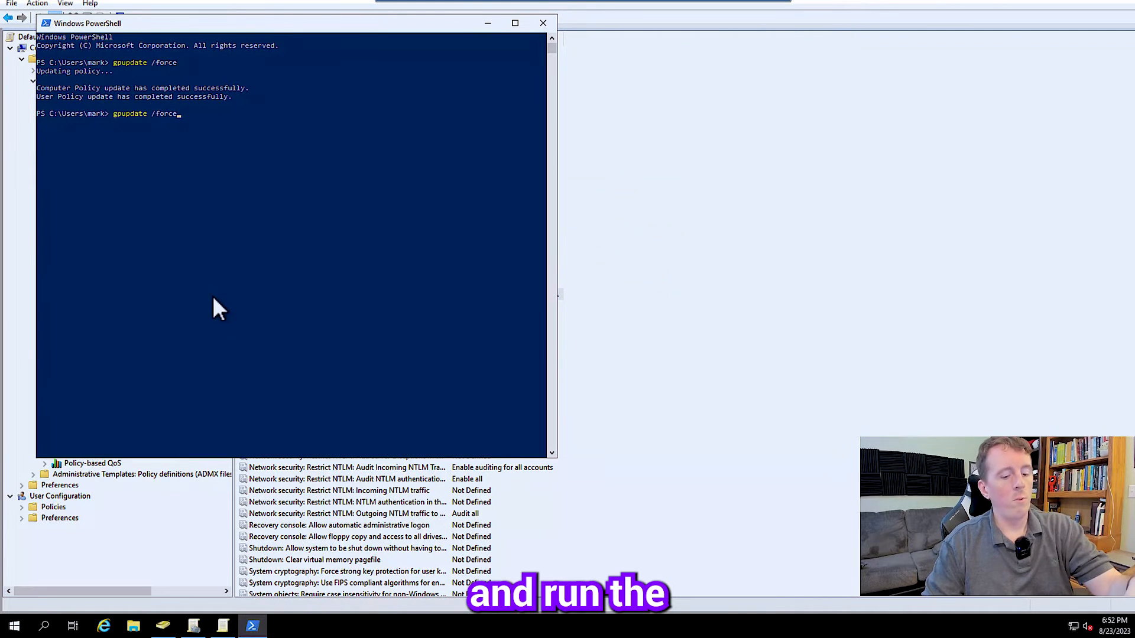
pyautogui.press('Return')
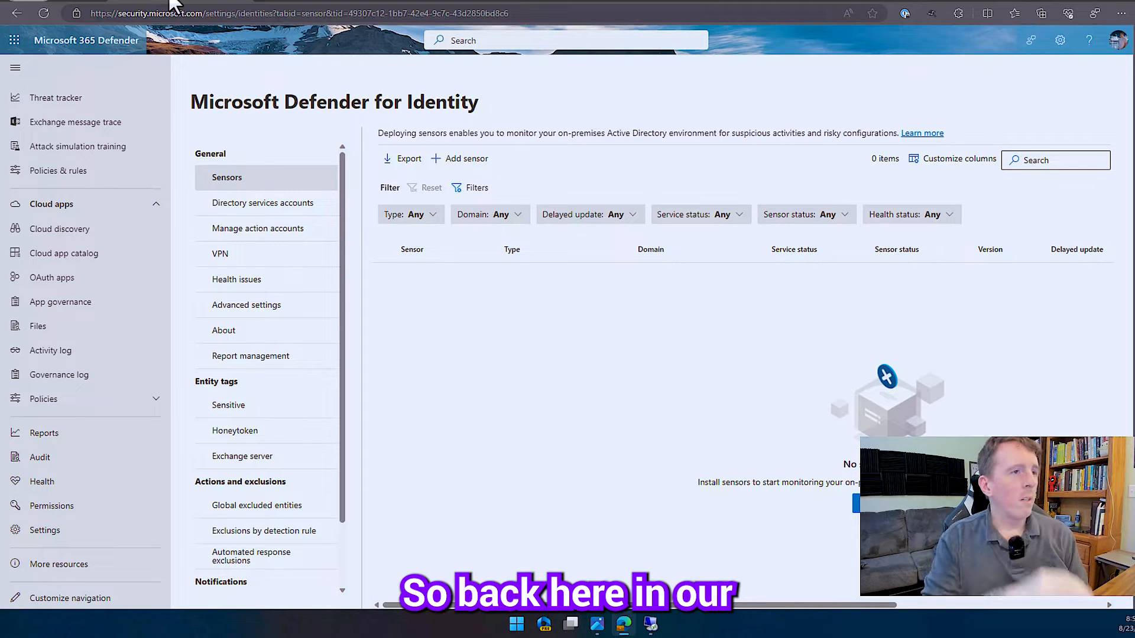
pyautogui.moveTo(426, 241)
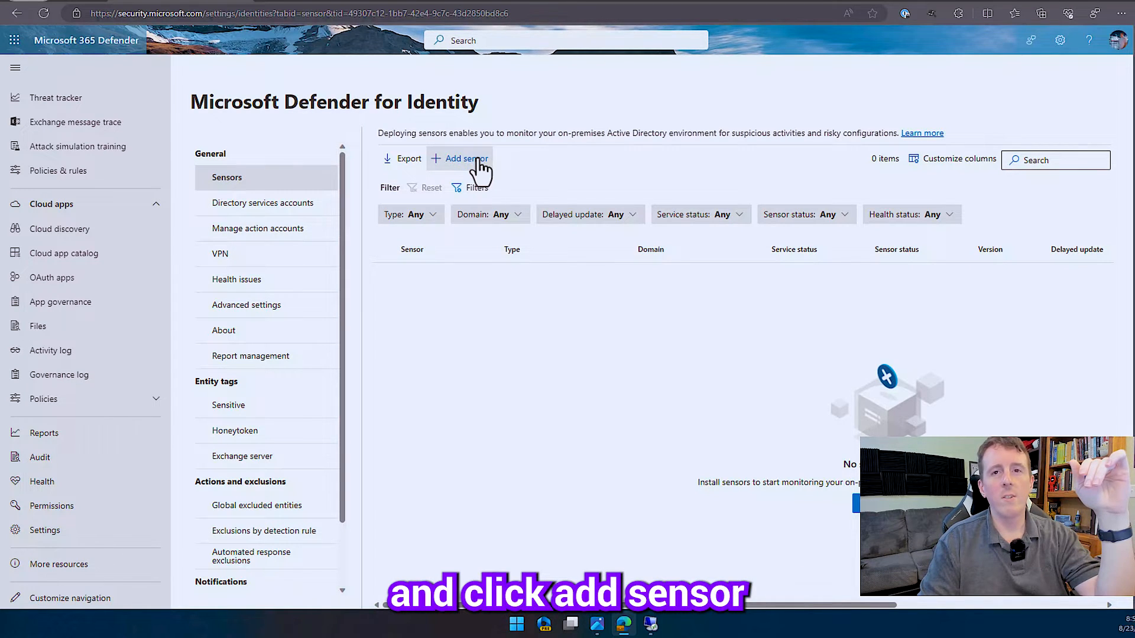
# - Add a sensor, download its installer and copy the access key to the clipboard
pyautogui.click(458, 159)
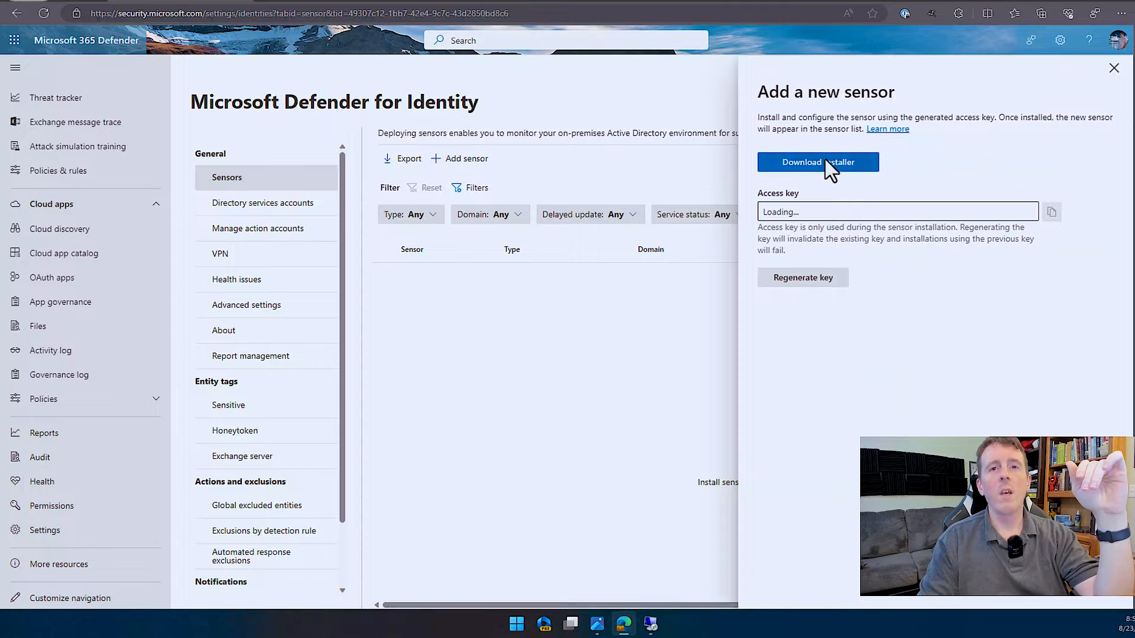
pyautogui.click(818, 162)
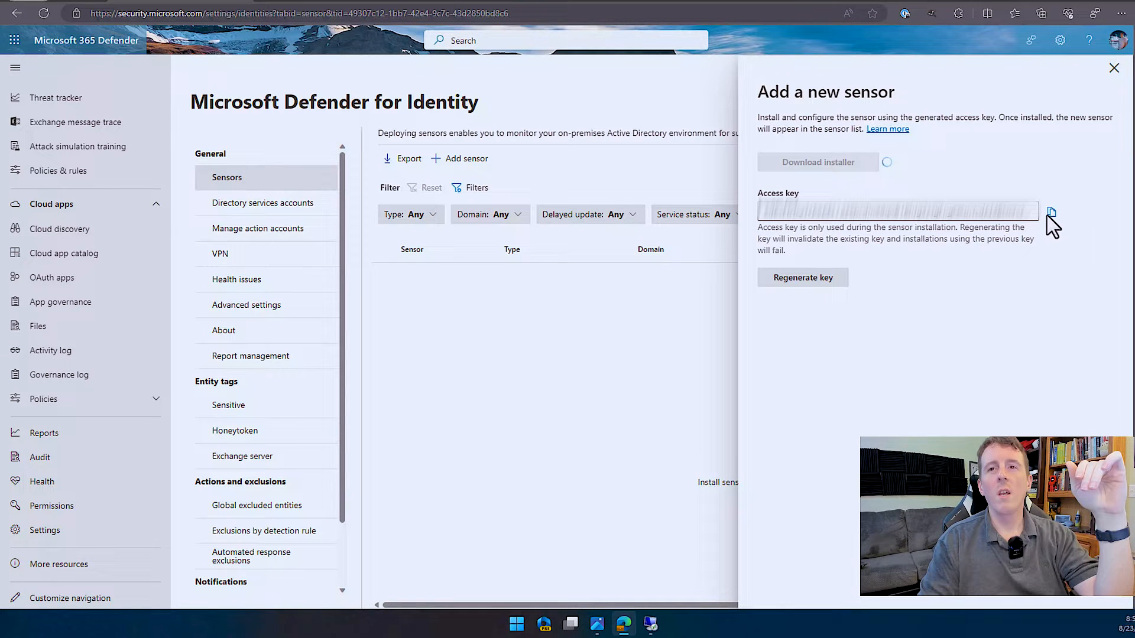
pyautogui.click(1050, 212)
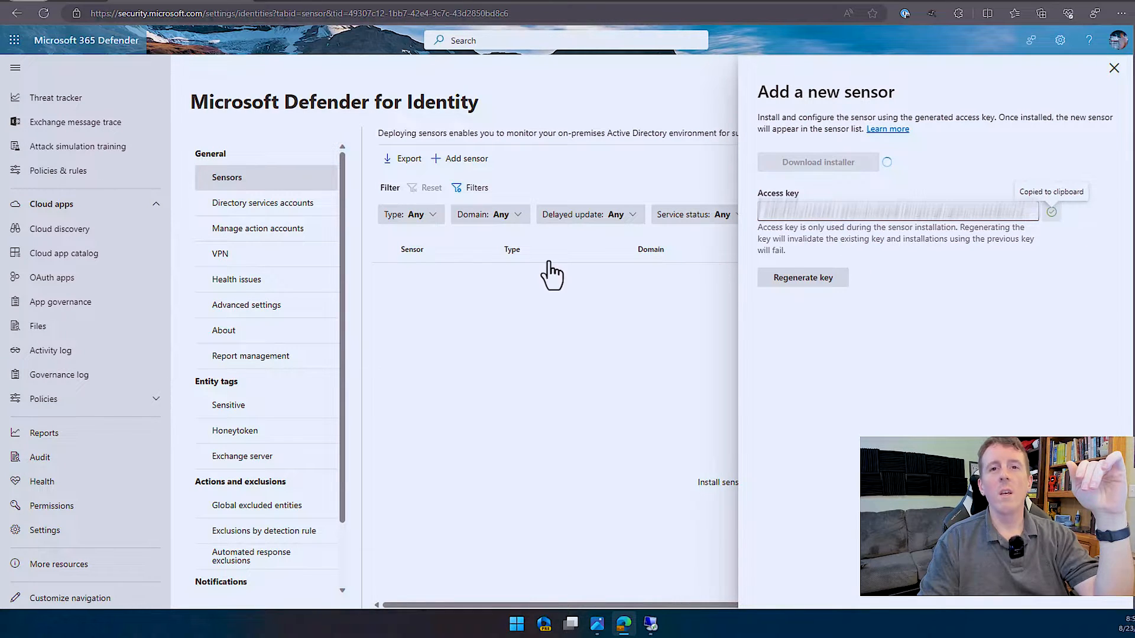
pyautogui.click(817, 162)
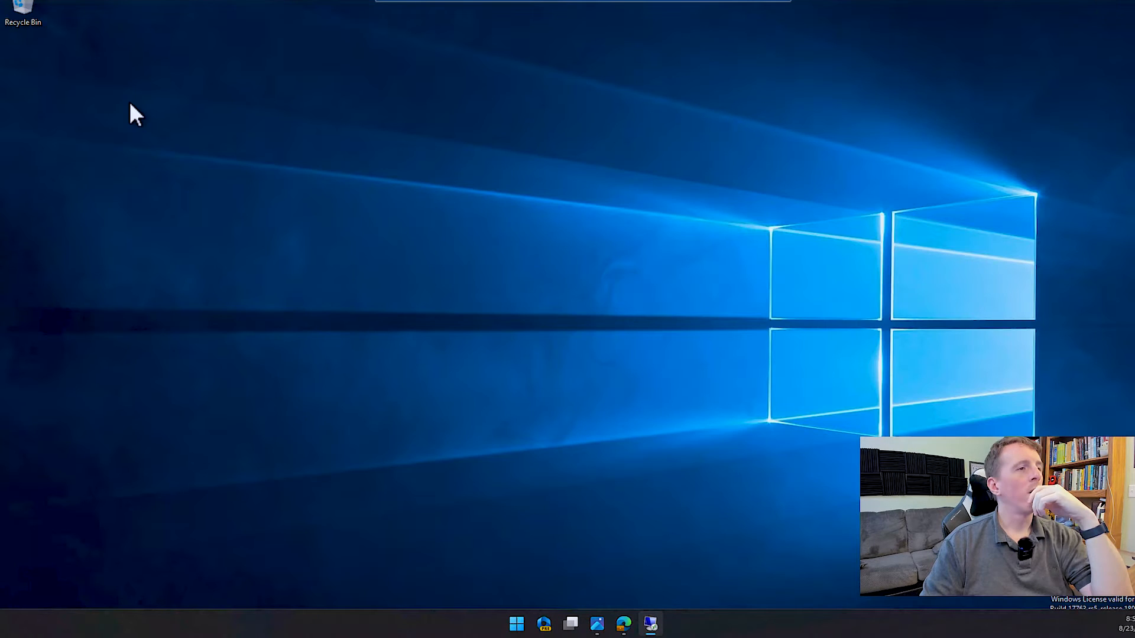
# - Paste the Azure ATP Sensor Setup zip onto the desktop and extract it to its own folder
pyautogui.rightClick(137, 115)
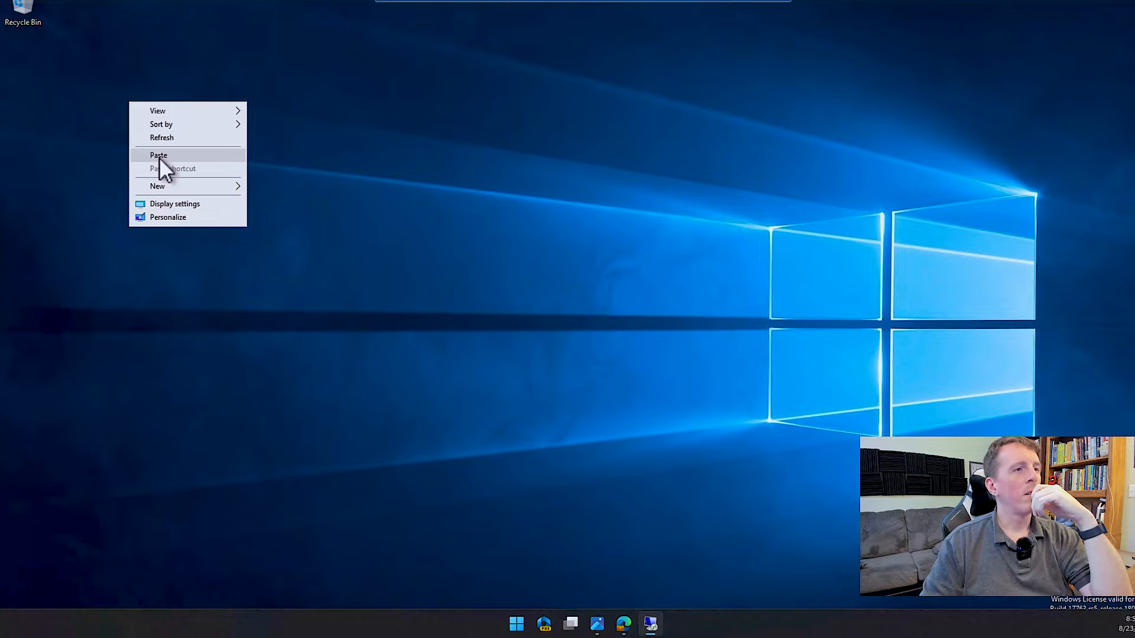
pyautogui.click(157, 155)
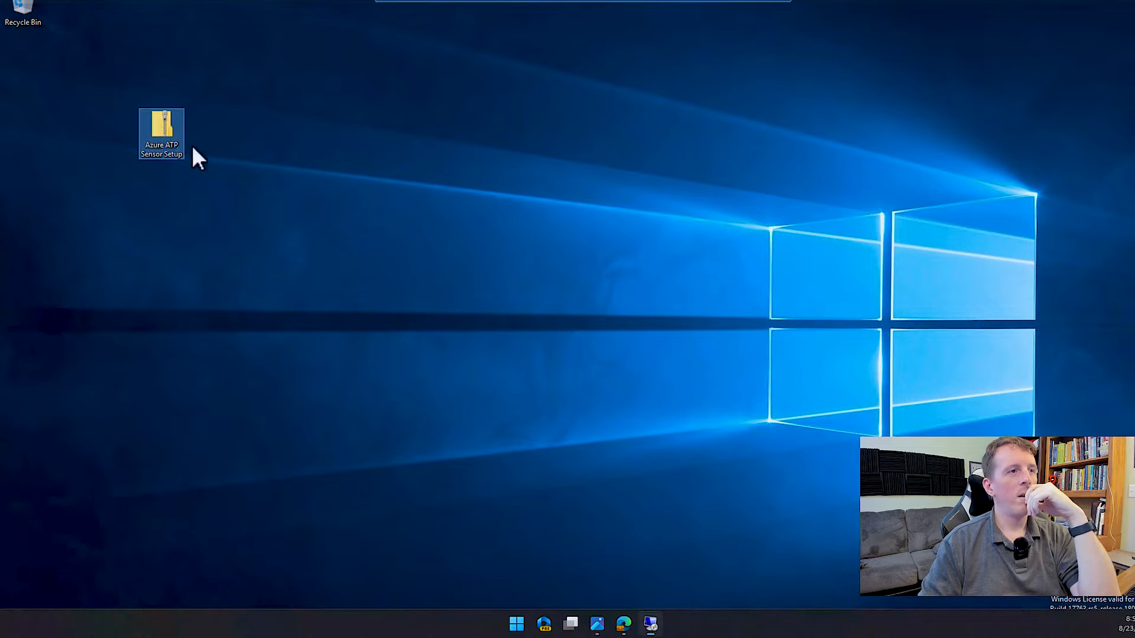
pyautogui.rightClick(161, 134)
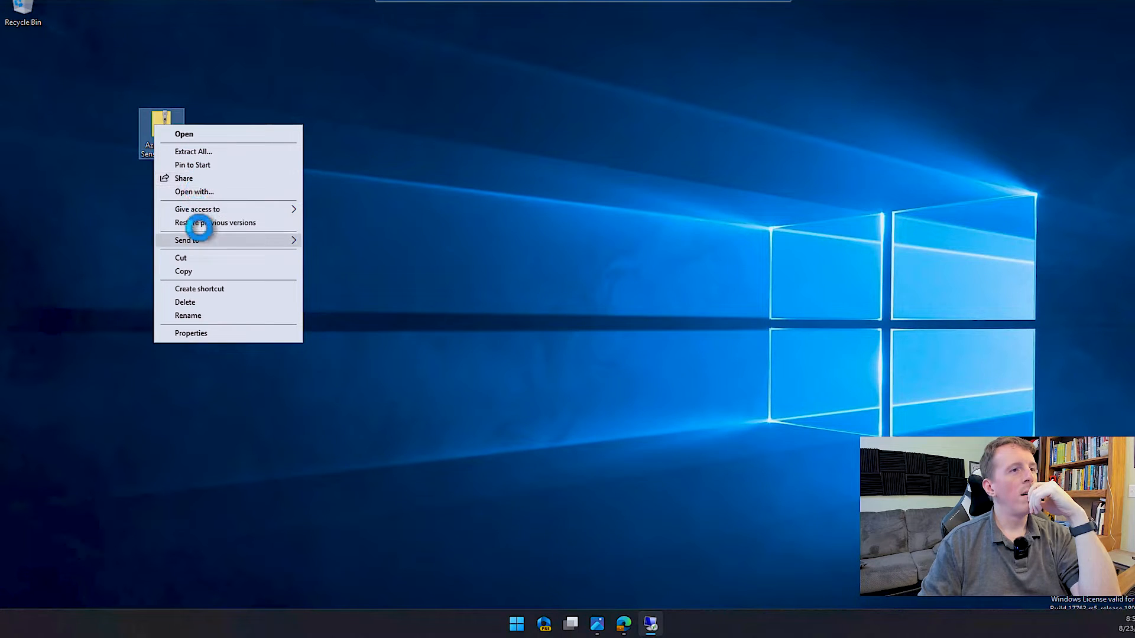
pyautogui.click(193, 151)
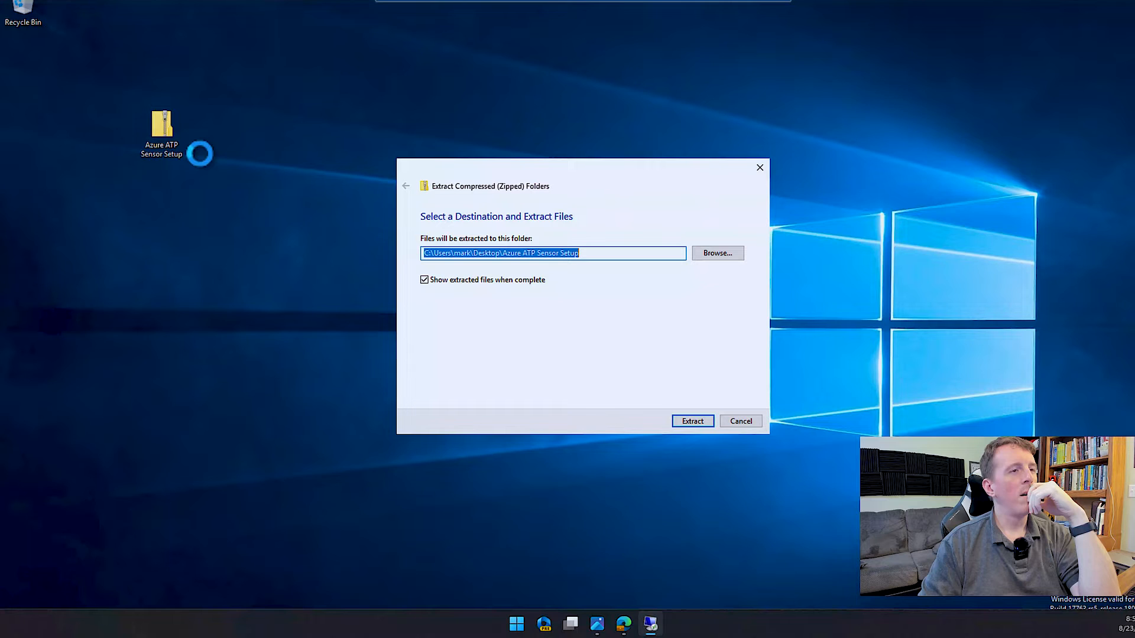
pyautogui.click(692, 421)
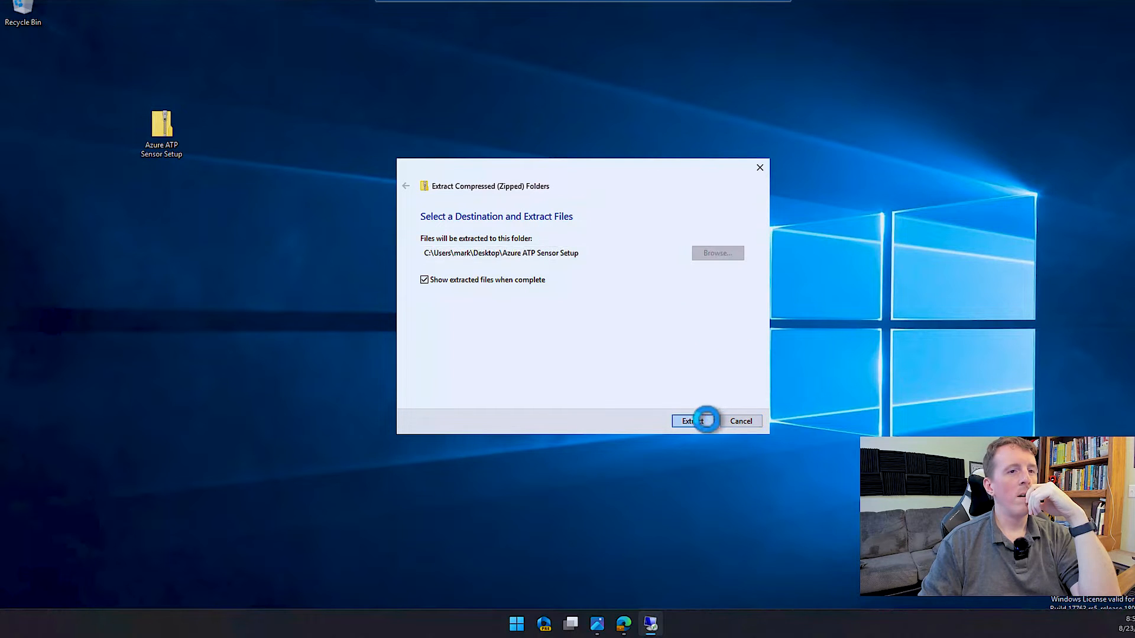
pyautogui.click(689, 421)
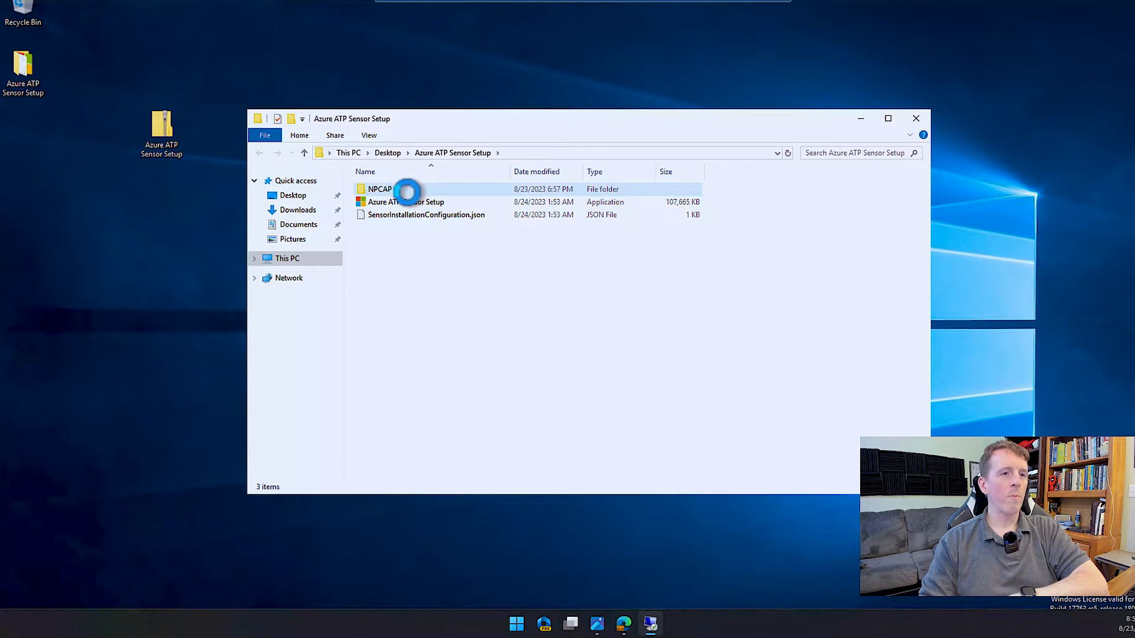
pyautogui.moveTo(406, 202)
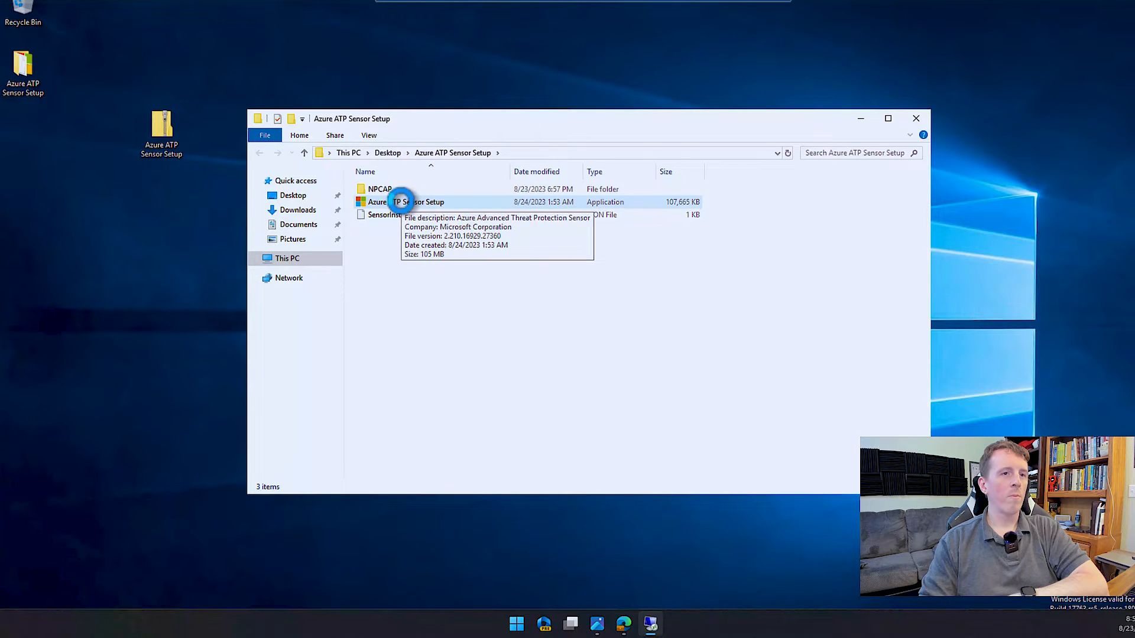
# - Install the domain controller sensor in English with the pasted access key, allowing the UAC prompt
pyautogui.doubleClick(406, 202)
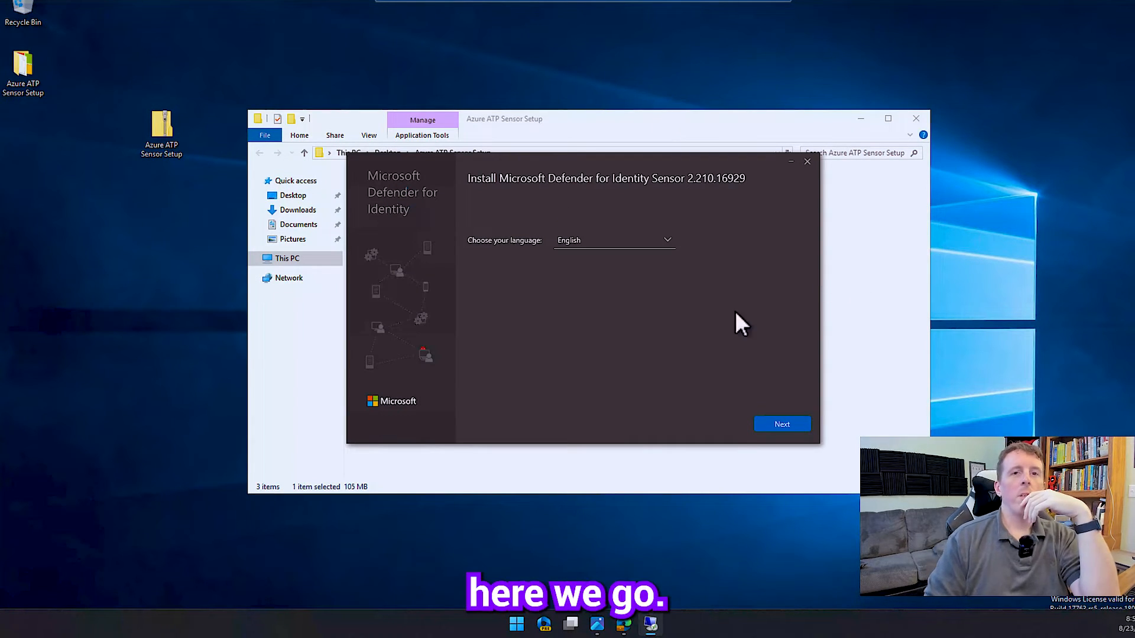
pyautogui.click(781, 425)
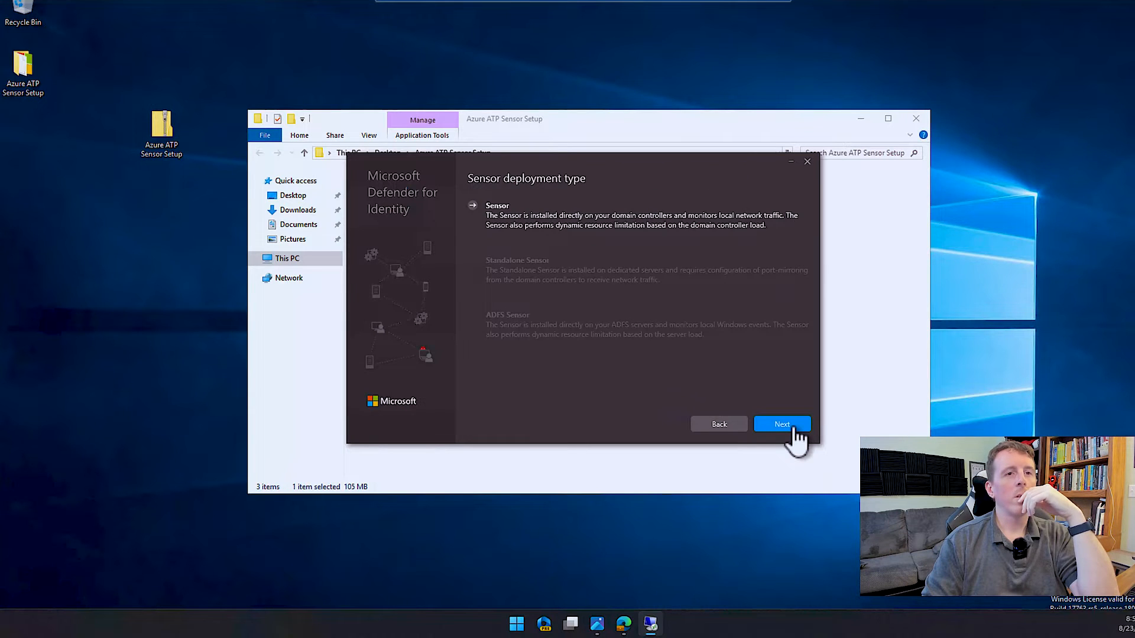
pyautogui.moveTo(499, 225)
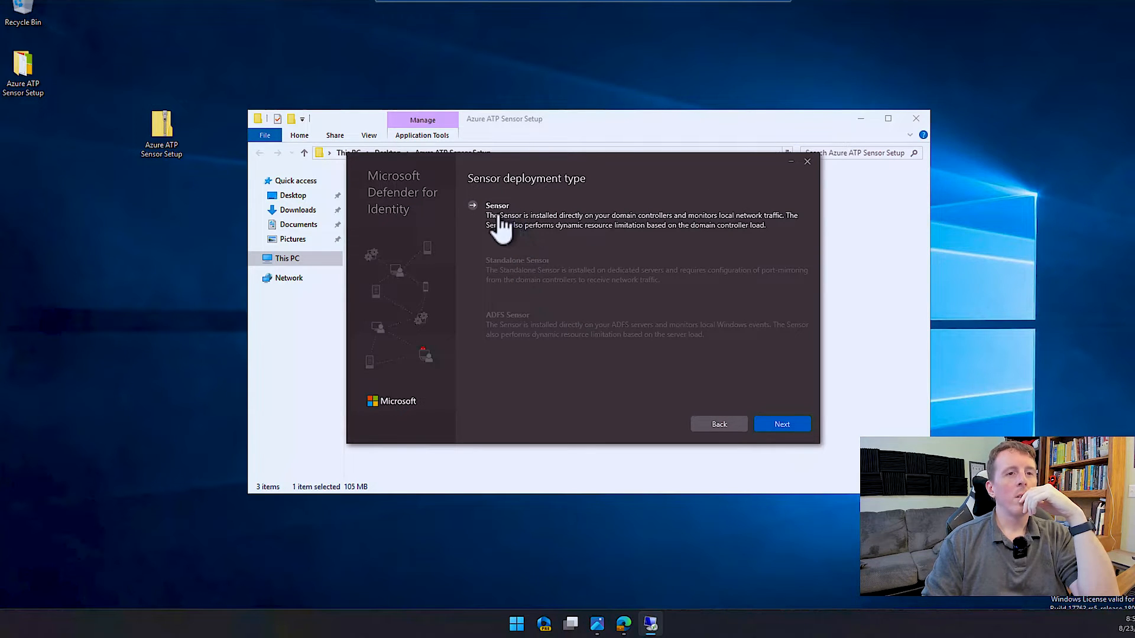
pyautogui.click(782, 424)
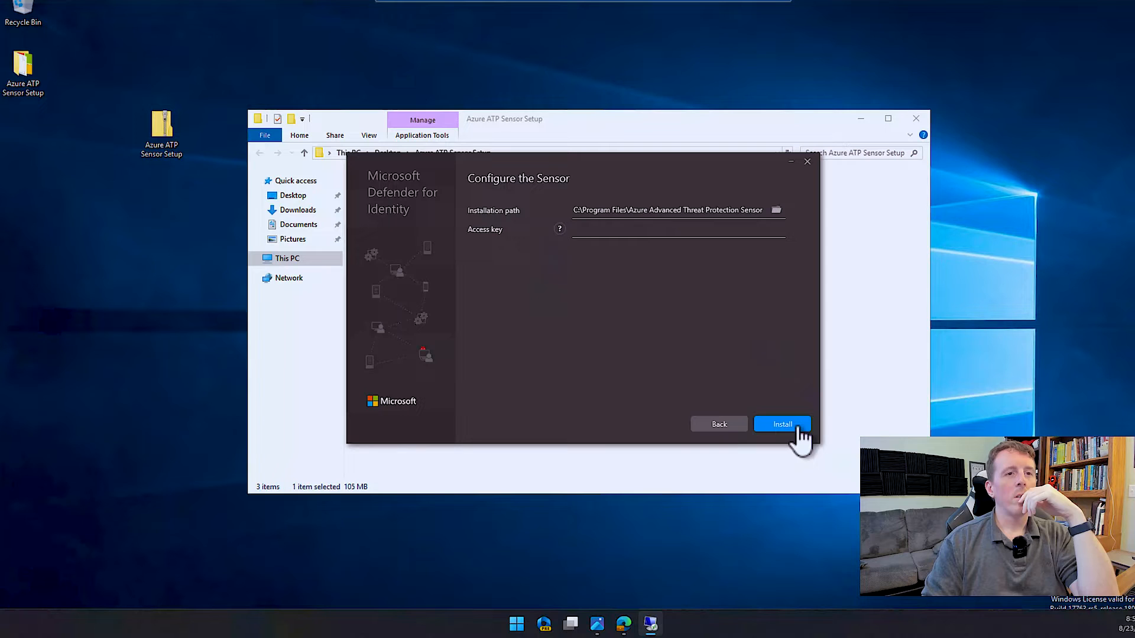
pyautogui.click(676, 229)
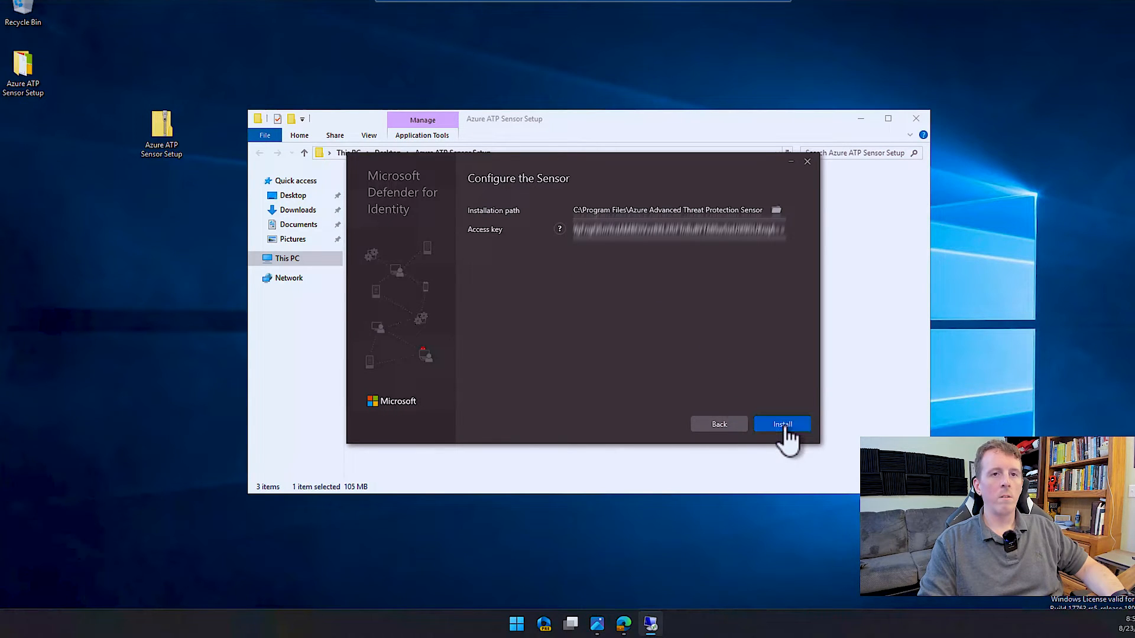
pyautogui.click(781, 425)
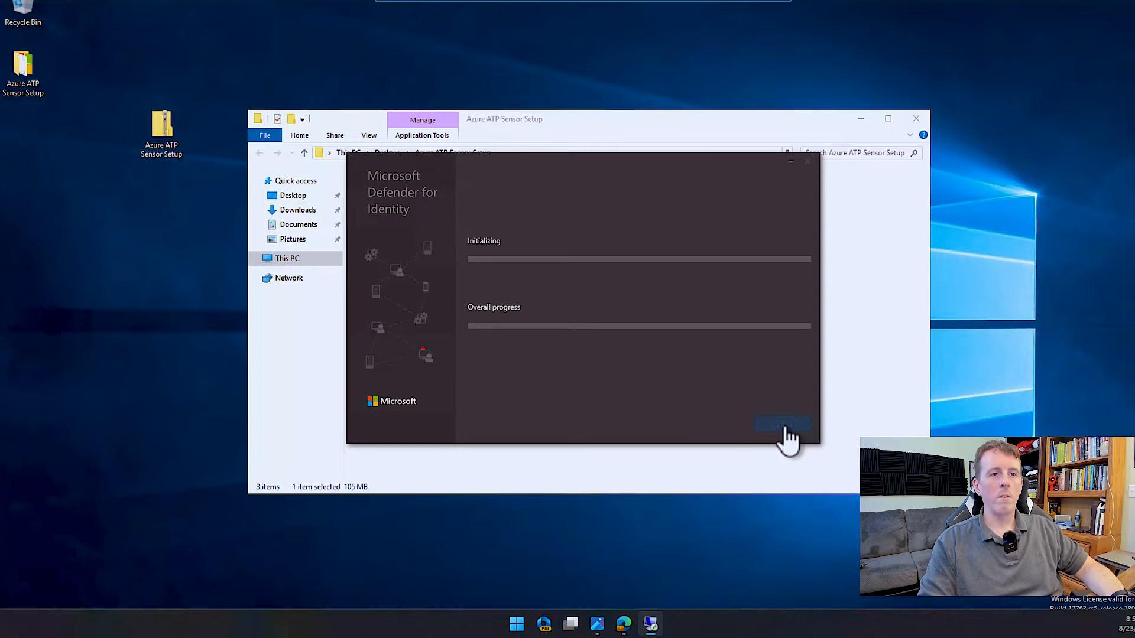
pyautogui.click(782, 424)
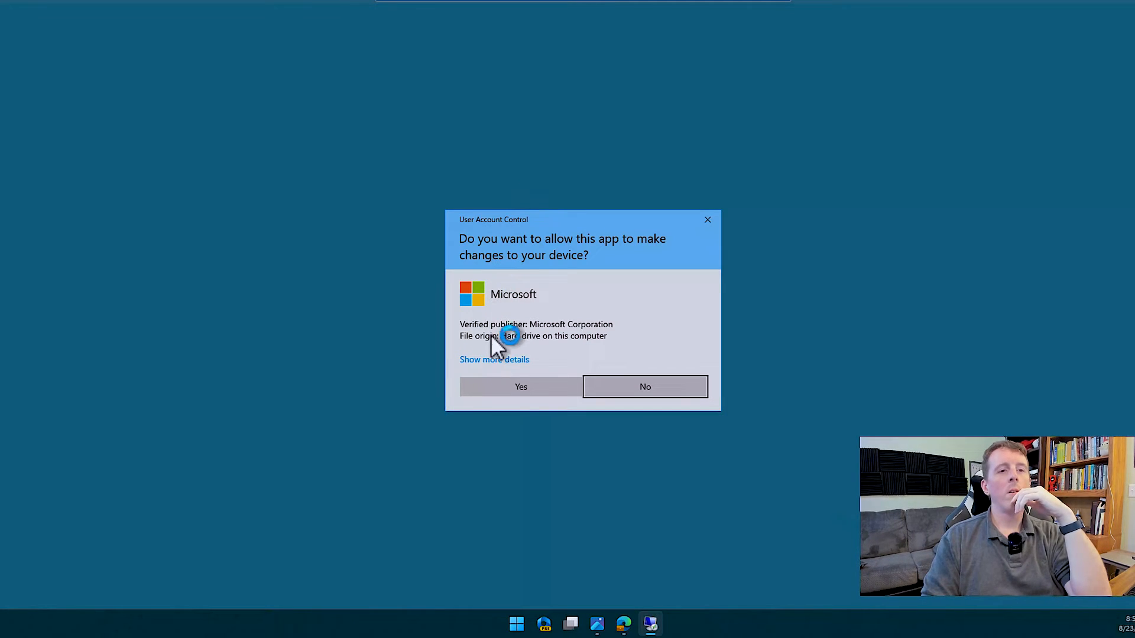
pyautogui.click(520, 386)
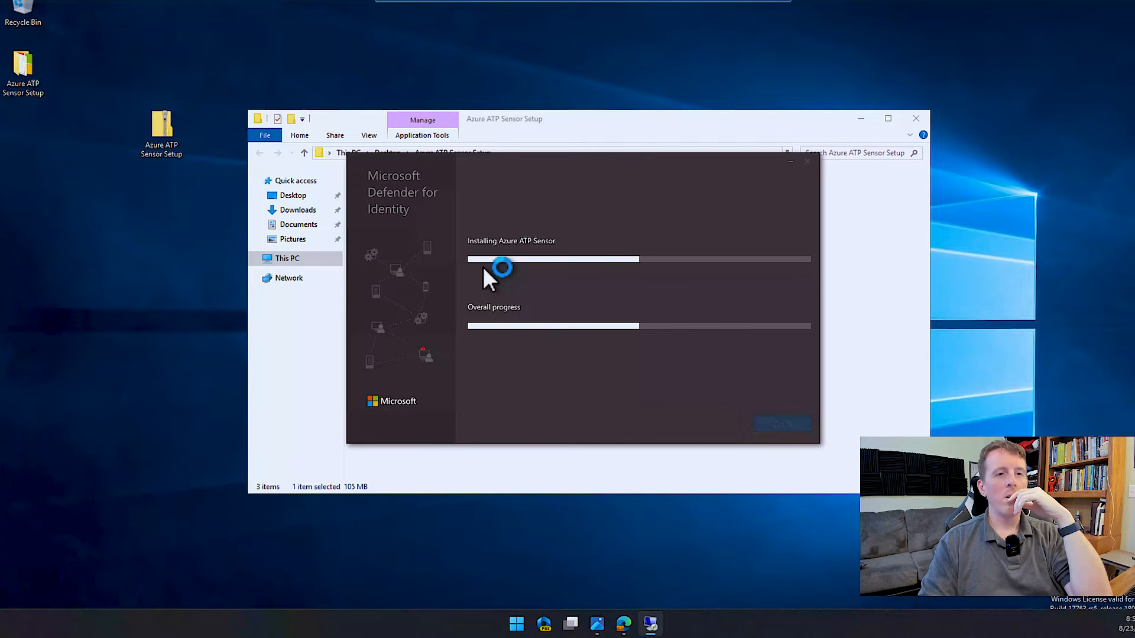
pyautogui.moveTo(423, 434)
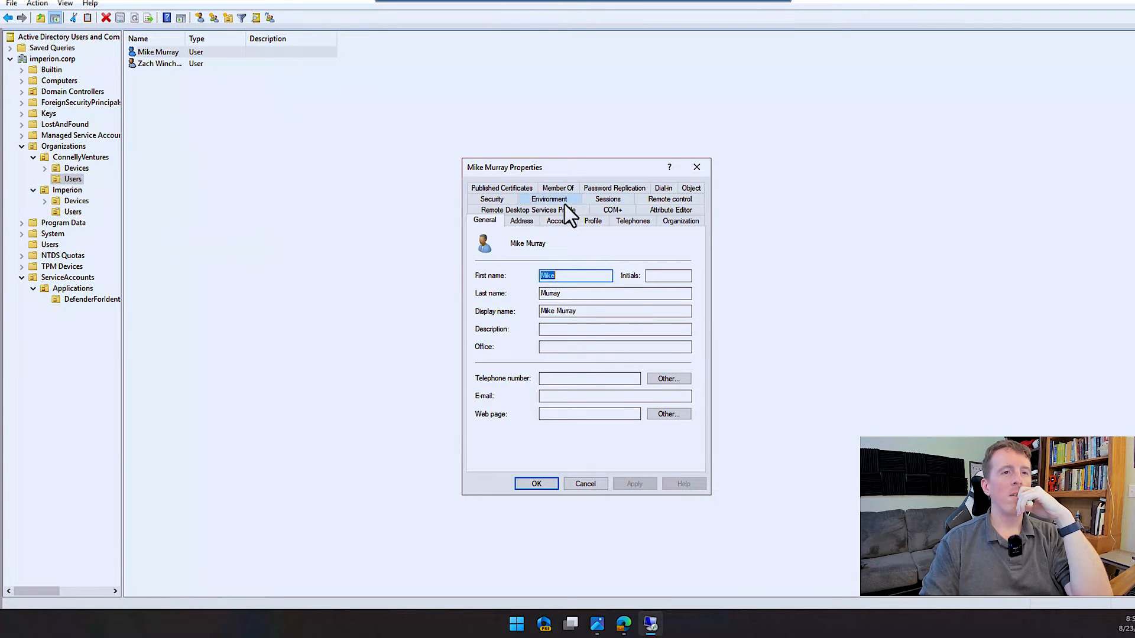
# - Finish the completed sensor setup and return to the portal's sensors list
pyautogui.click(491, 198)
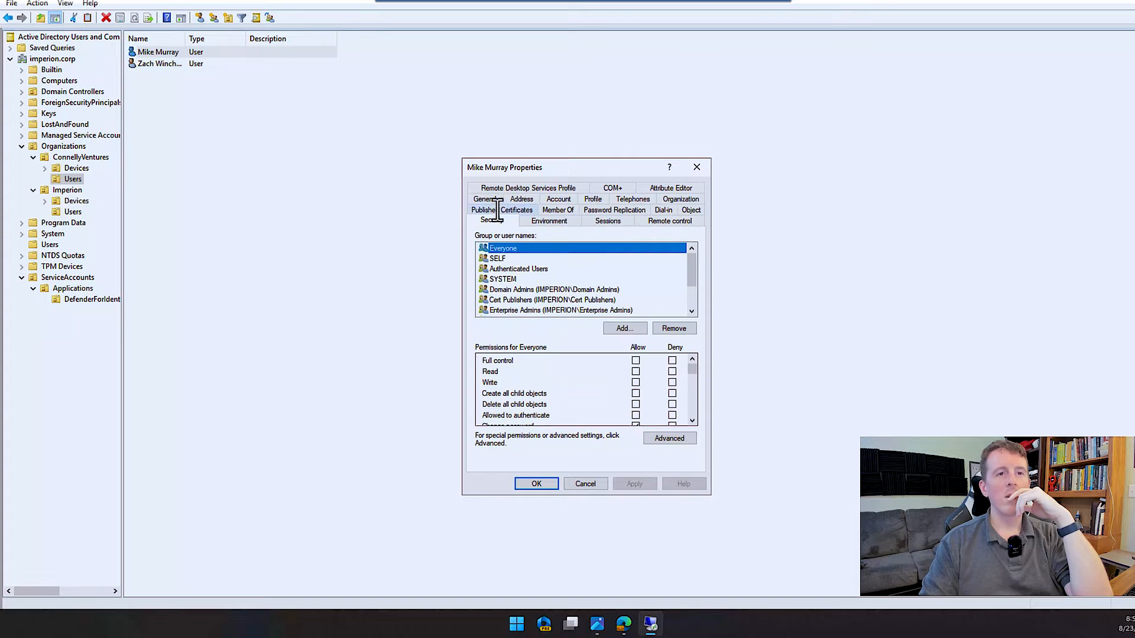
pyautogui.scroll(-3)
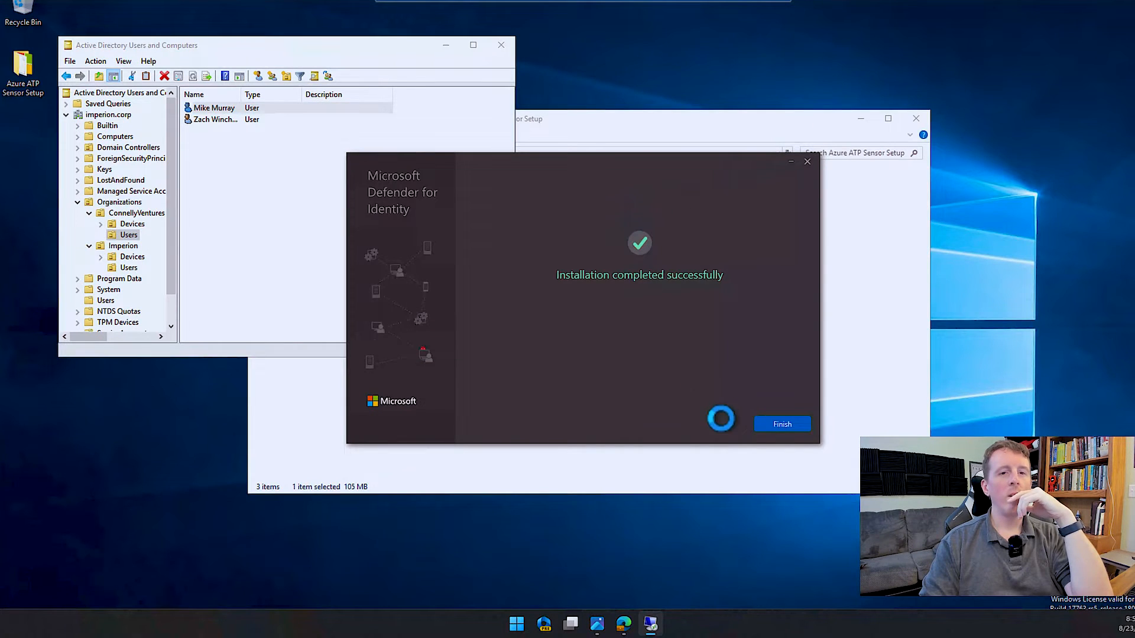
pyautogui.click(782, 424)
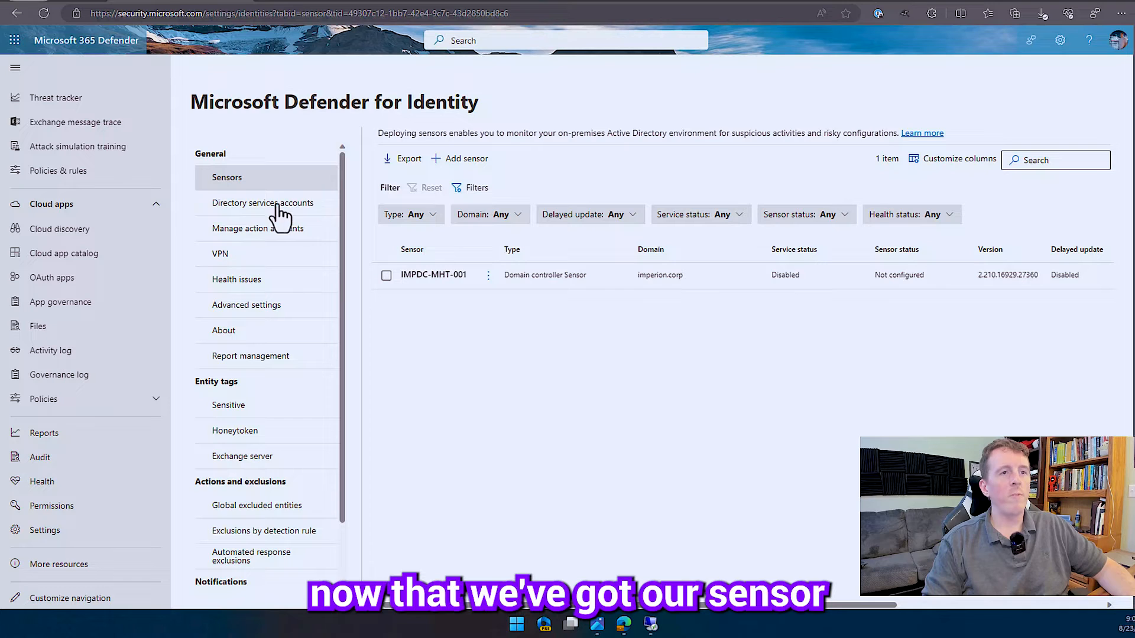
pyautogui.moveTo(262, 203)
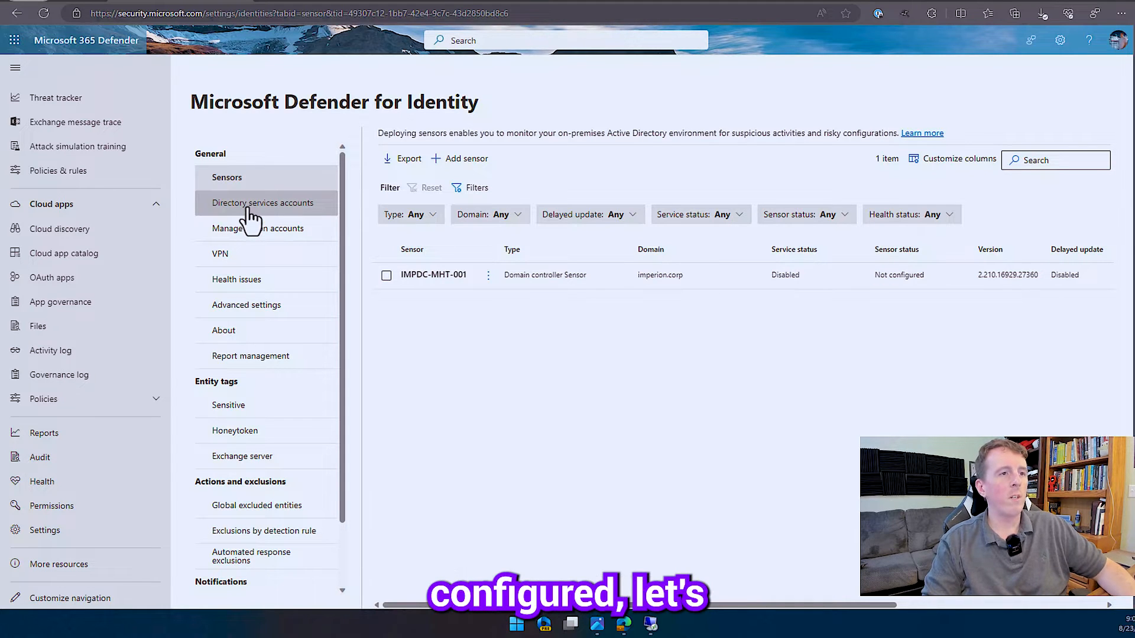
# - Show the Directory services accounts page under General settings
pyautogui.click(263, 202)
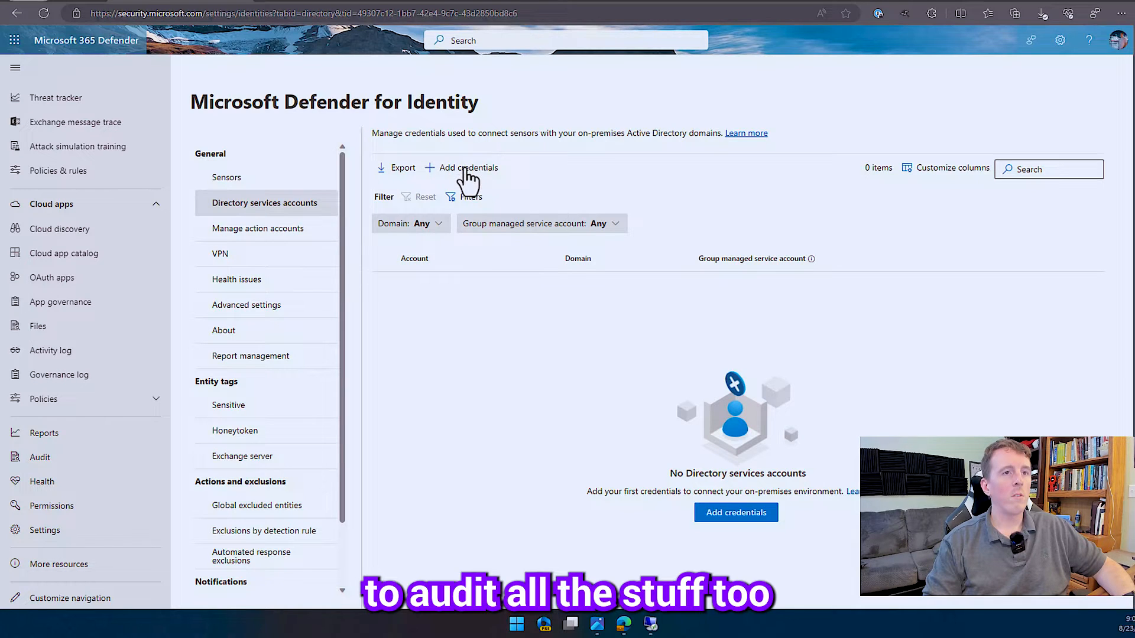
# - Add credentials for account MDI-SRV in domain imperion.corp with its password
pyautogui.click(467, 166)
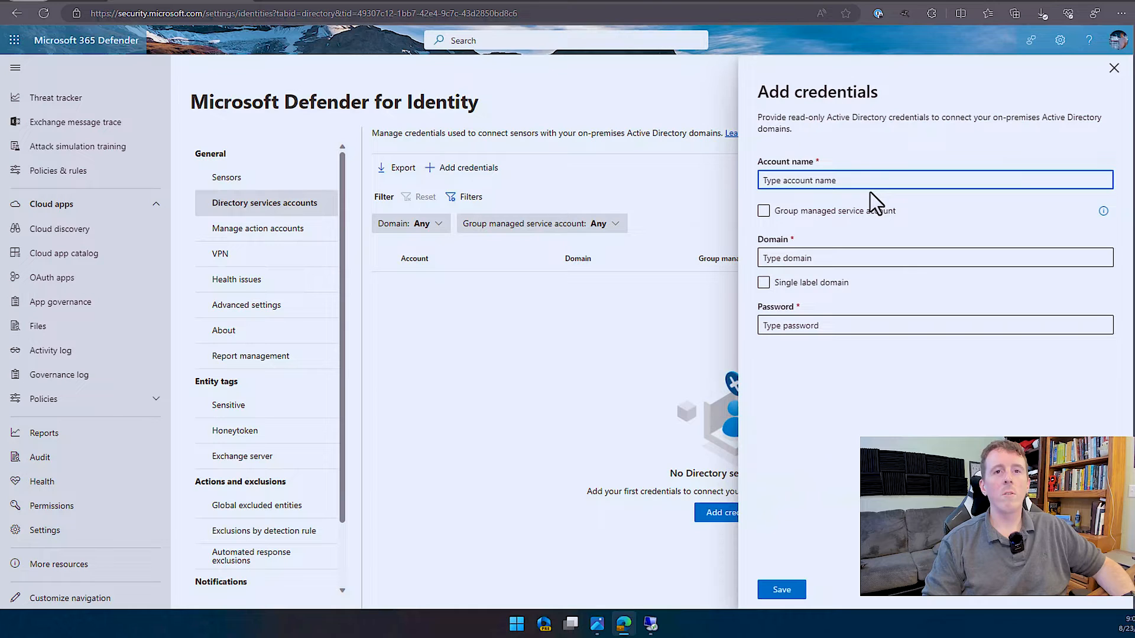
pyautogui.write('MDI-SRV')
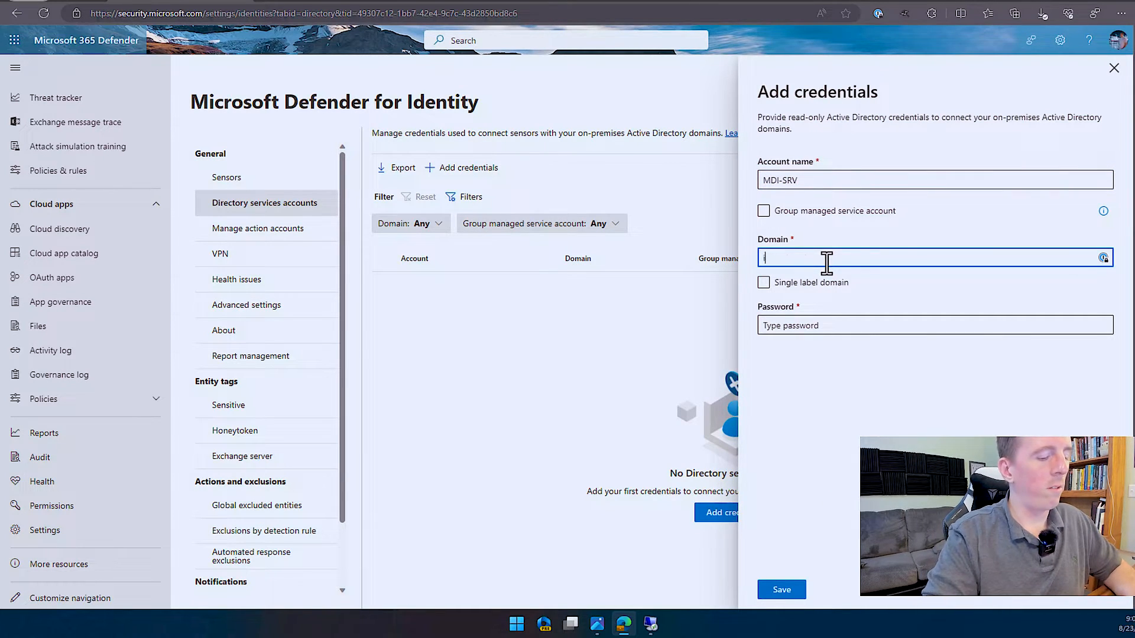
pyautogui.write('imperion.c')
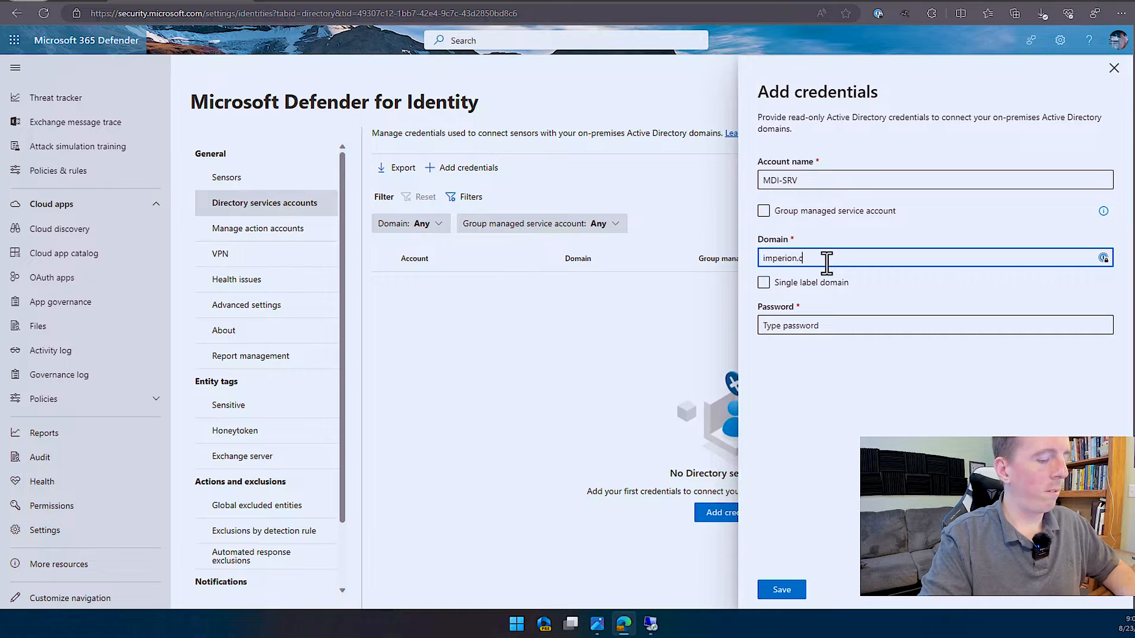
pyautogui.write('orp')
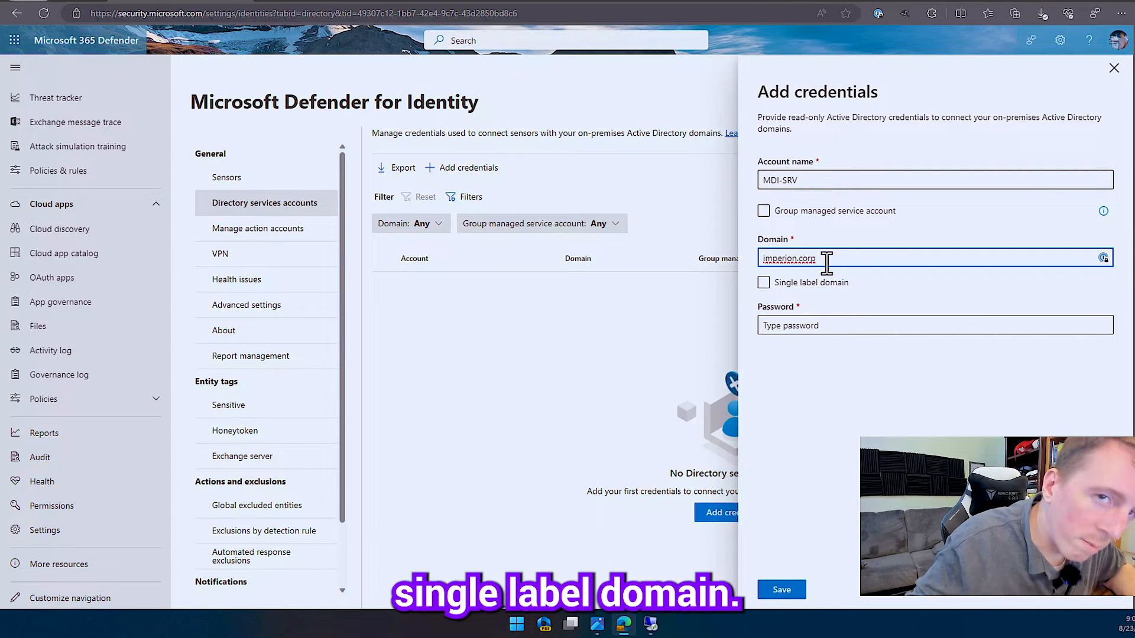
pyautogui.moveTo(780, 307)
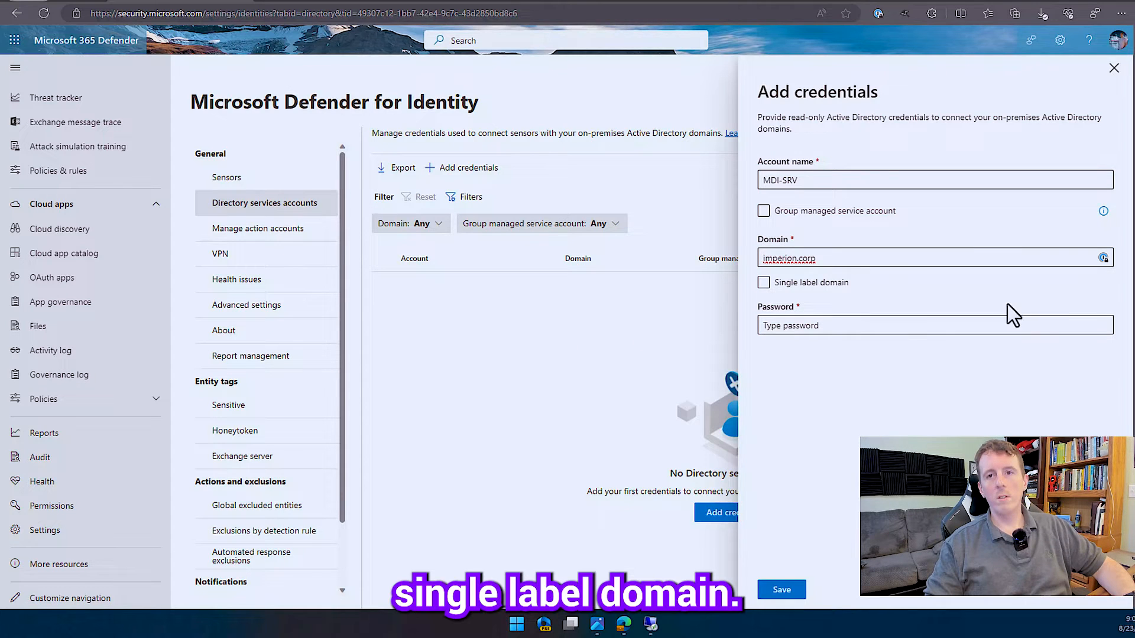
pyautogui.click(934, 326)
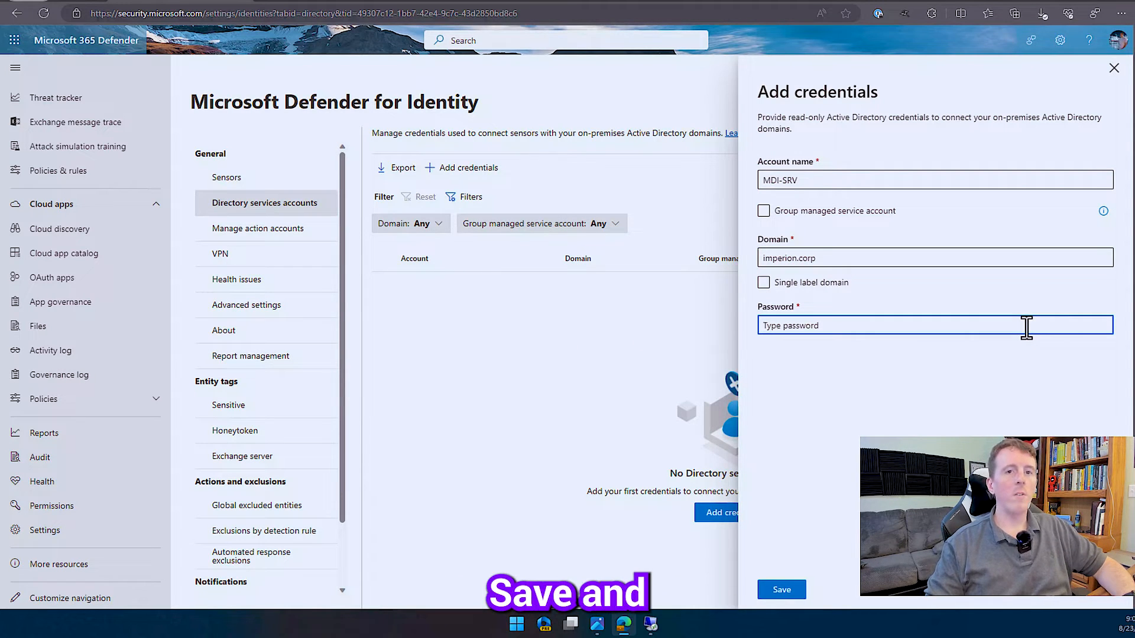
pyautogui.click(781, 589)
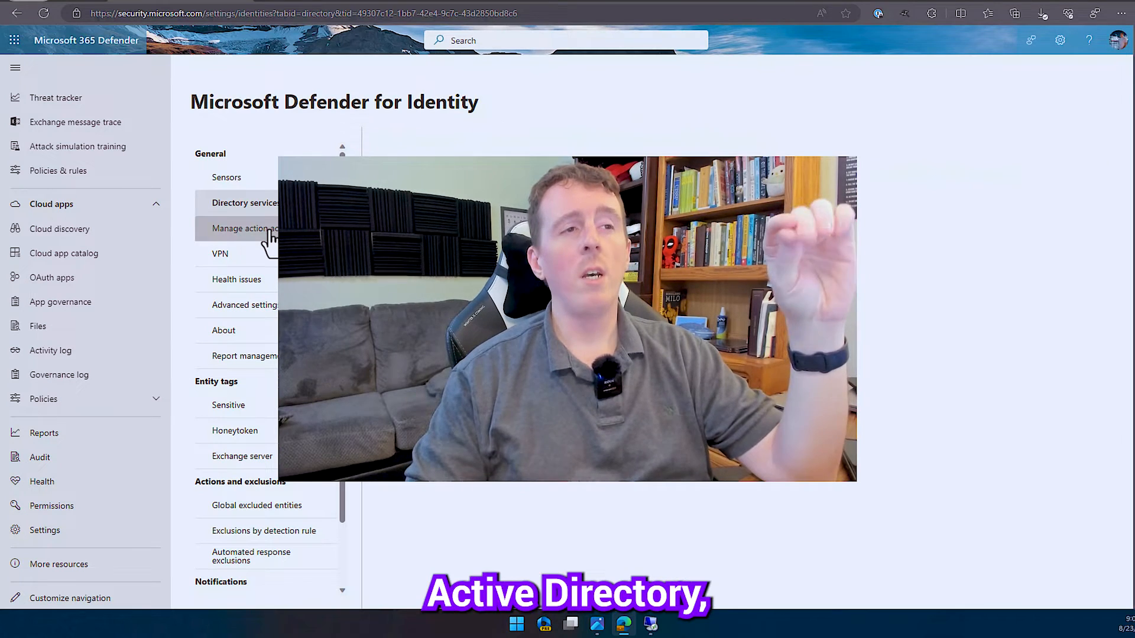
# - Show the Manage action accounts page under the General settings
pyautogui.click(246, 229)
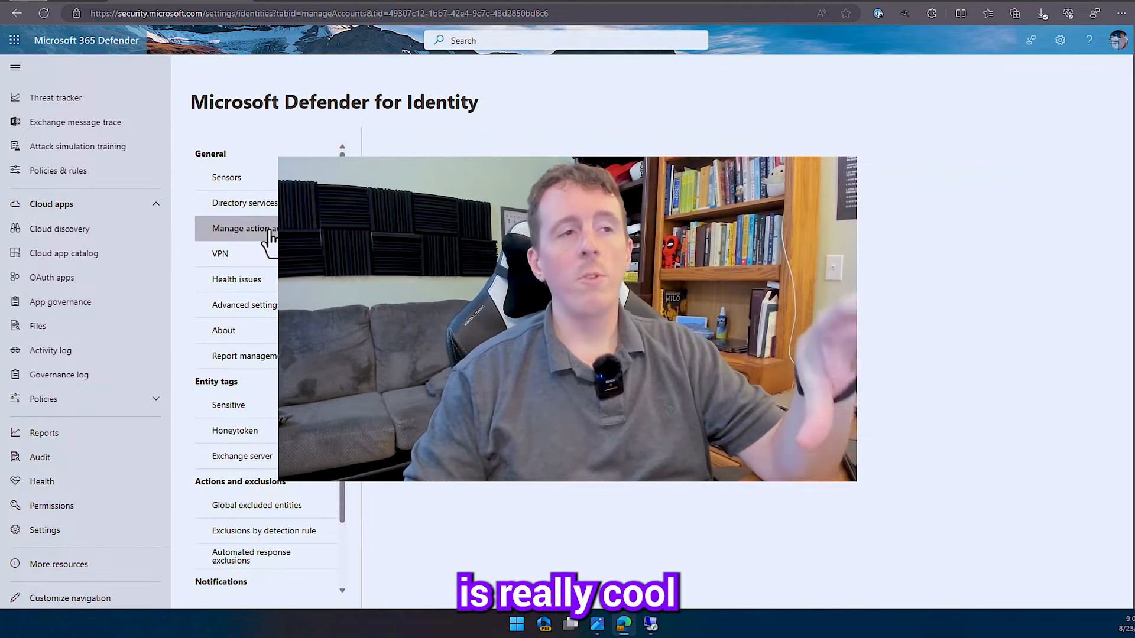
pyautogui.click(246, 228)
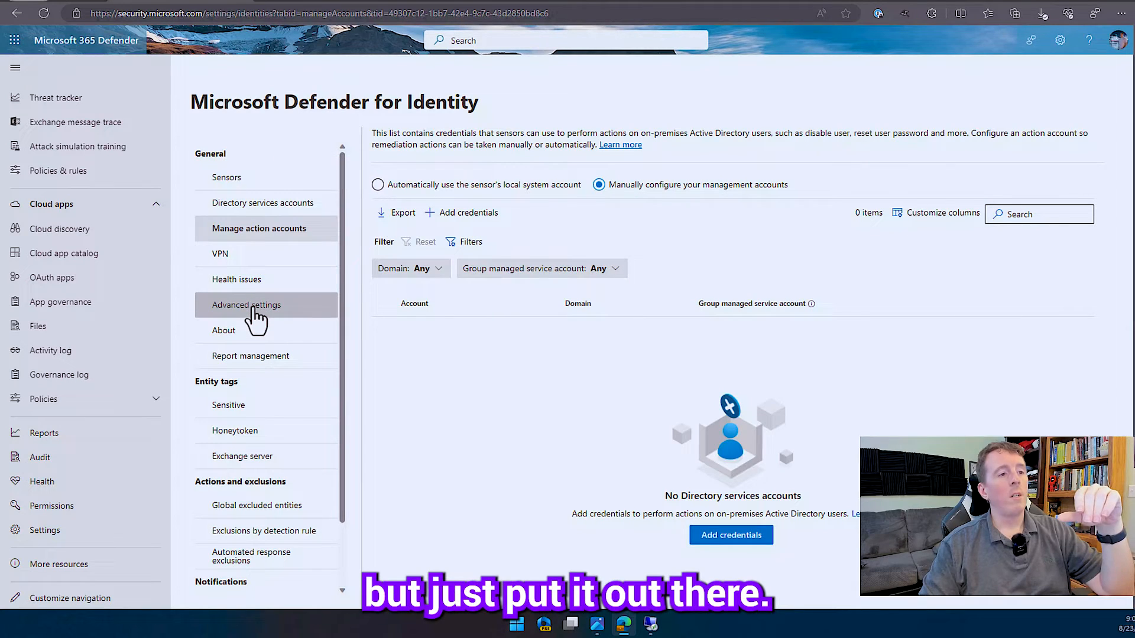
# - In Advanced settings, switch Remove learning period to On
pyautogui.click(247, 305)
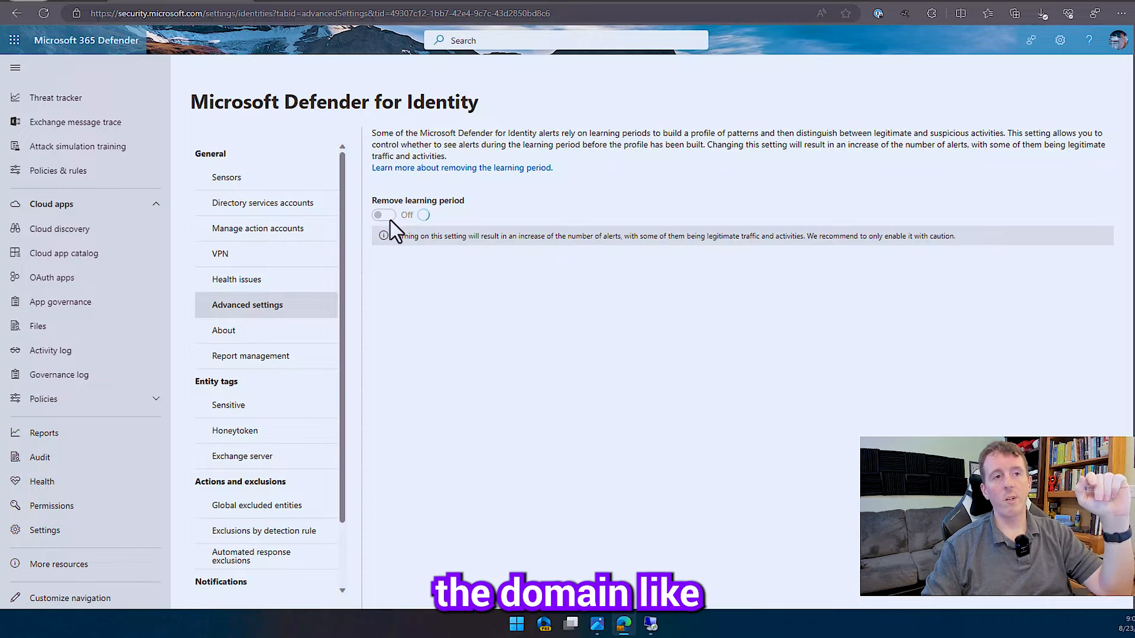
pyautogui.click(383, 214)
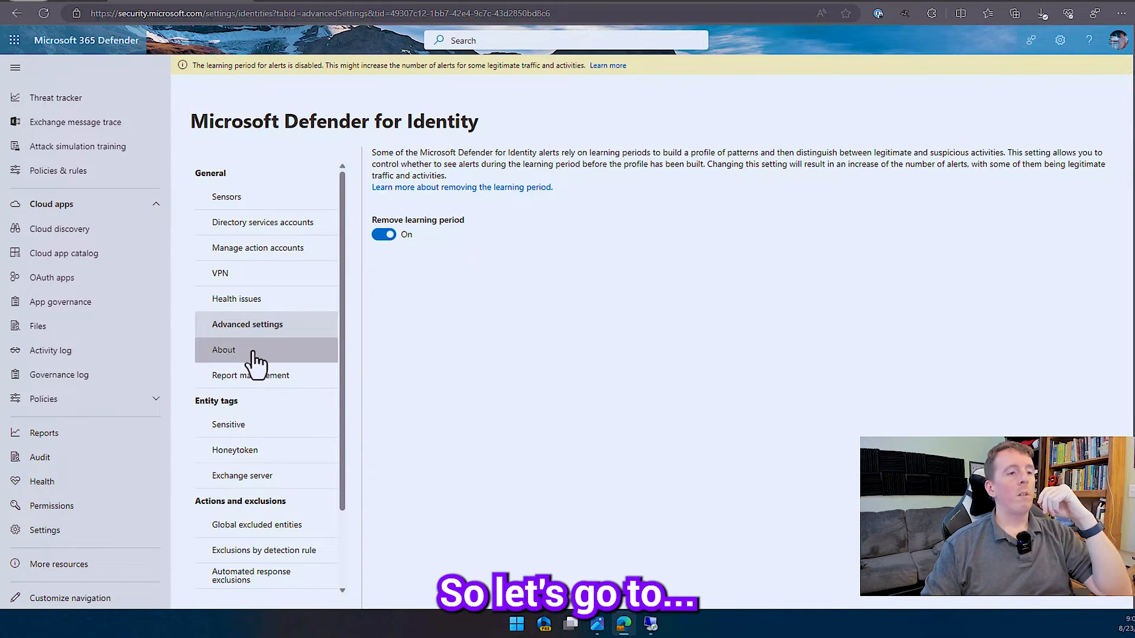
# - View About, then show the Report management list of four unscheduled reports
pyautogui.click(223, 350)
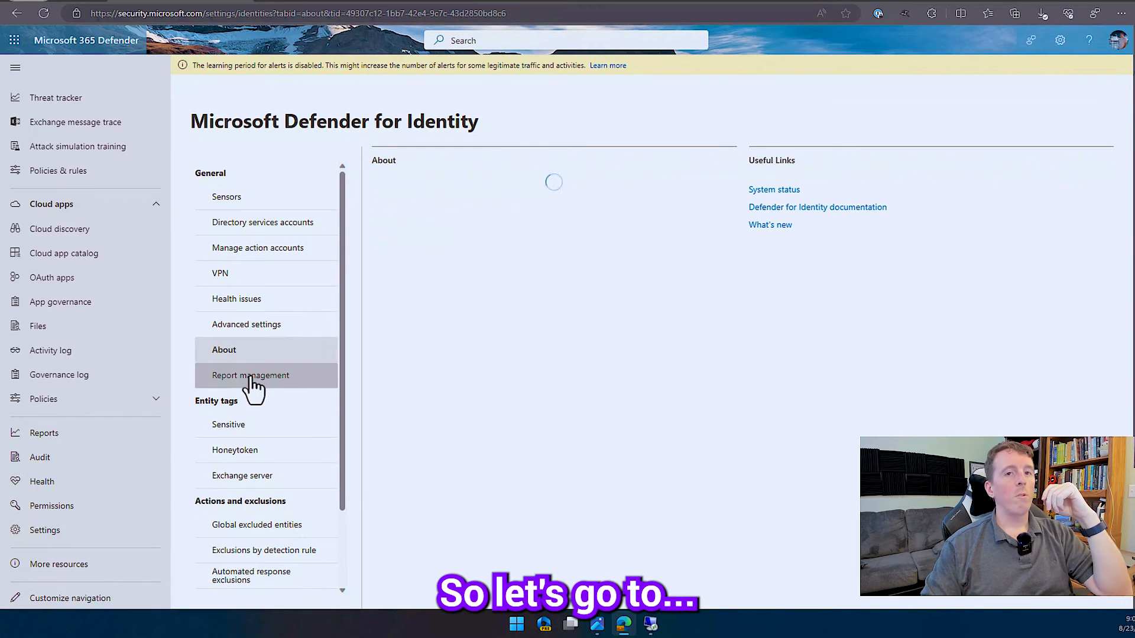
pyautogui.click(249, 375)
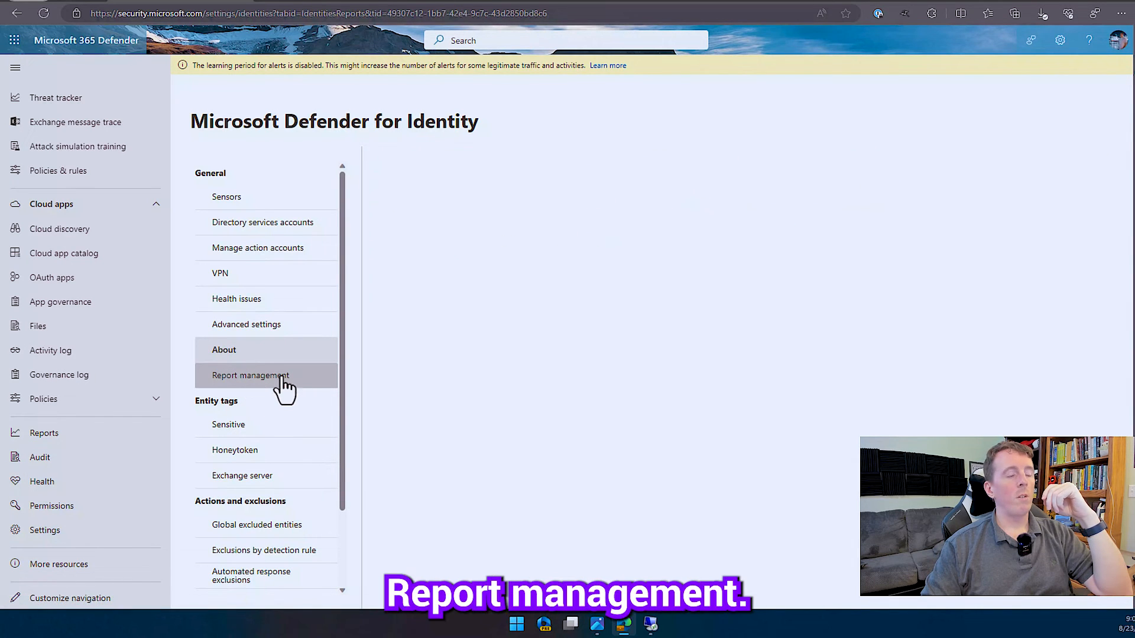
pyautogui.click(250, 375)
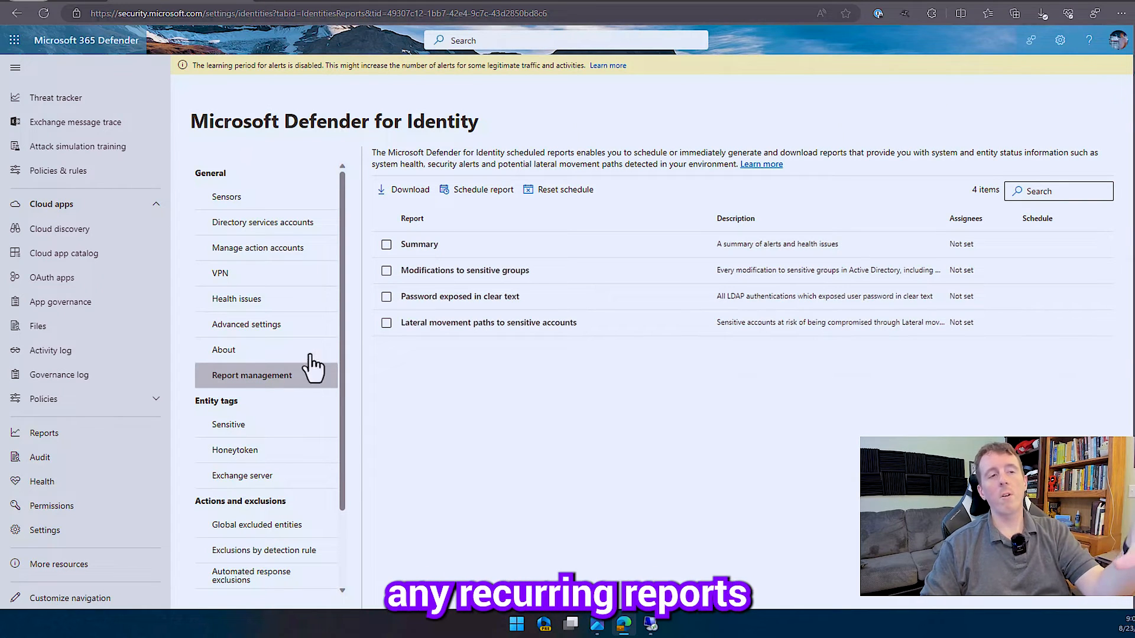
pyautogui.moveTo(515, 311)
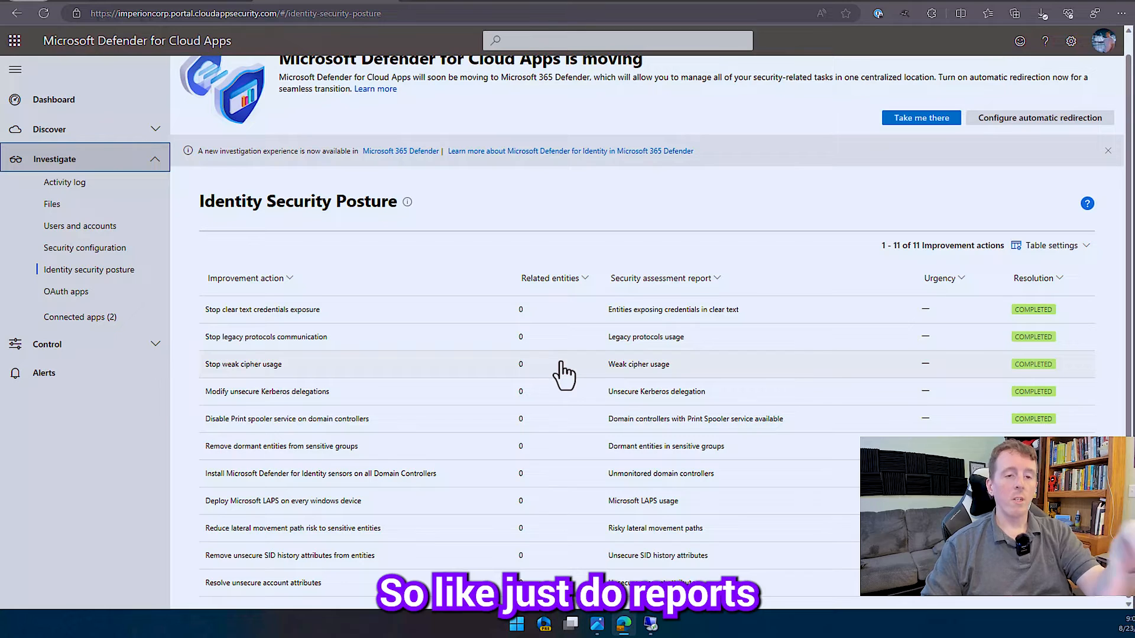
pyautogui.moveTo(549, 331)
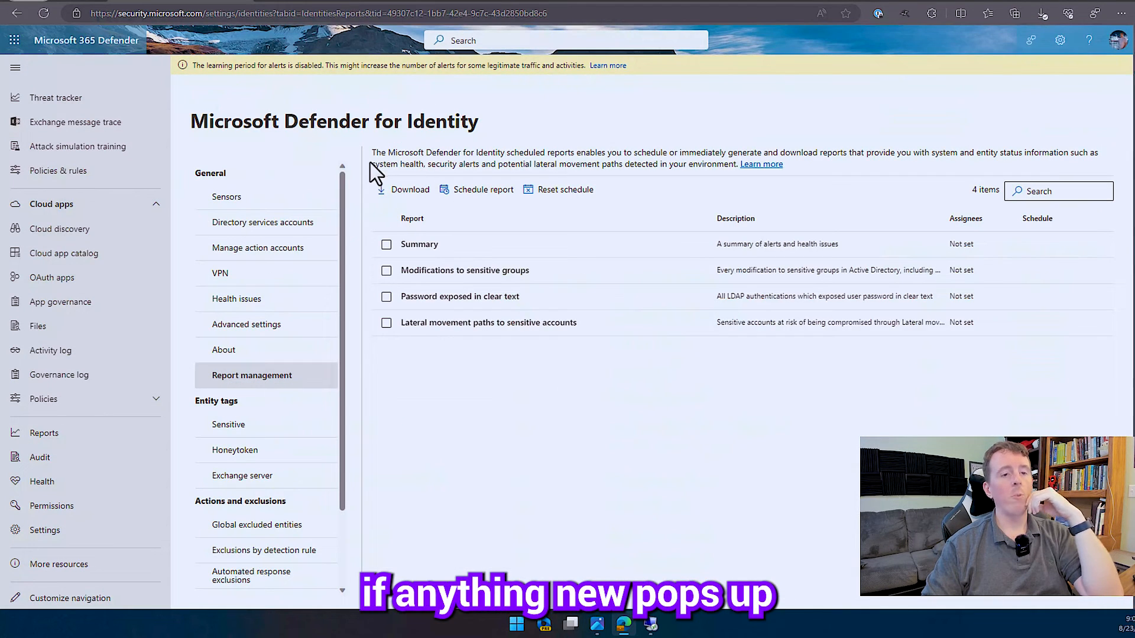
pyautogui.moveTo(253, 429)
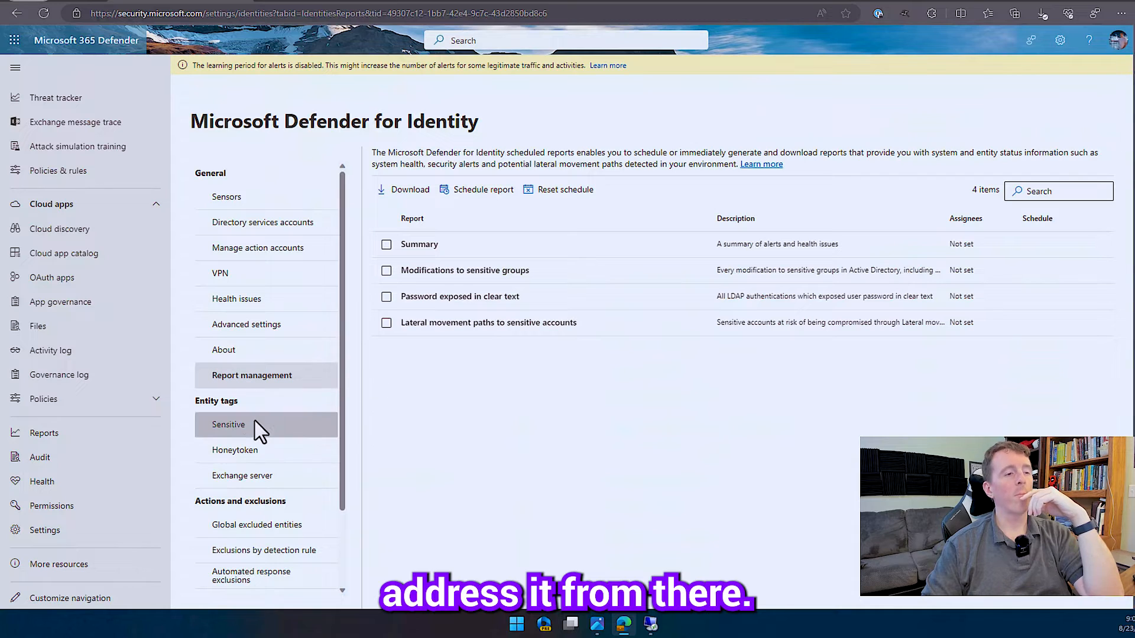
pyautogui.moveTo(236, 438)
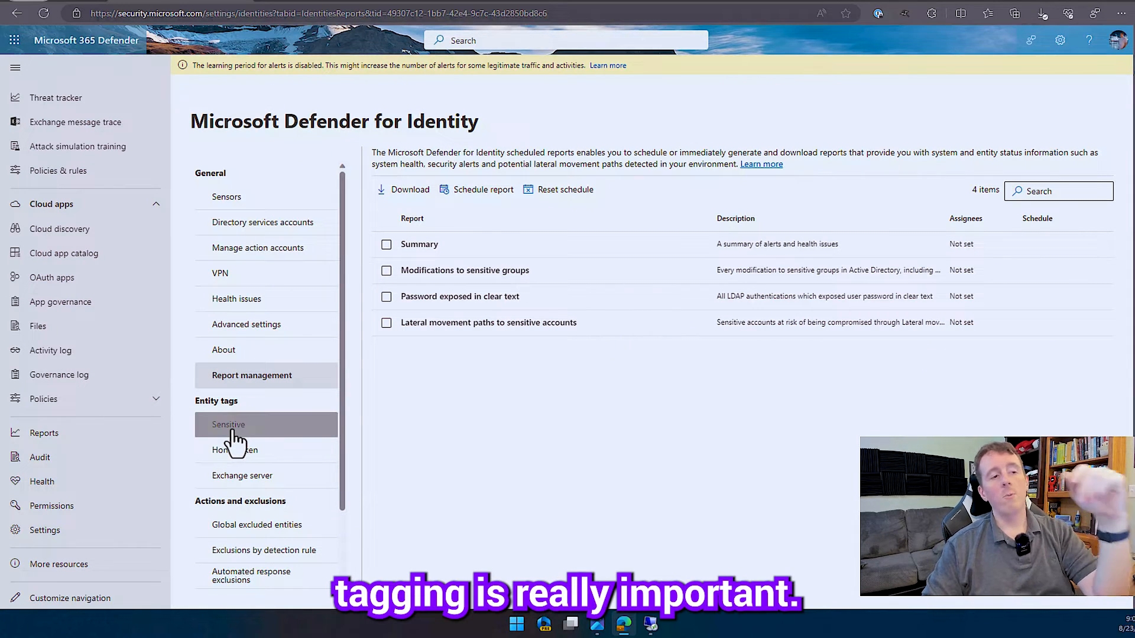
pyautogui.click(228, 425)
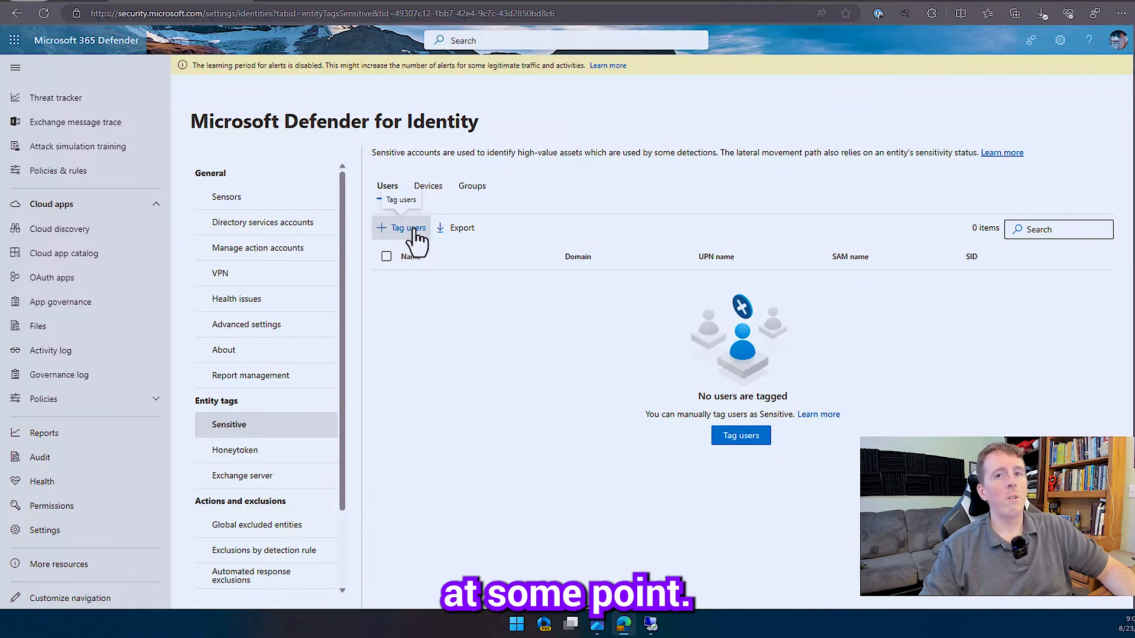
pyautogui.click(401, 227)
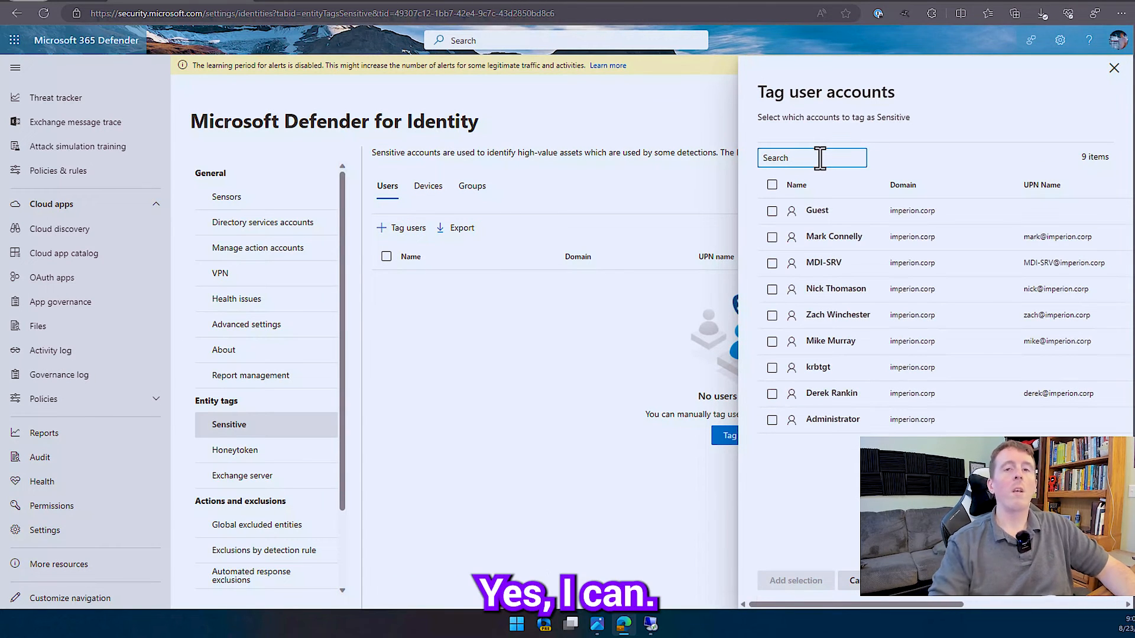
pyautogui.click(772, 236)
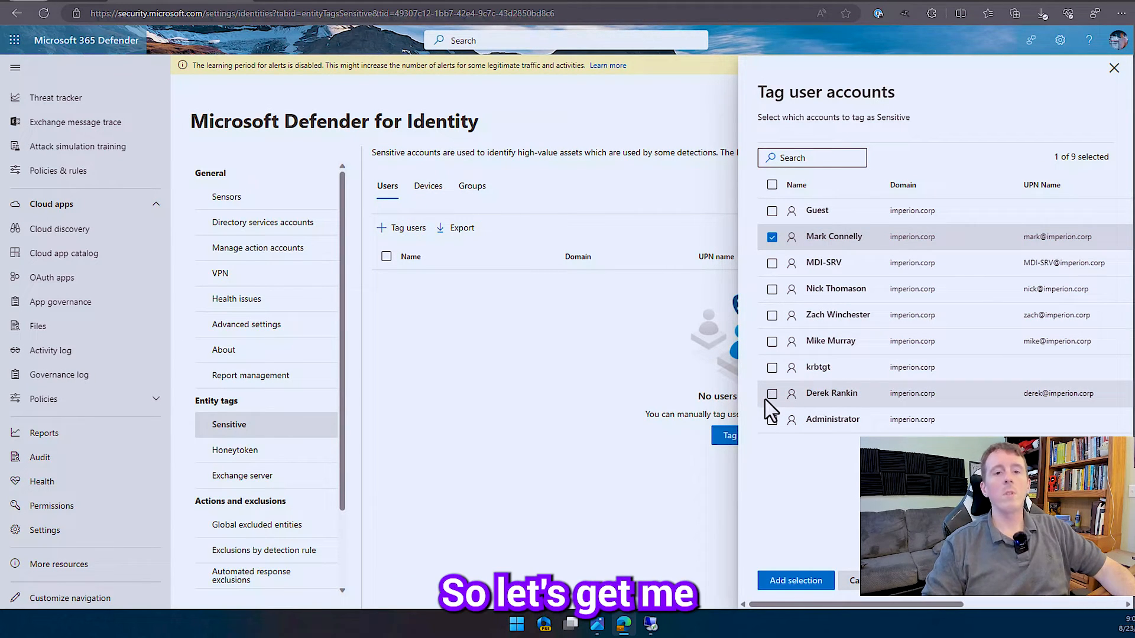
pyautogui.click(772, 393)
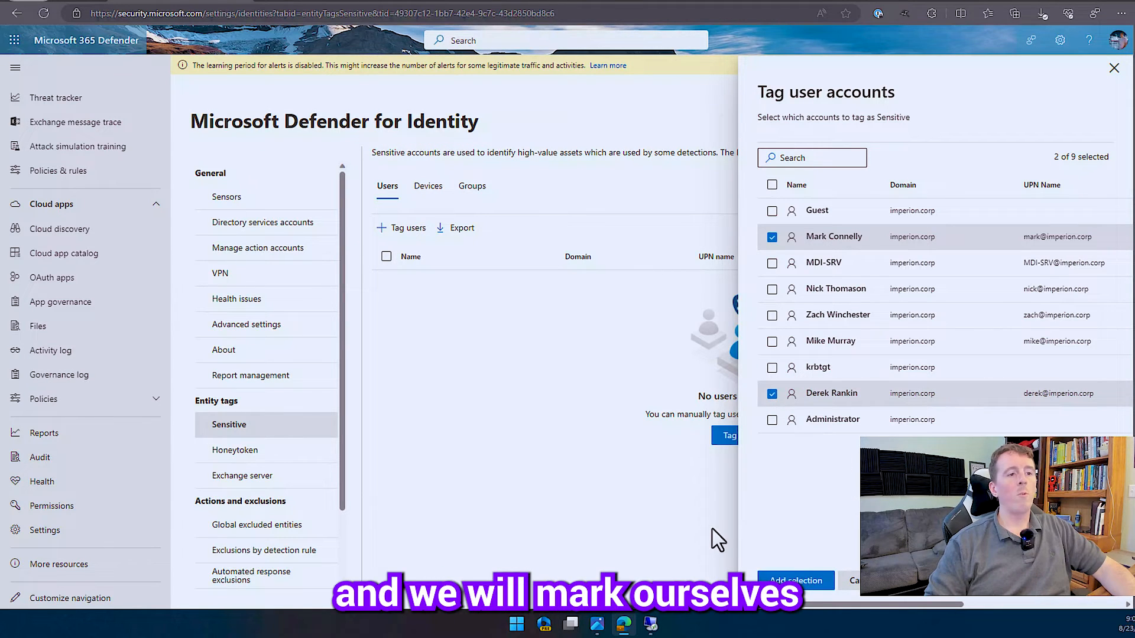
pyautogui.moveTo(826, 587)
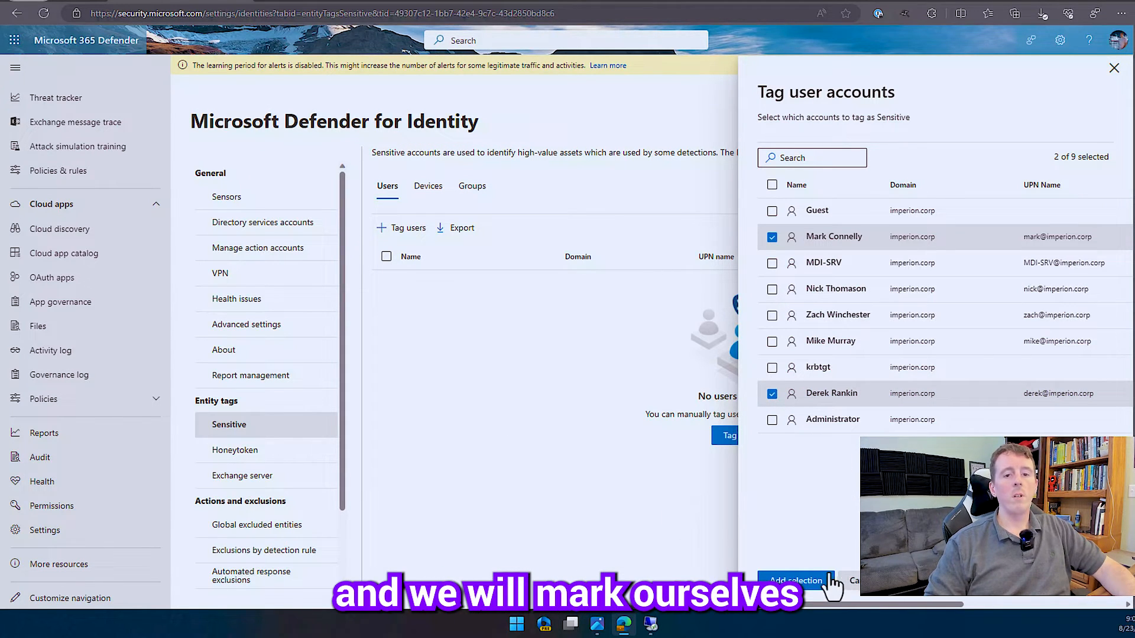
pyautogui.click(794, 581)
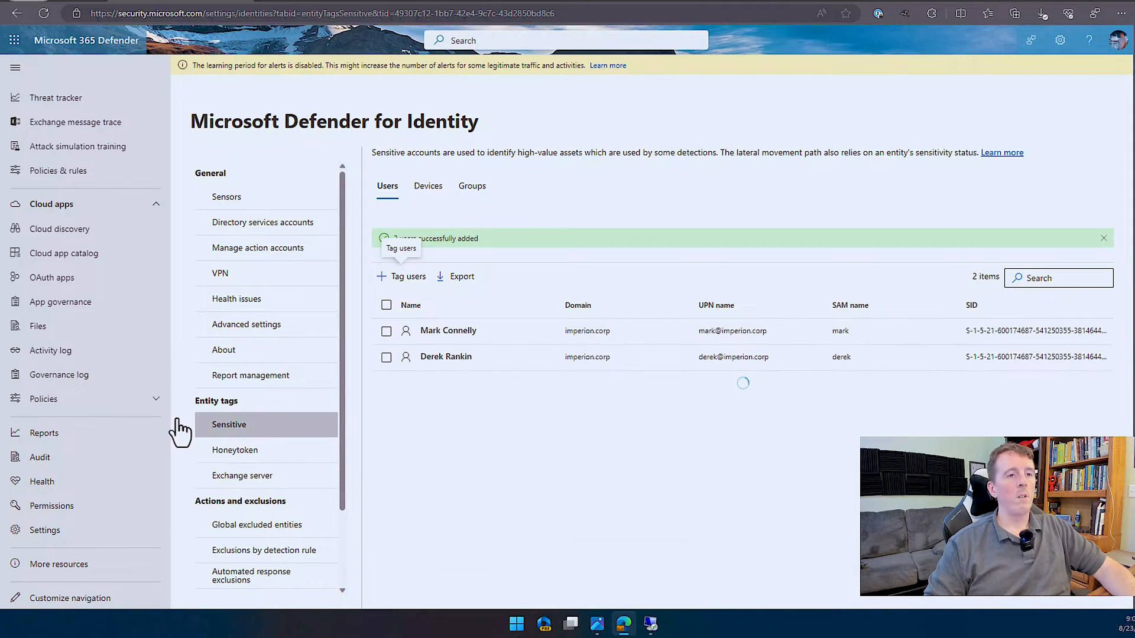
pyautogui.moveTo(461, 275)
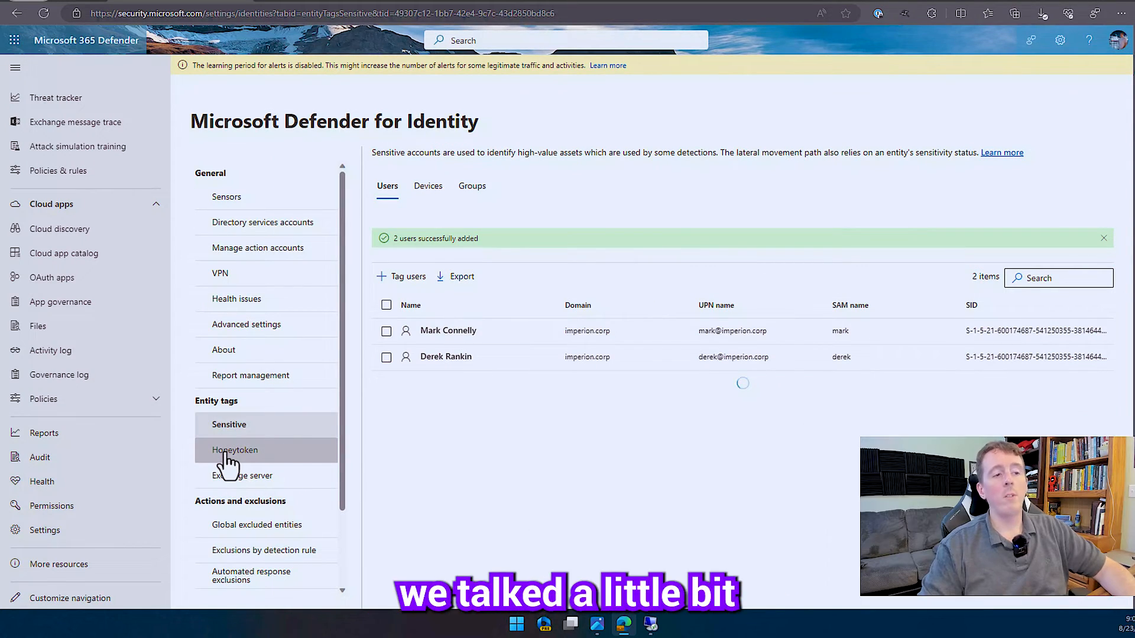
pyautogui.click(234, 450)
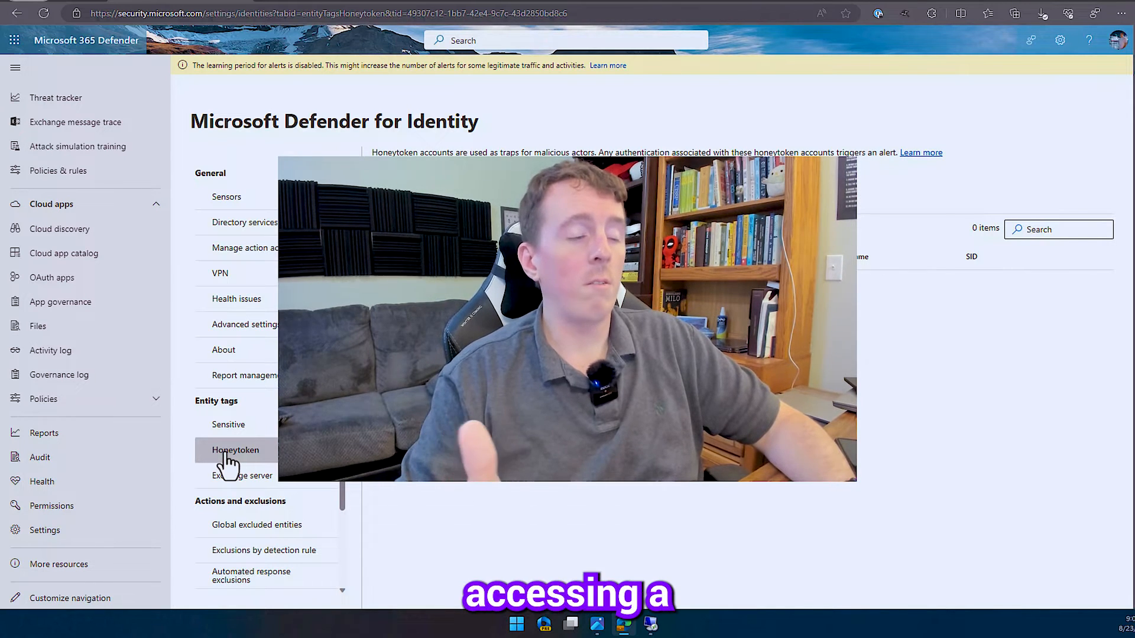
pyautogui.click(234, 449)
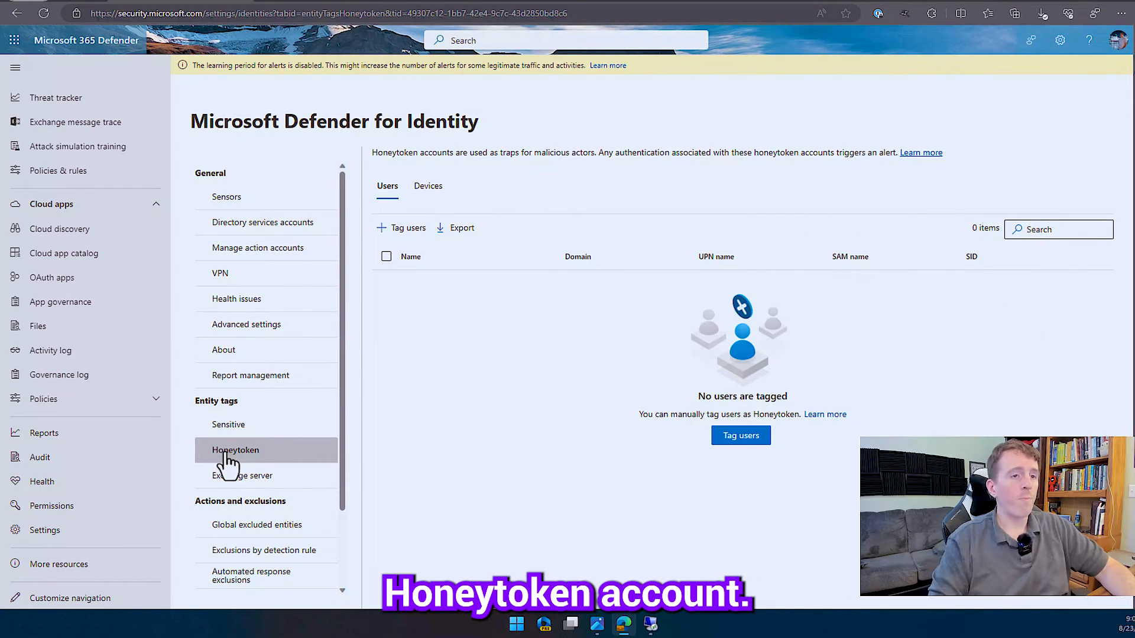
pyautogui.moveTo(401, 227)
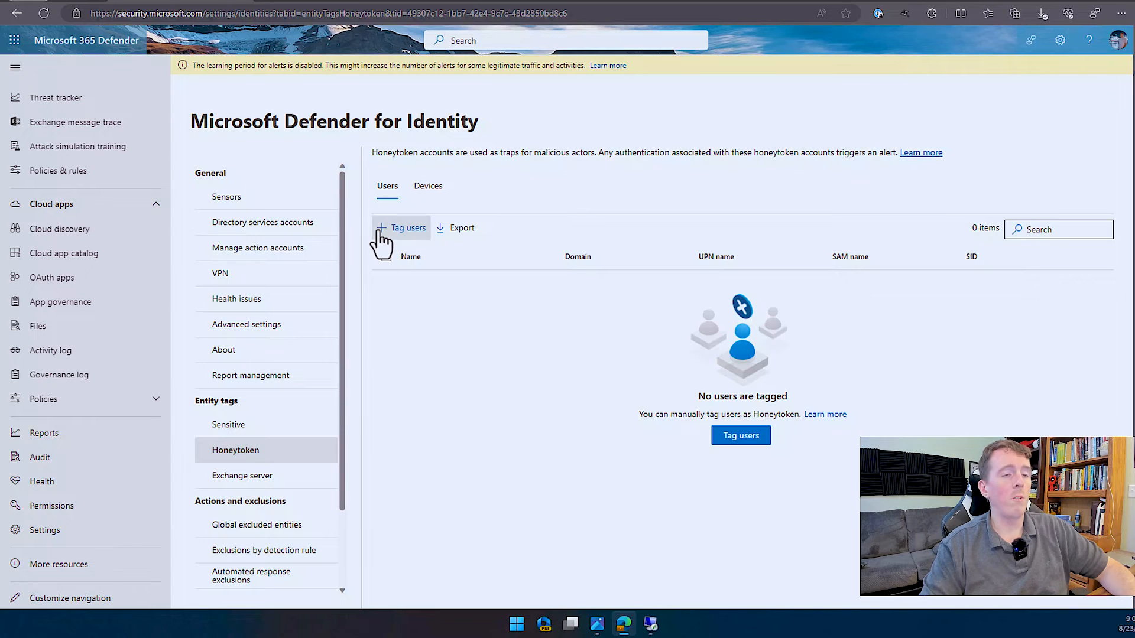
pyautogui.click(401, 228)
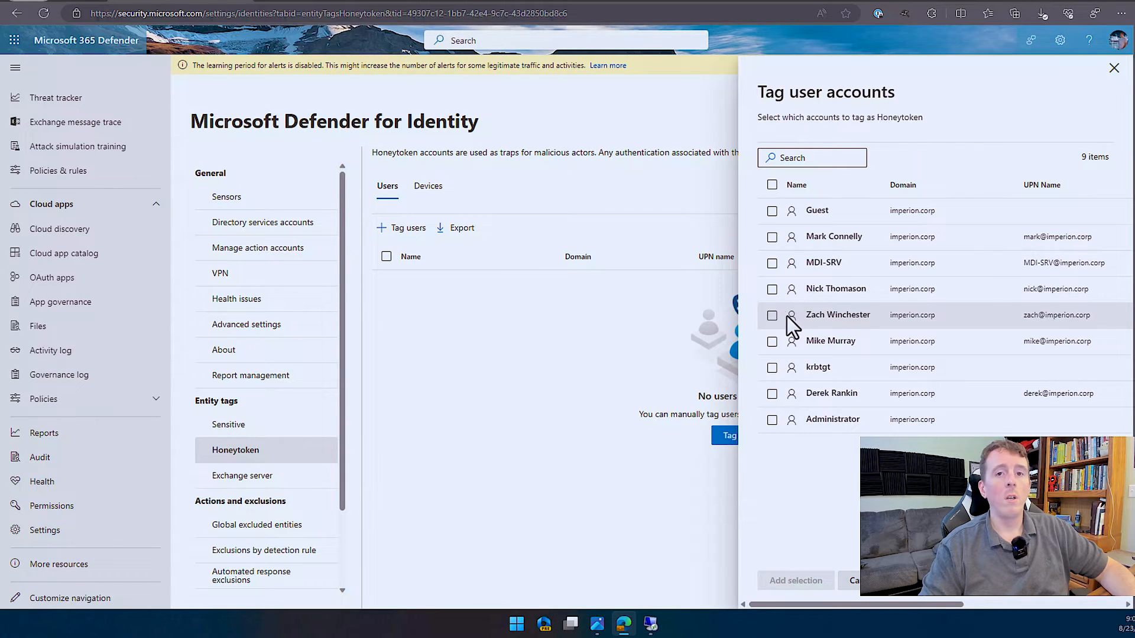
pyautogui.click(772, 340)
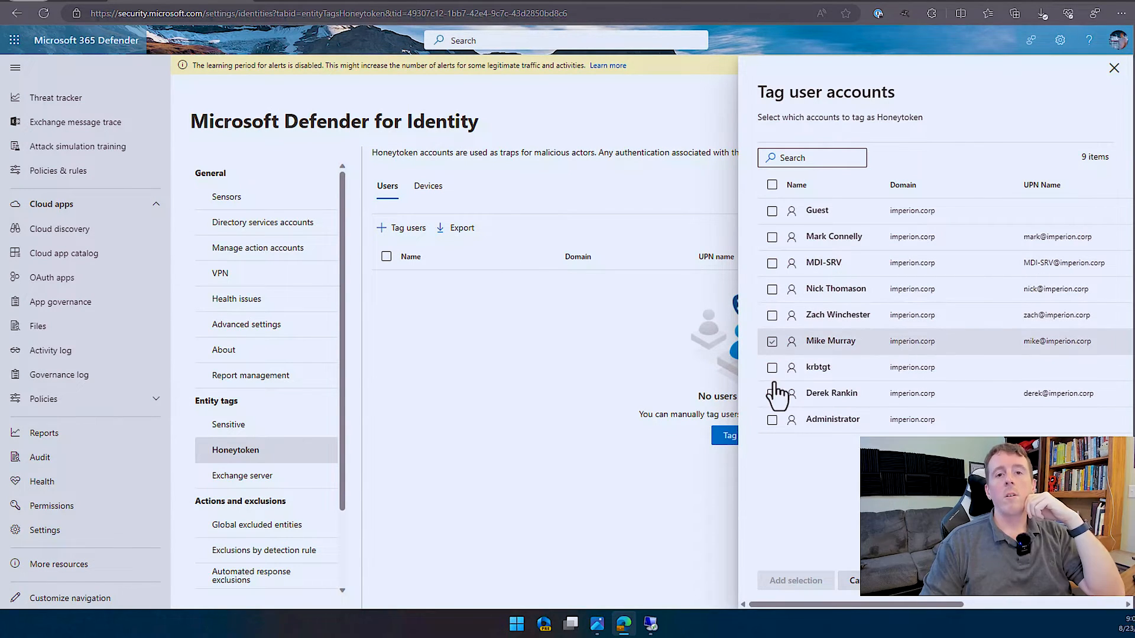
pyautogui.click(772, 341)
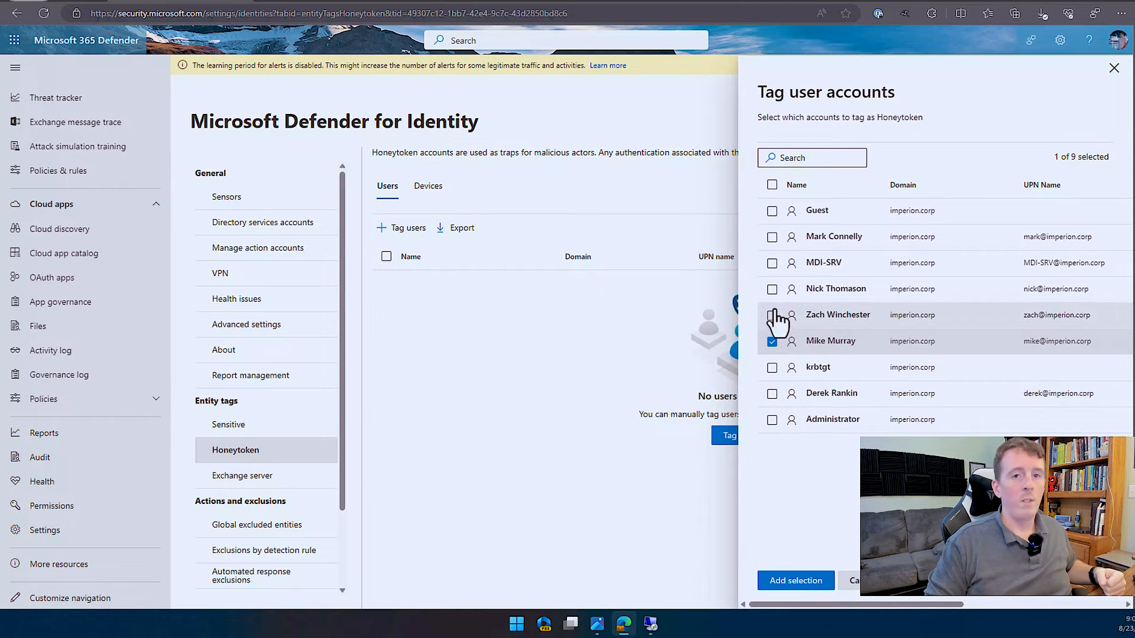
pyautogui.moveTo(774, 322)
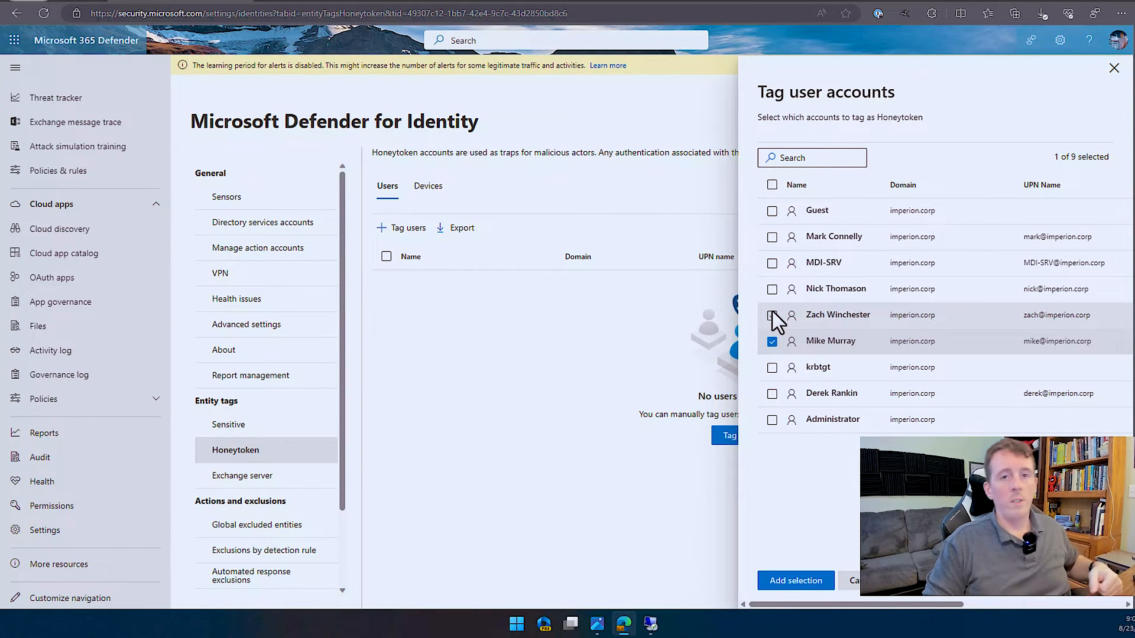
pyautogui.click(772, 314)
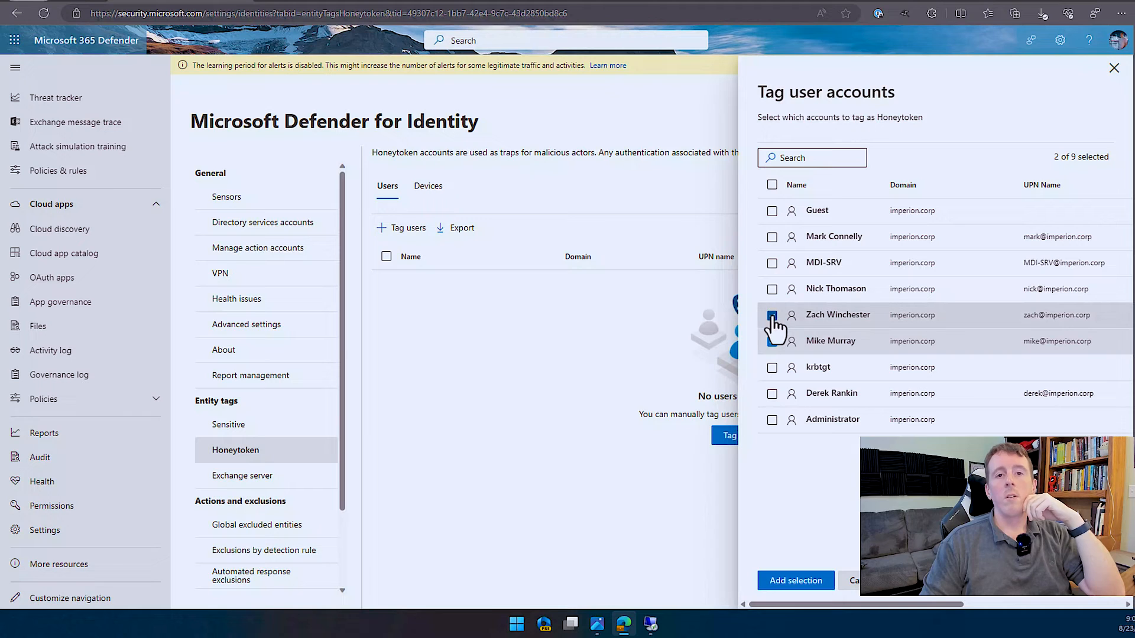
pyautogui.click(772, 315)
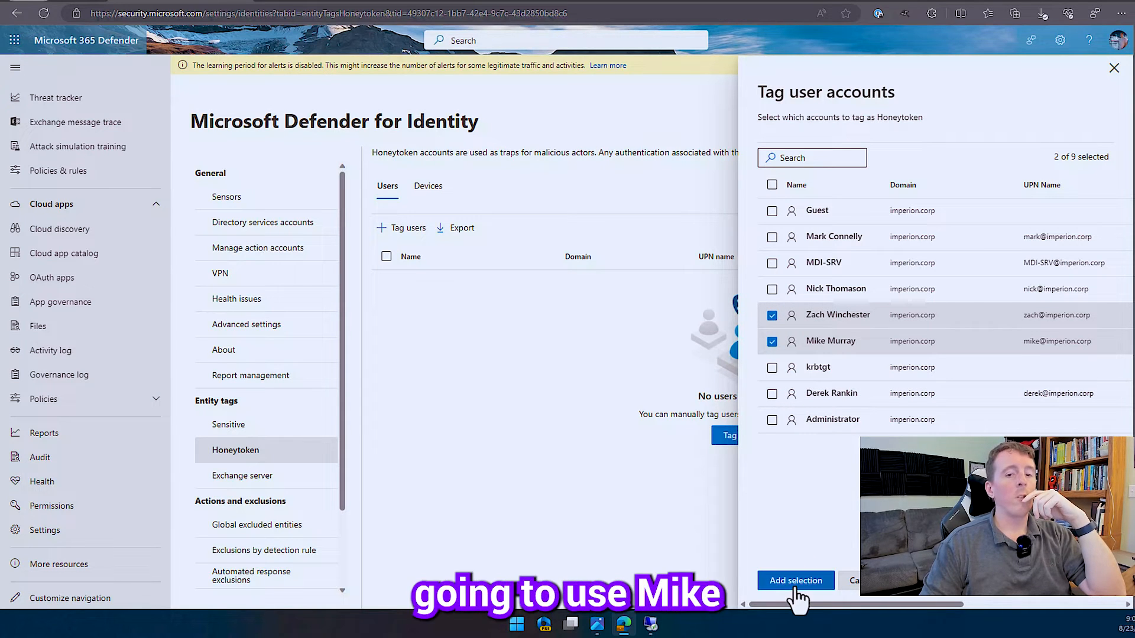
pyautogui.moveTo(641, 410)
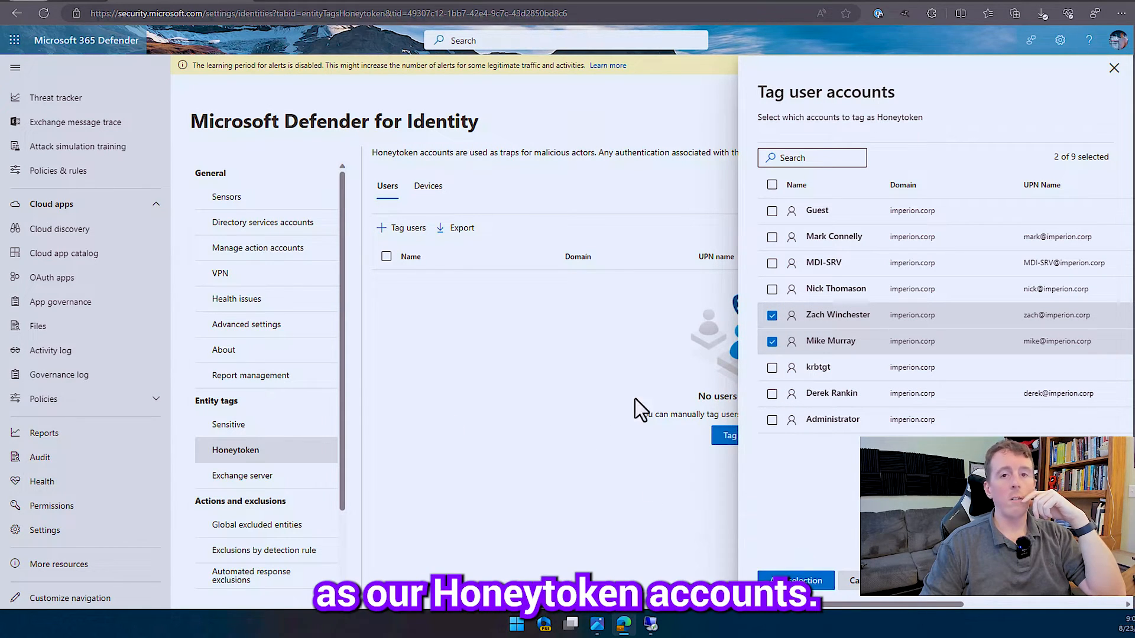
pyautogui.click(795, 579)
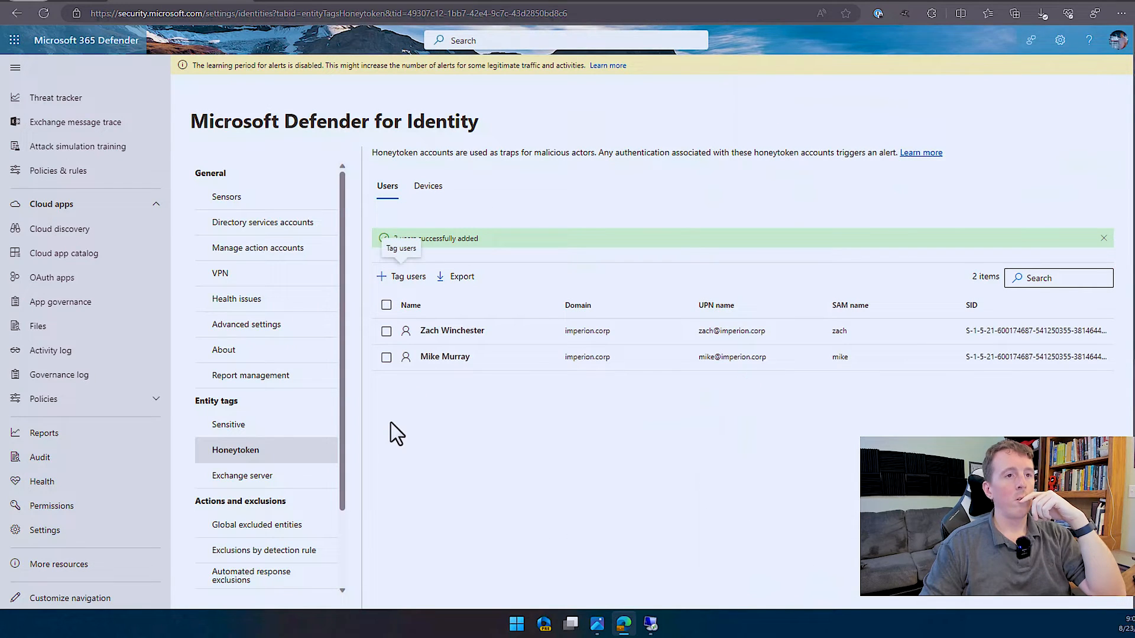
pyautogui.moveTo(242, 475)
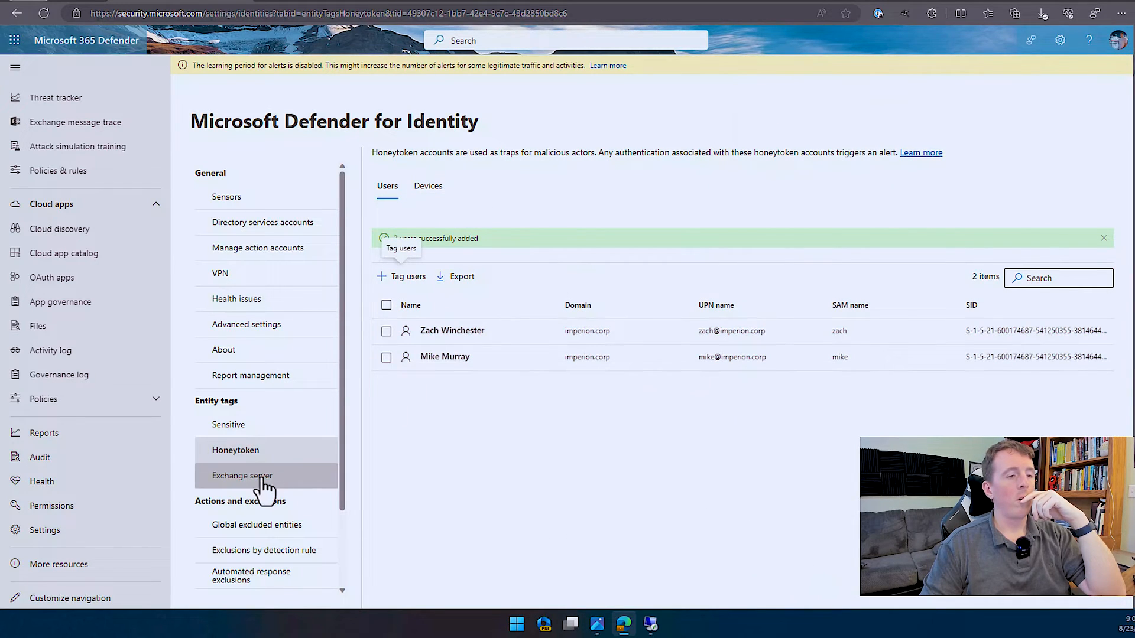
pyautogui.click(241, 475)
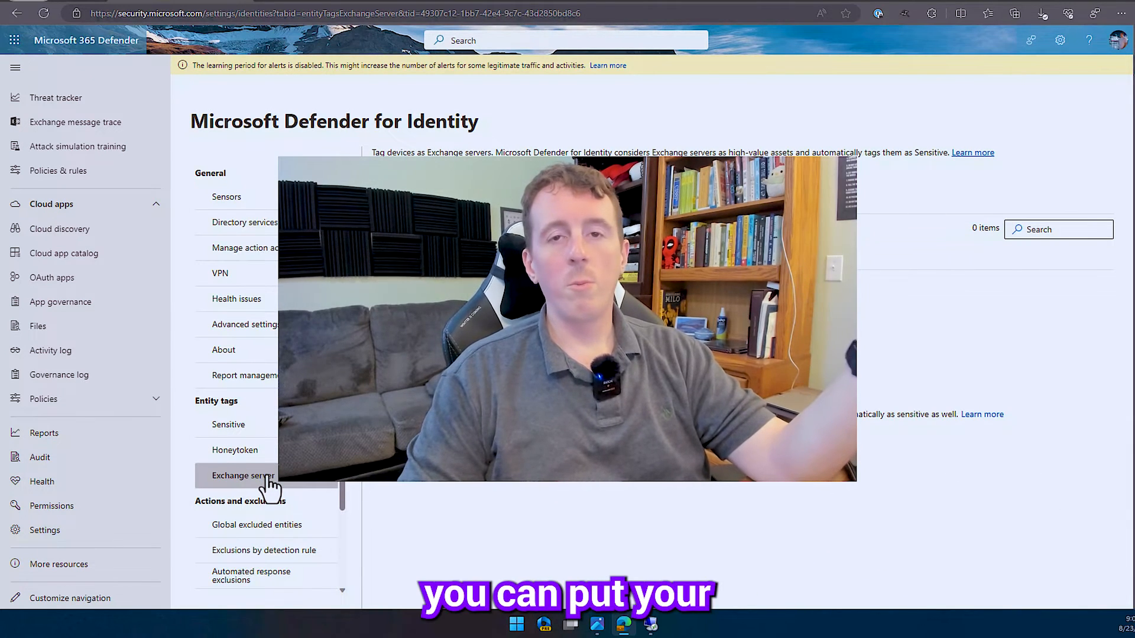
pyautogui.moveTo(235, 450)
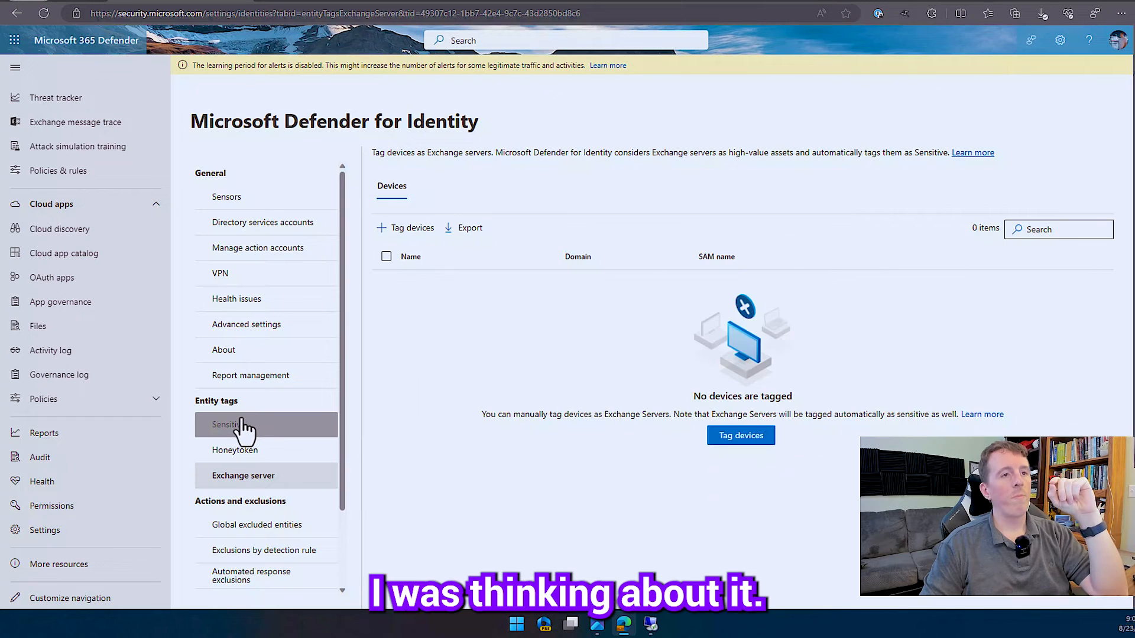
pyautogui.click(244, 425)
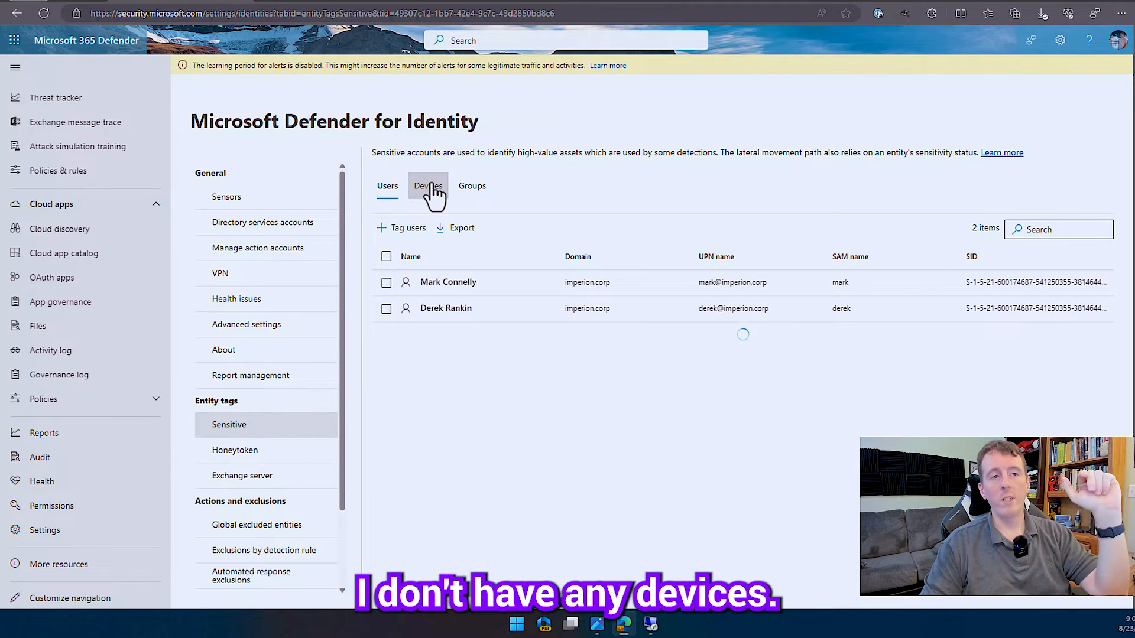
pyautogui.moveTo(453, 195)
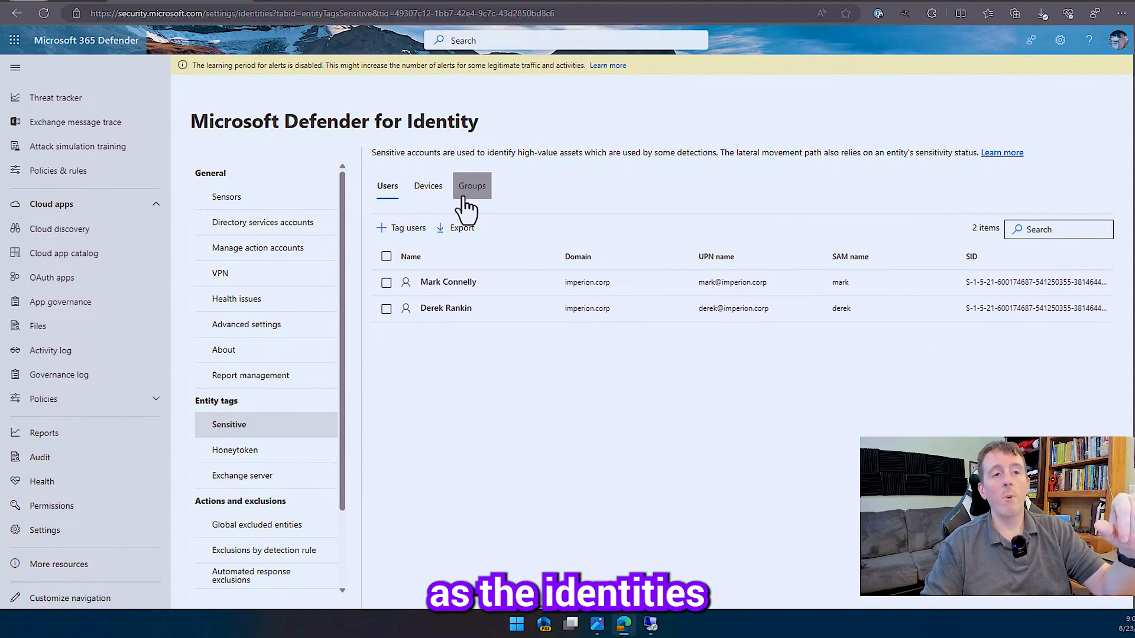
pyautogui.click(472, 185)
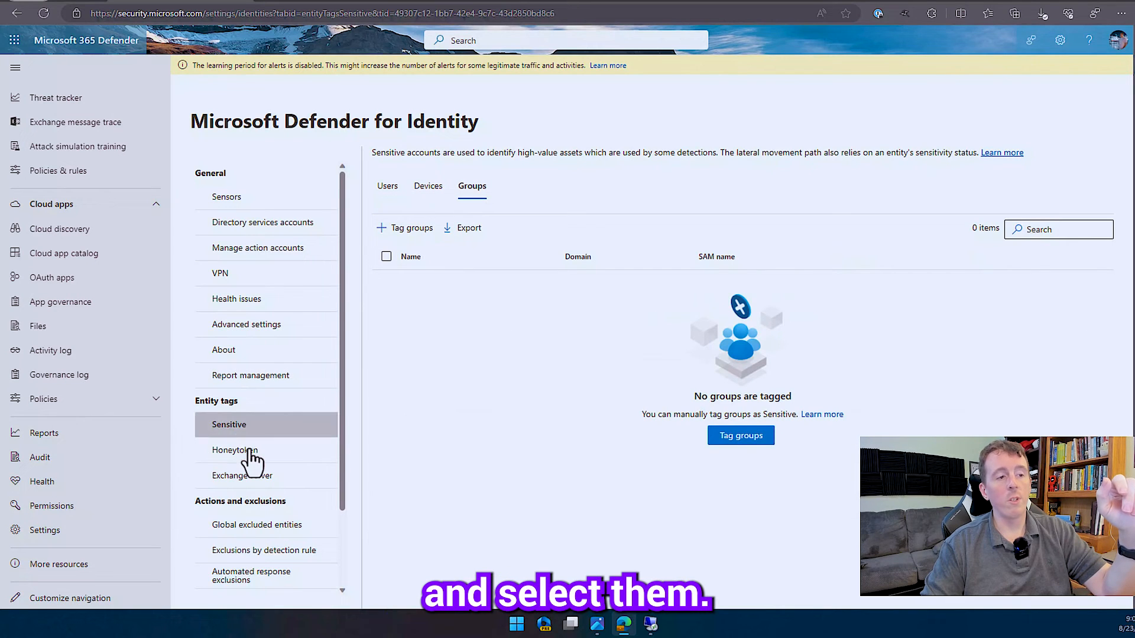
pyautogui.click(235, 449)
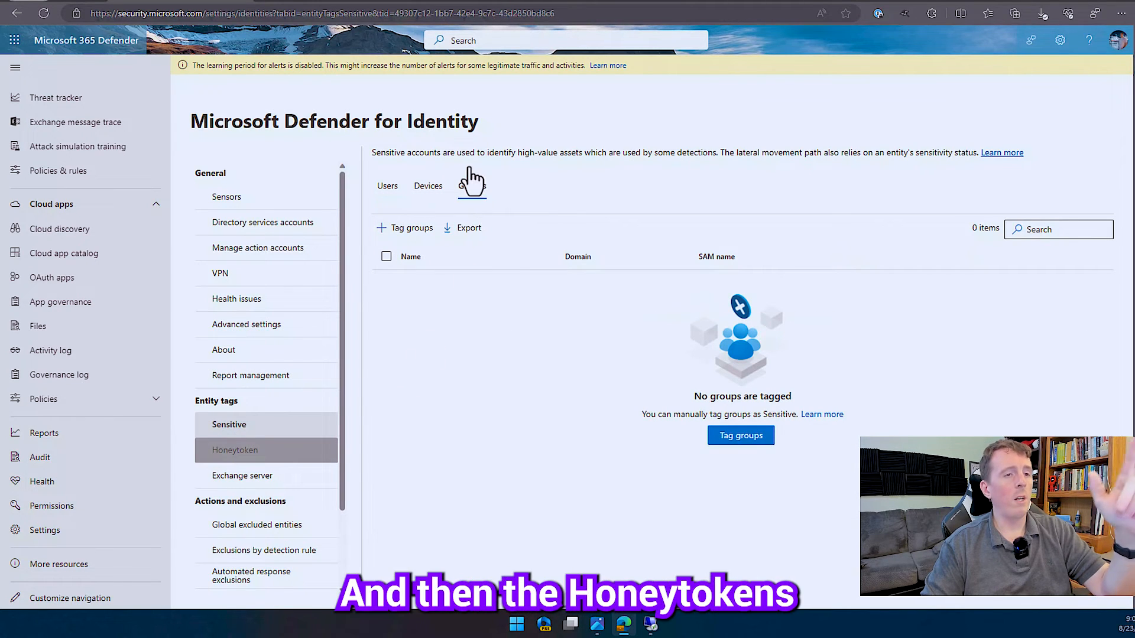
pyautogui.click(235, 449)
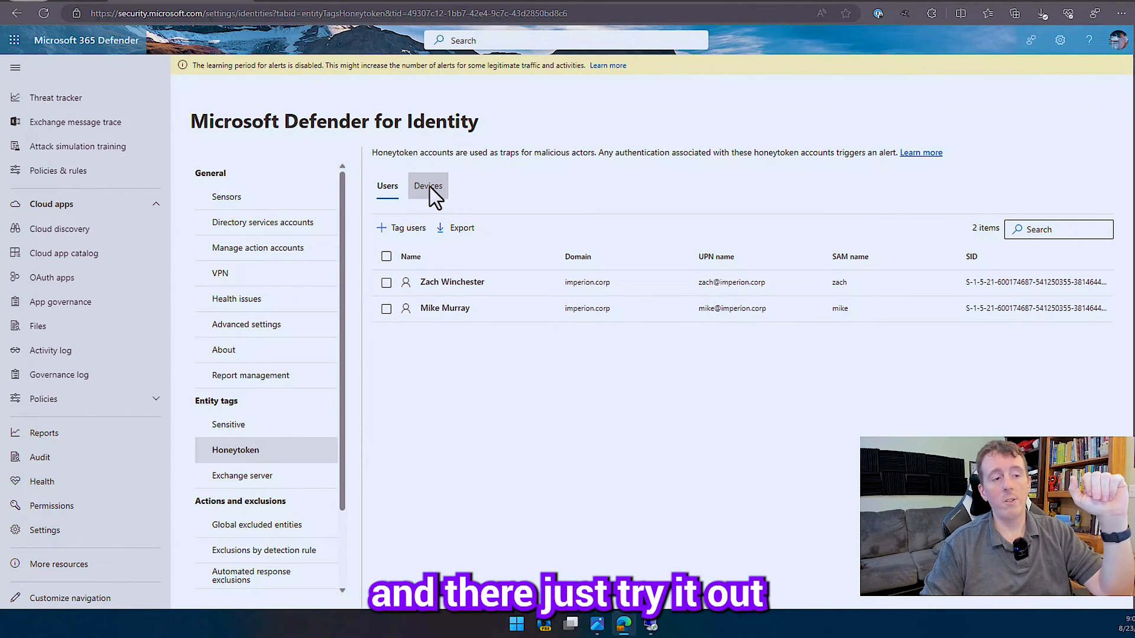
# - View Health issues notifications, then Alert notifications showing one email recipient
pyautogui.scroll(-3)
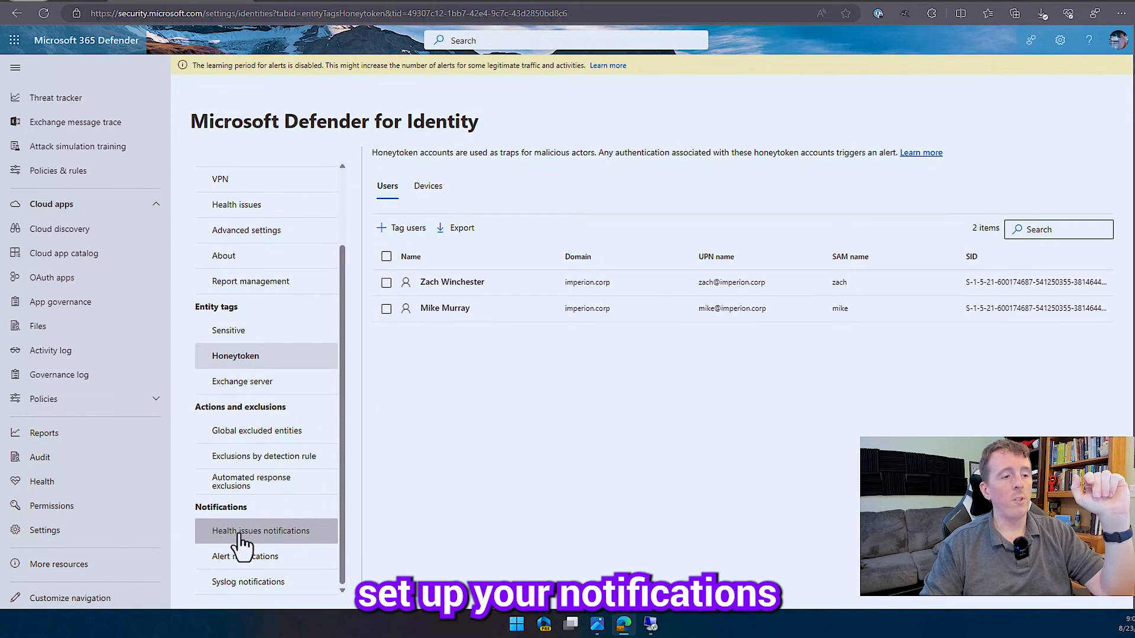
pyautogui.click(260, 530)
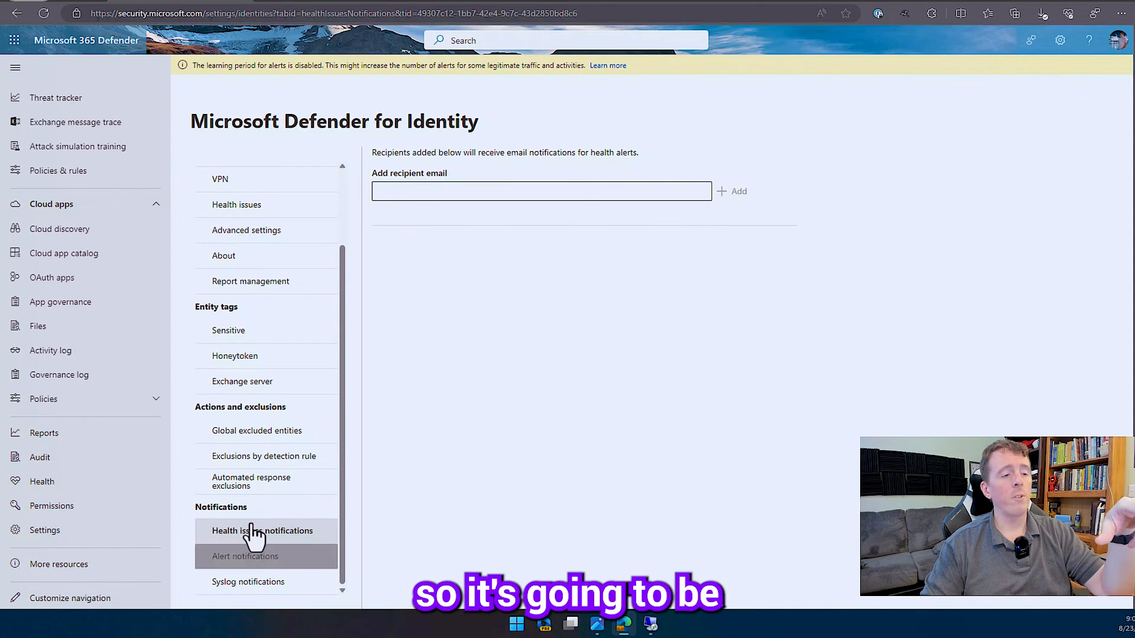
pyautogui.click(245, 556)
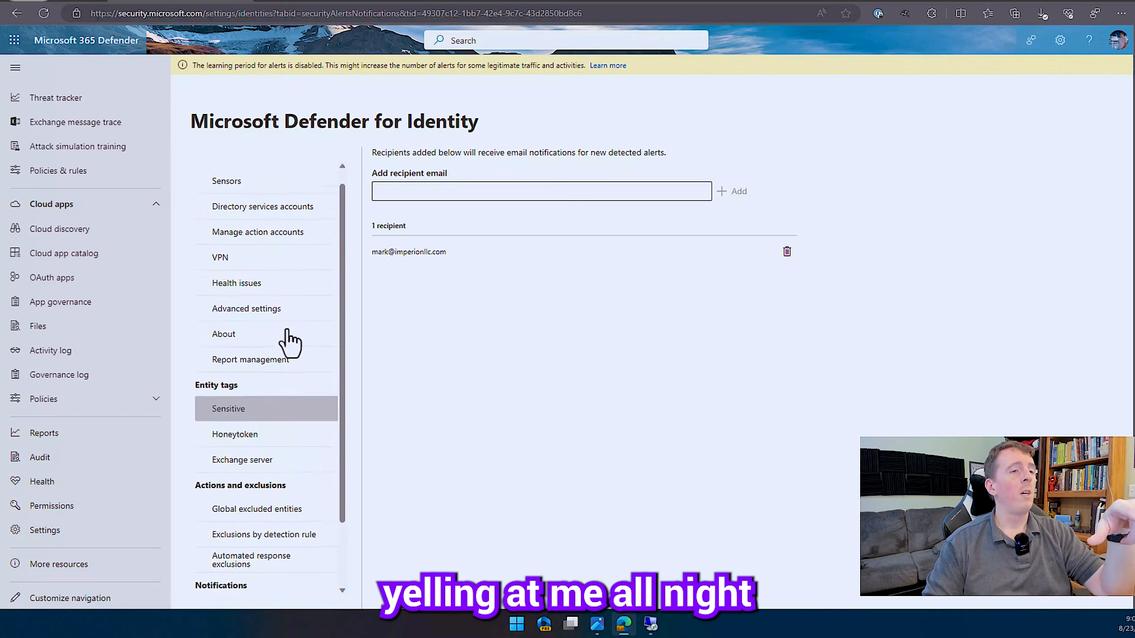
pyautogui.scroll(3)
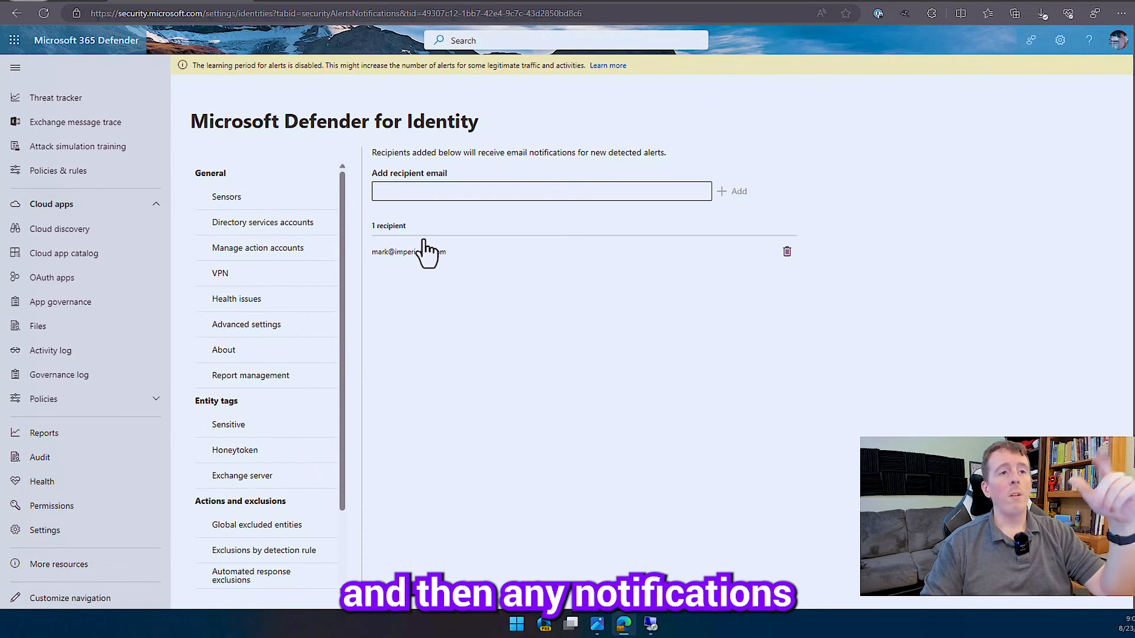